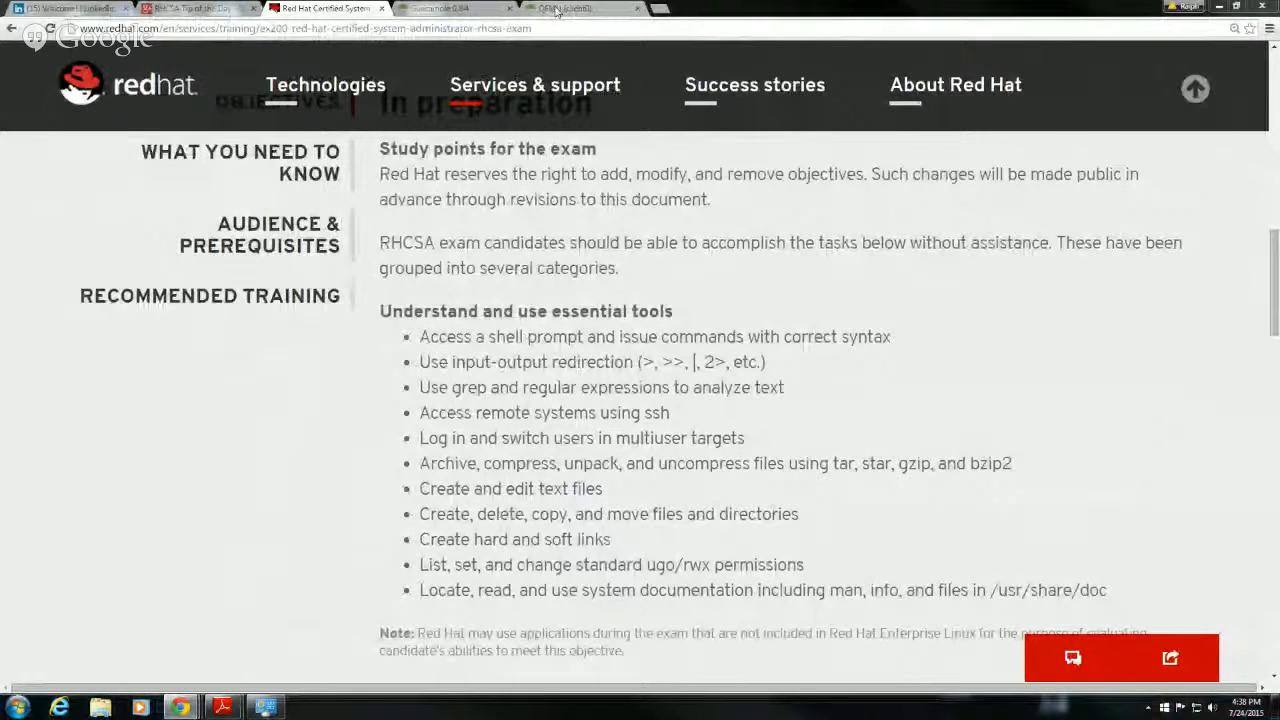
- Run sudo -i and enter the student password to get a root shell
click(564, 8)
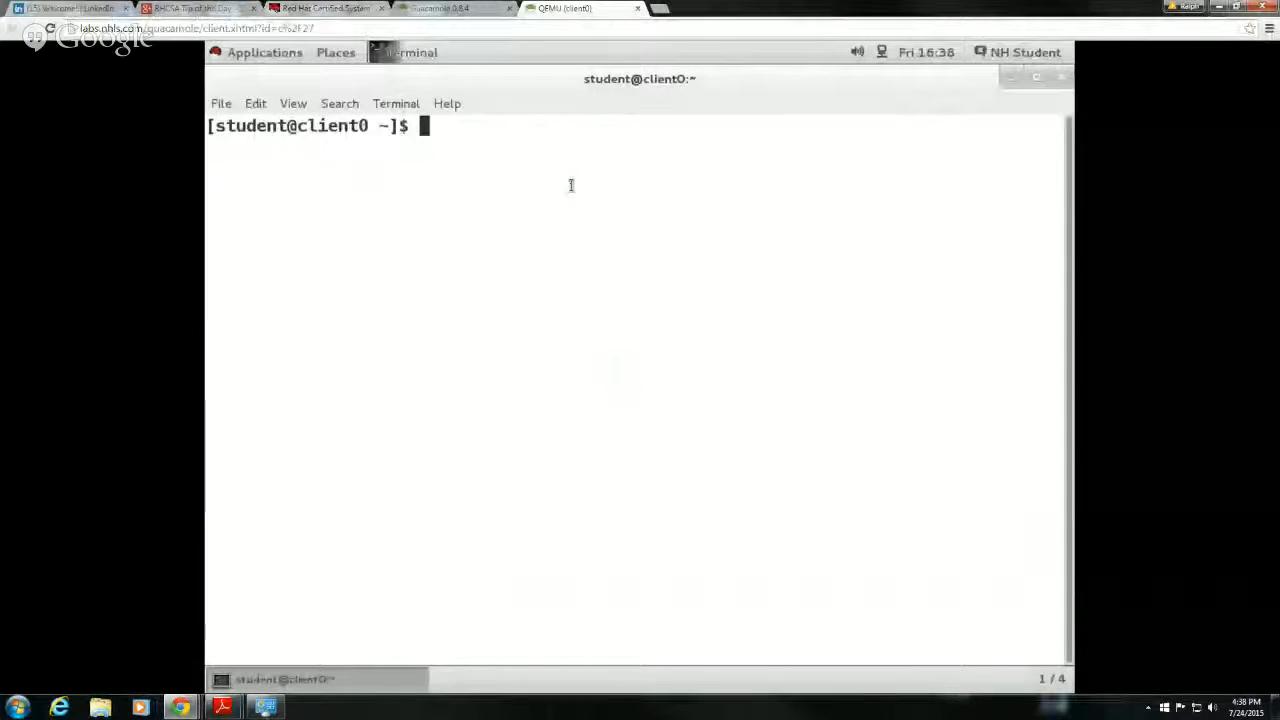
text(sud)
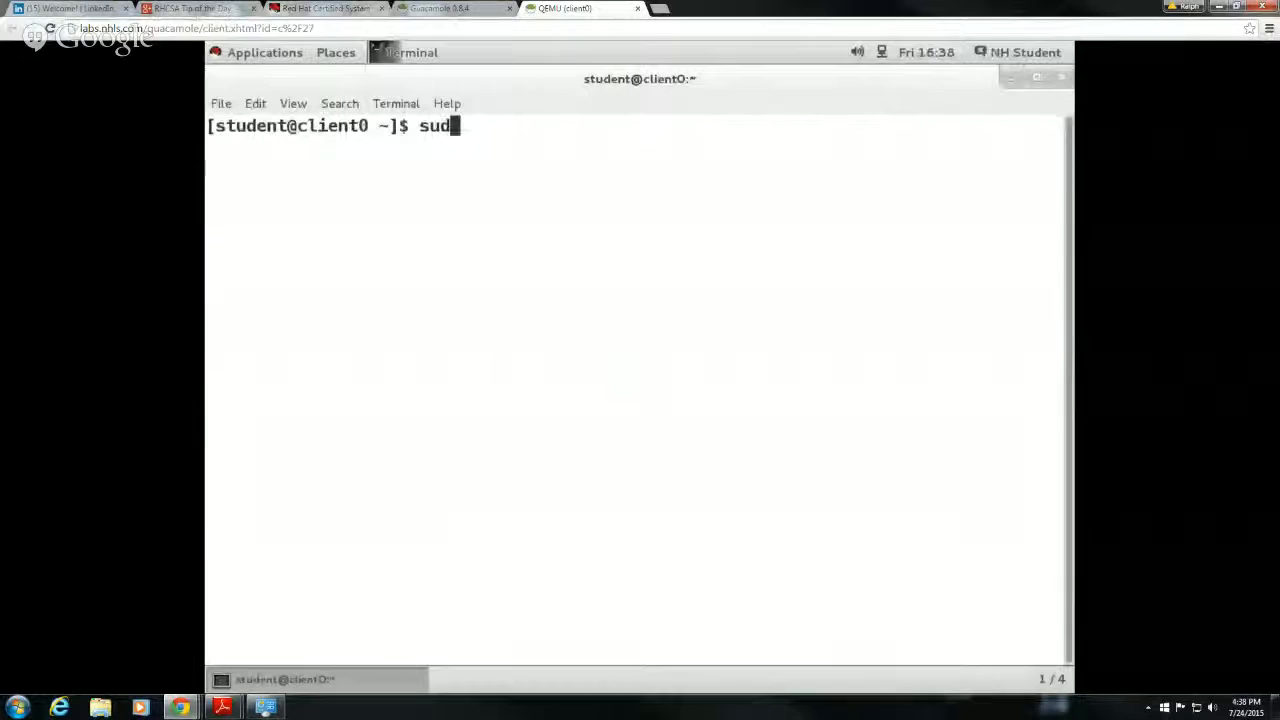
text(u)
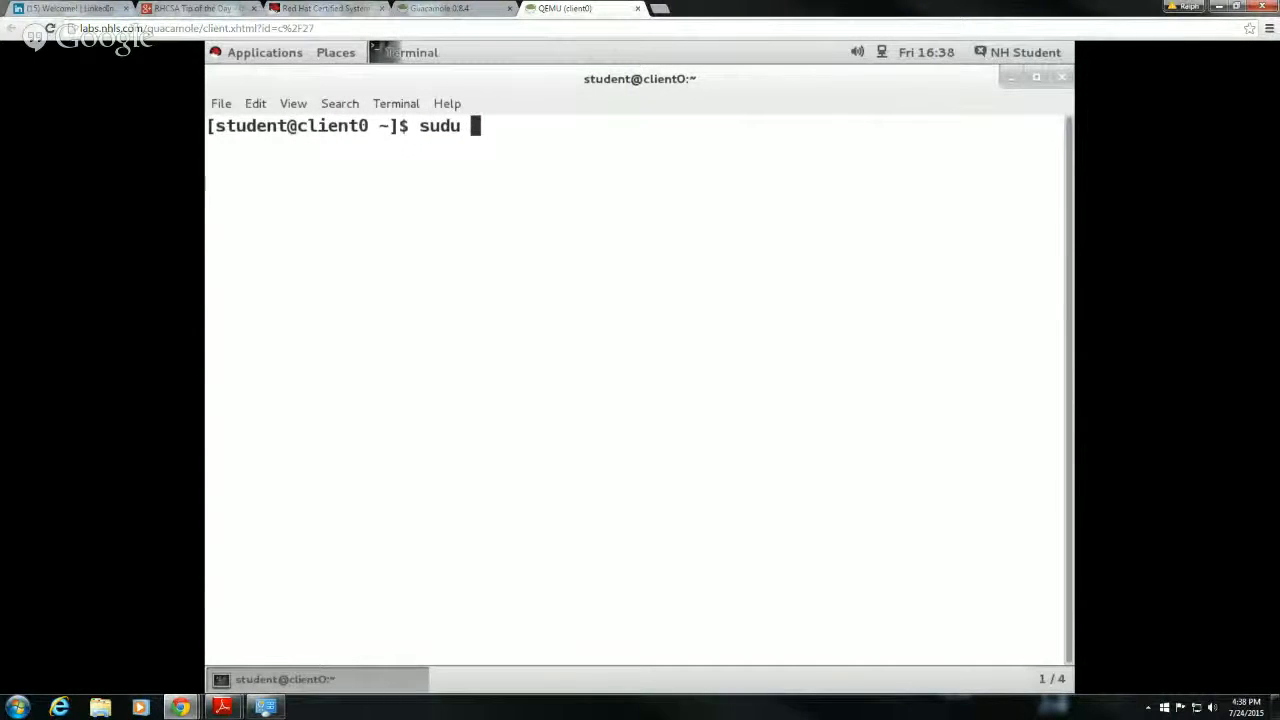
key(BackSpace)
text(o -i)
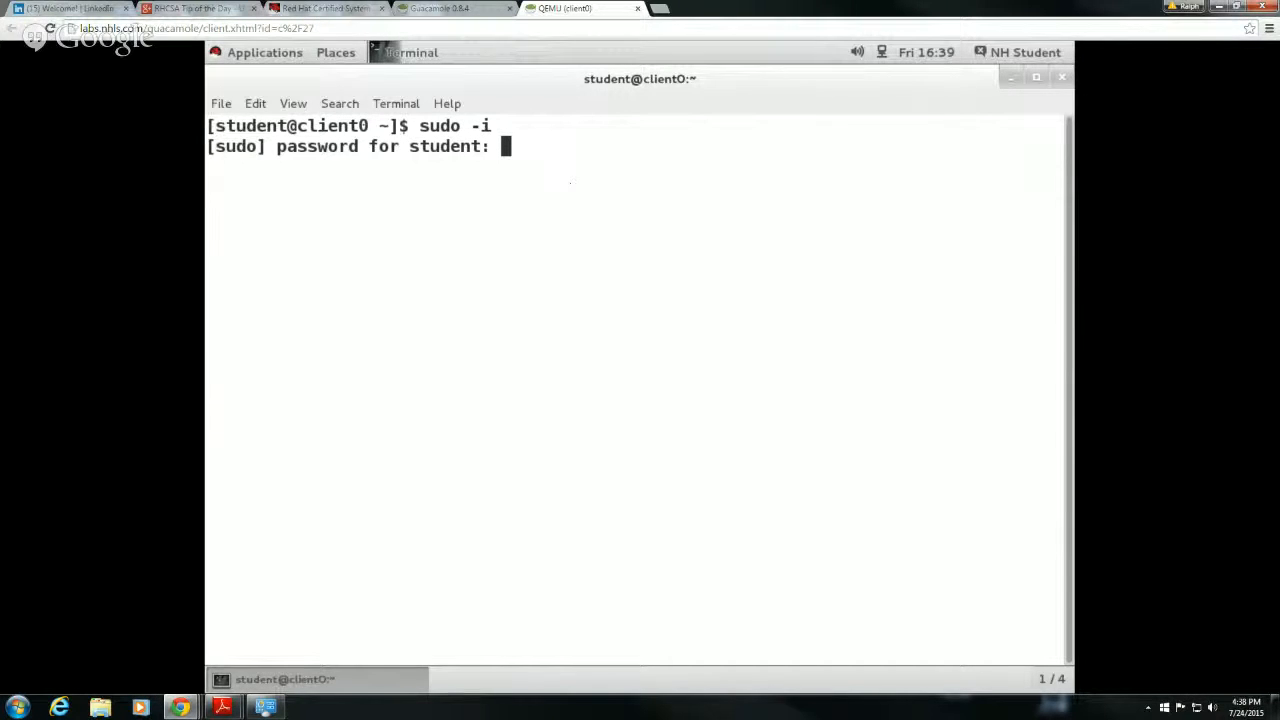
key(Return)
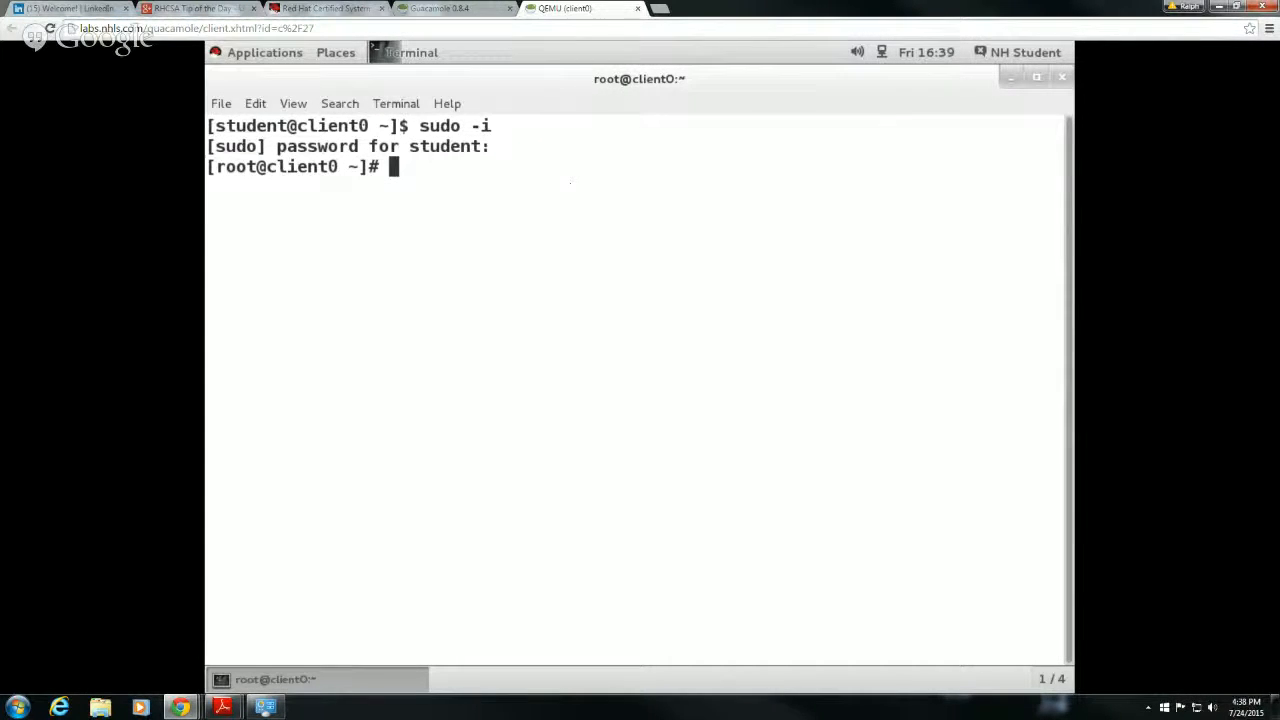
text(man t)
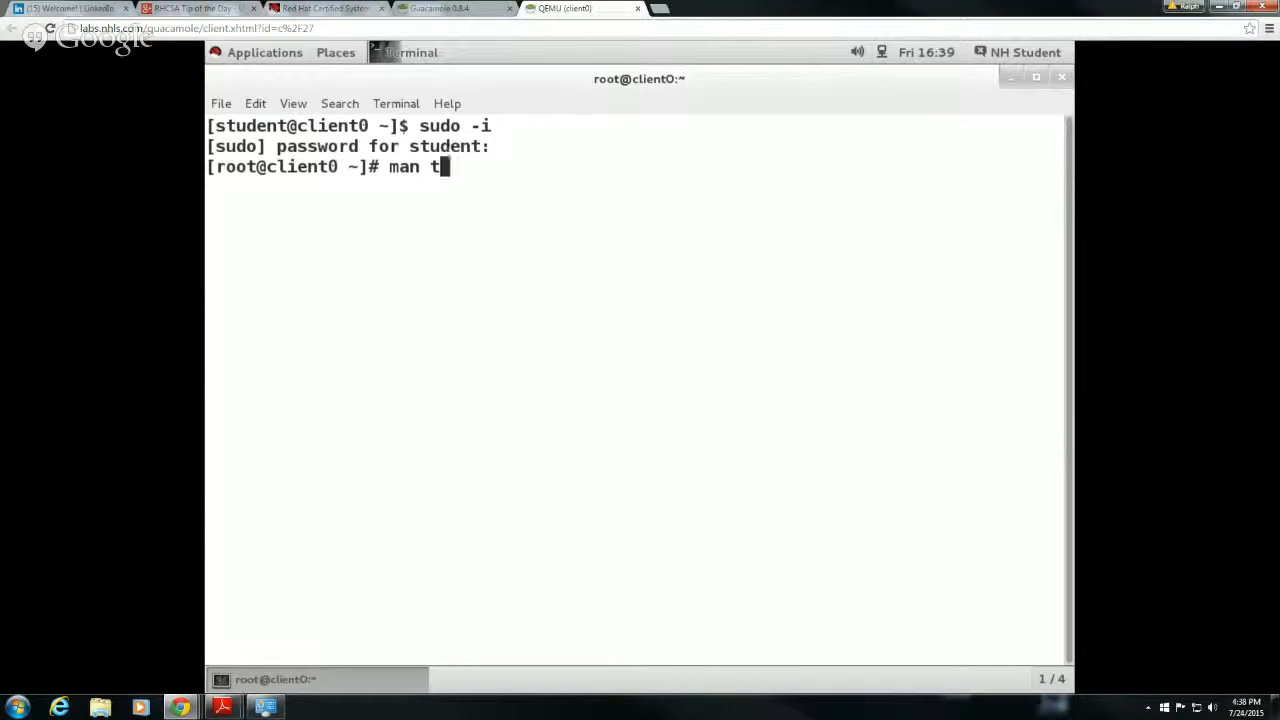
text(ar)
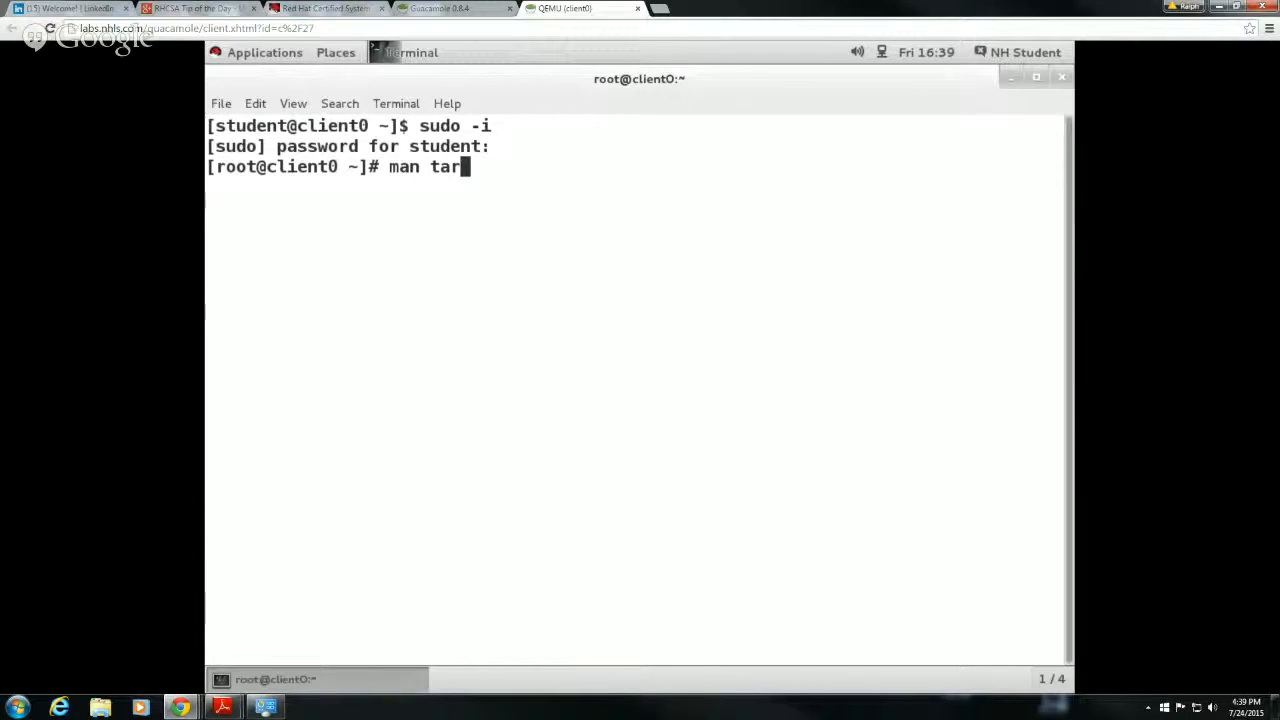
key(Return)
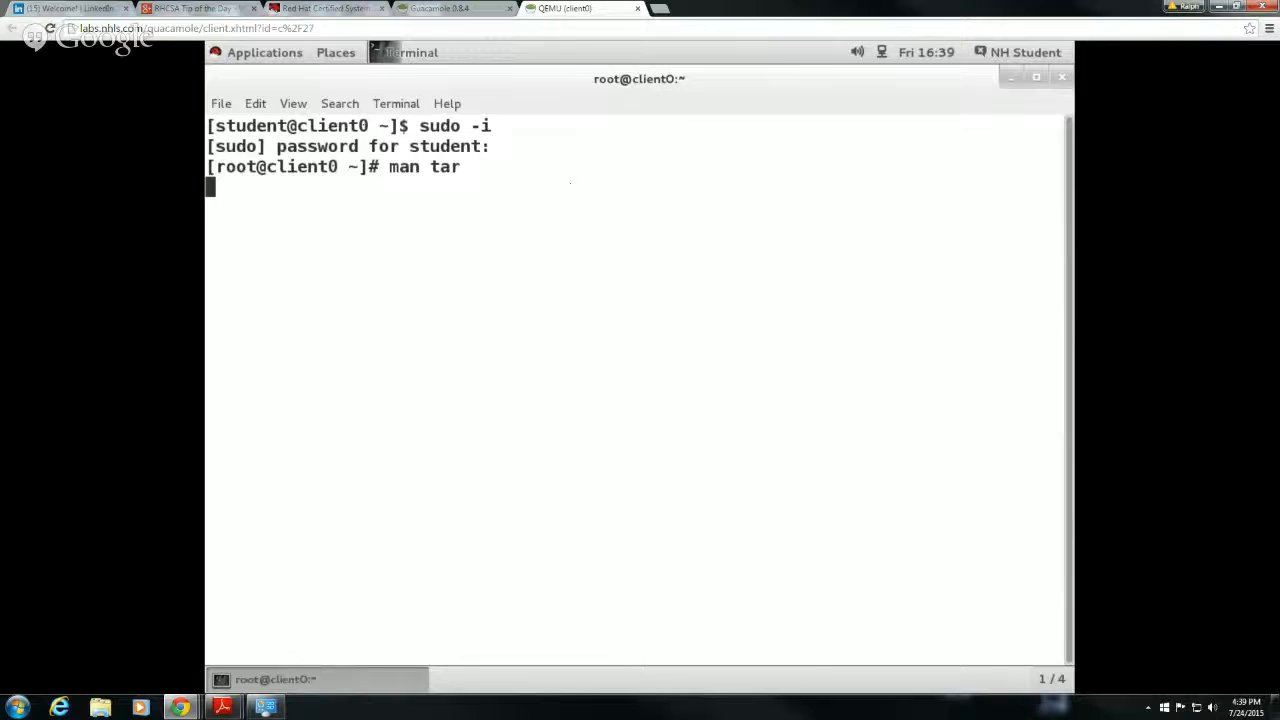
key(Return)
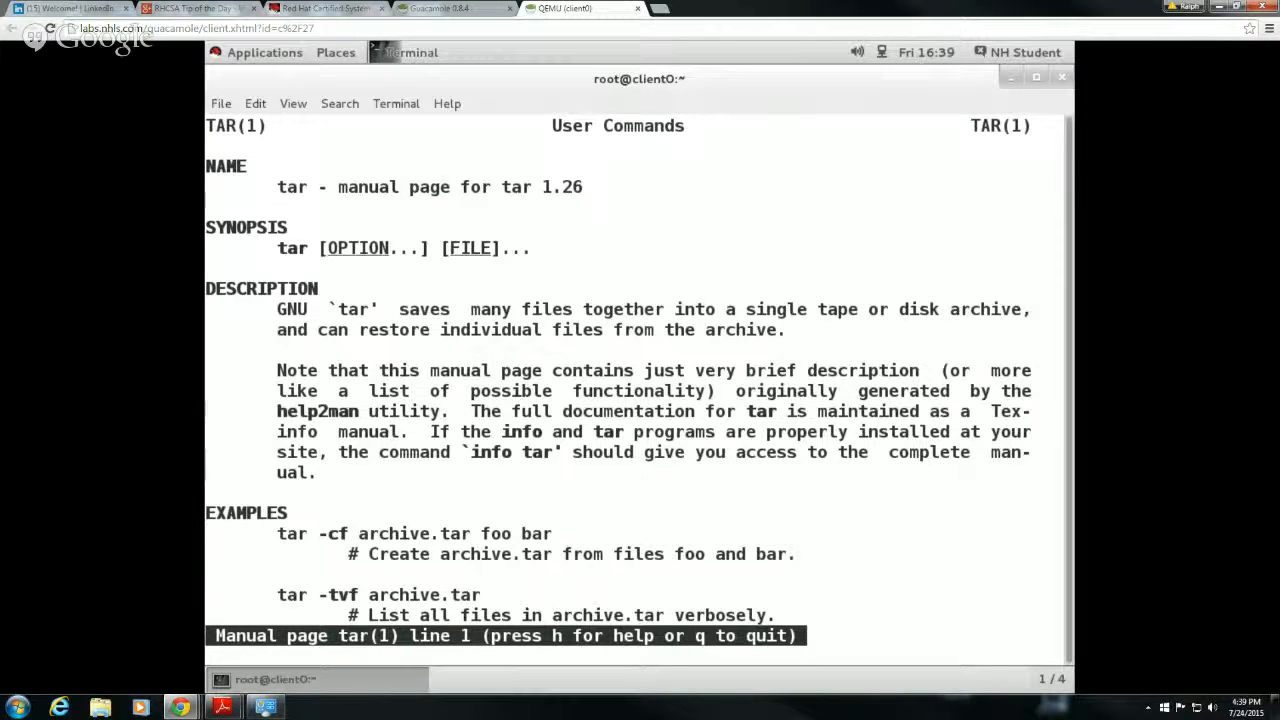
key(q)
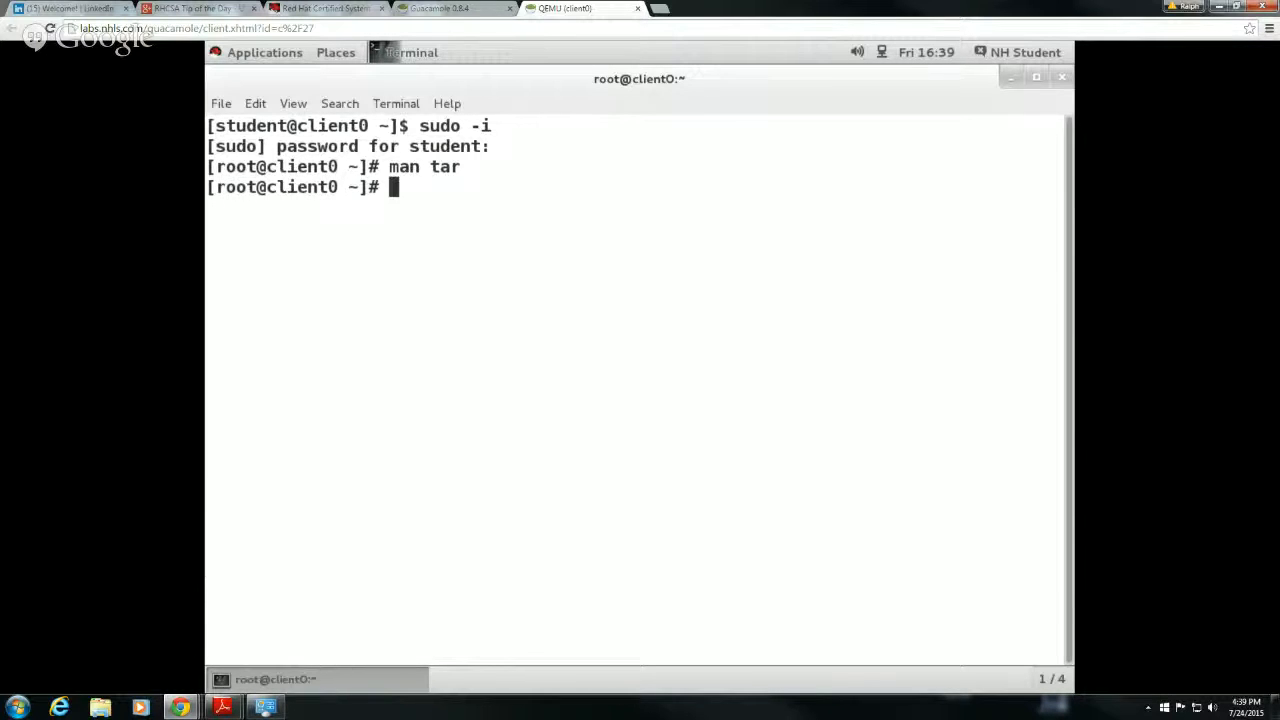
mouse_move(72, 124)
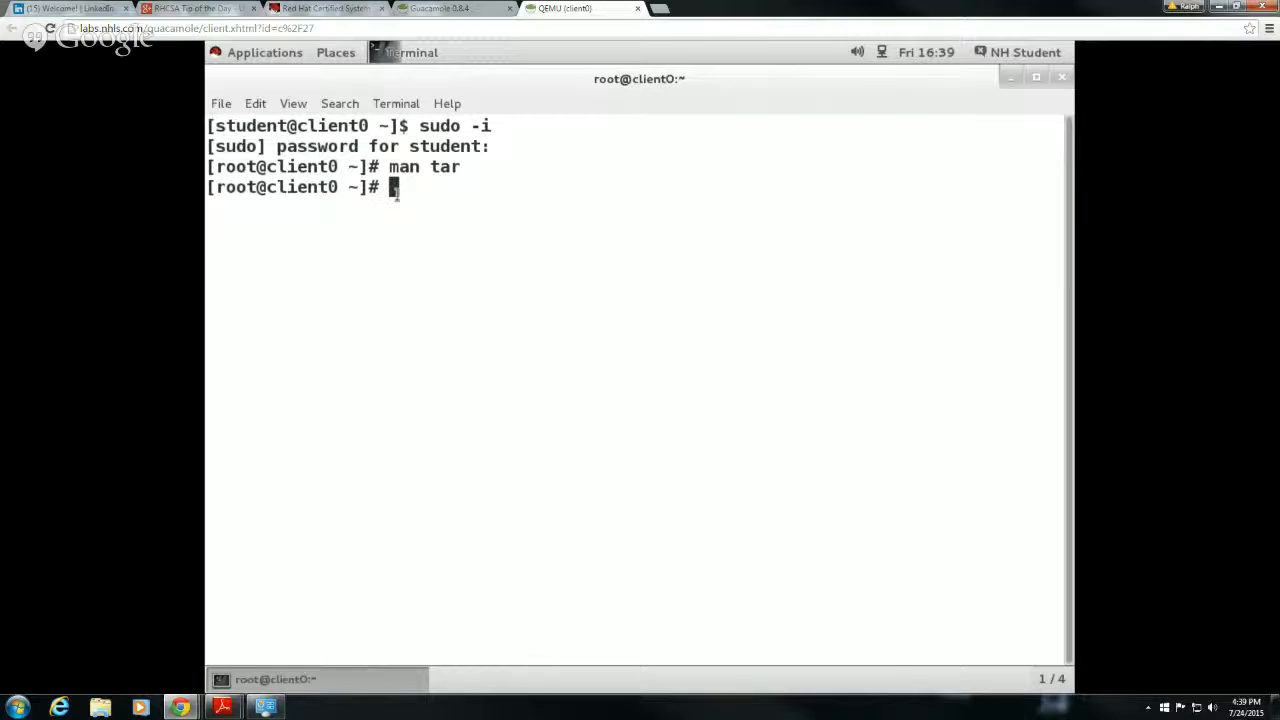
- Make a tar directory with mkdir and cd into it
text(mk)
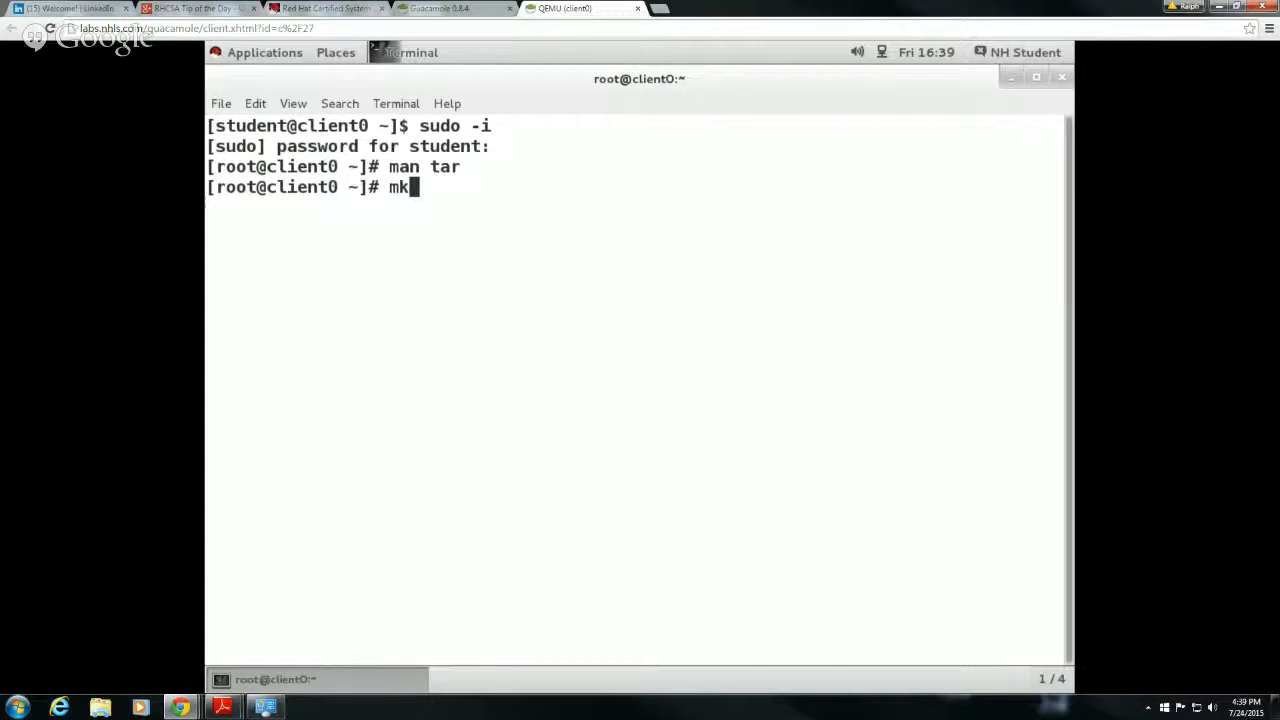
text(dir)
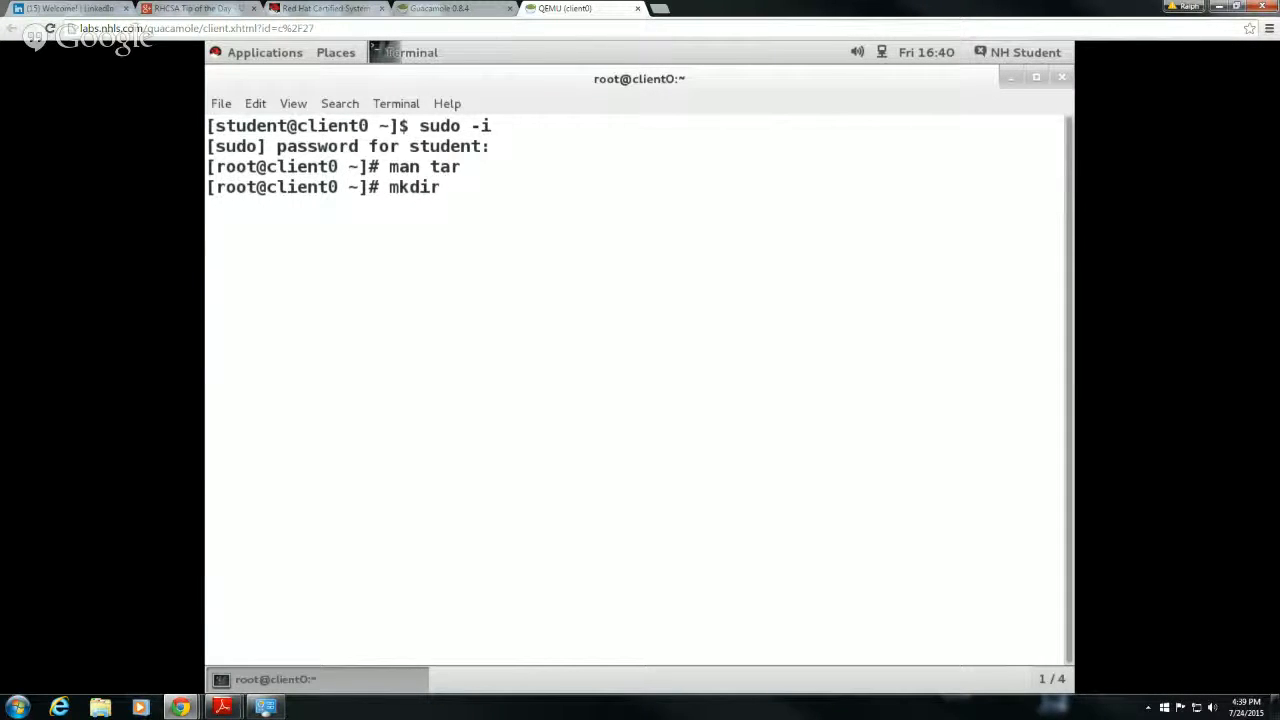
key(Return)
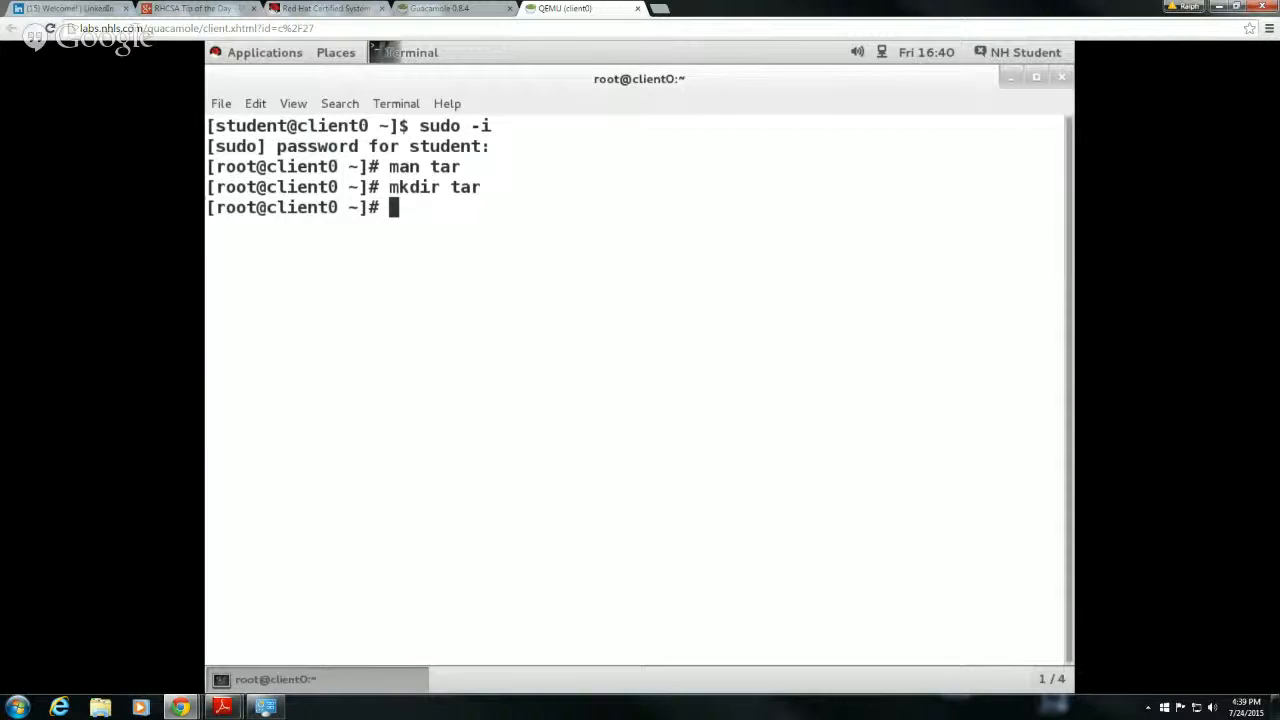
text(cd)
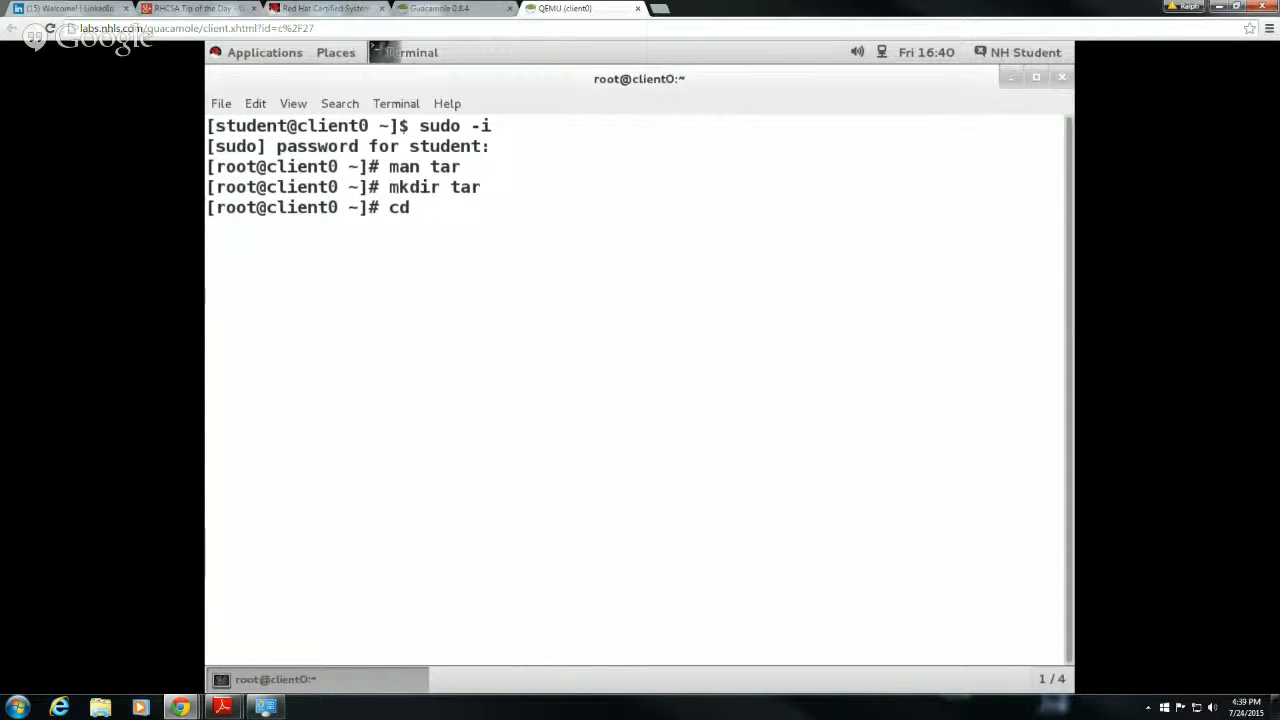
key(Return)
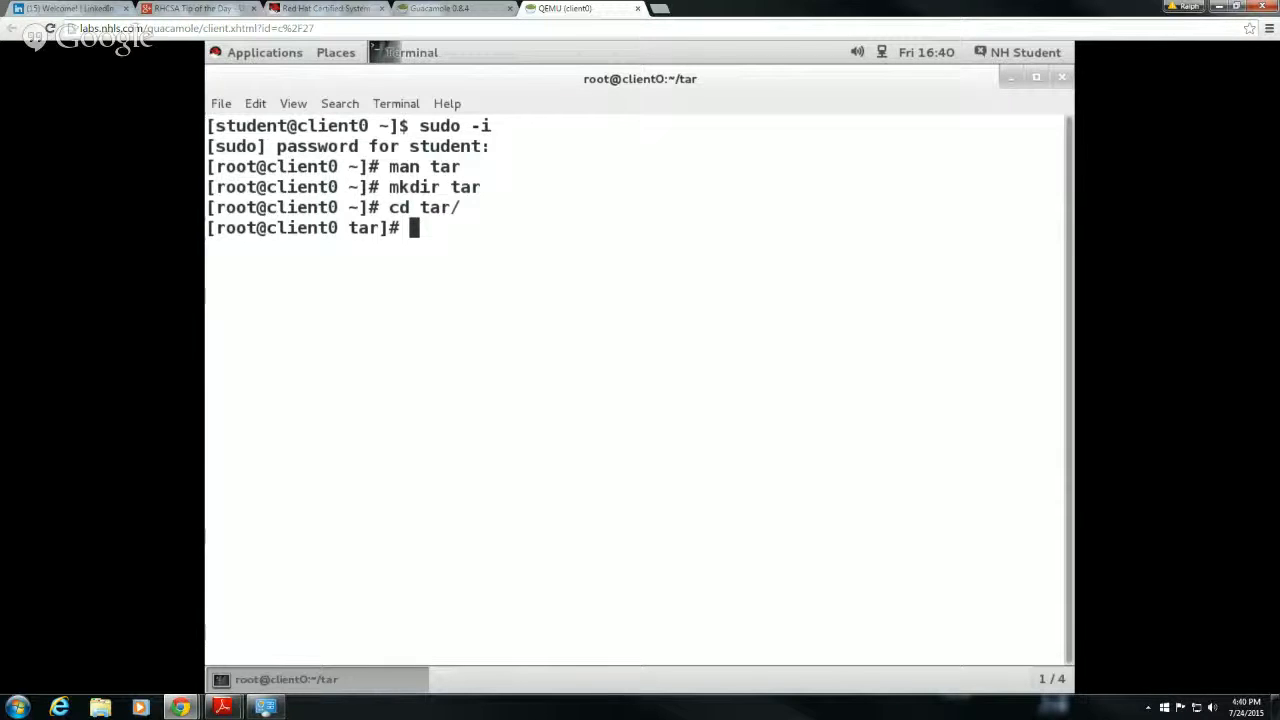
- Run tar -cf etc.tar /etc/* to archive everything under /etc
text(tar)
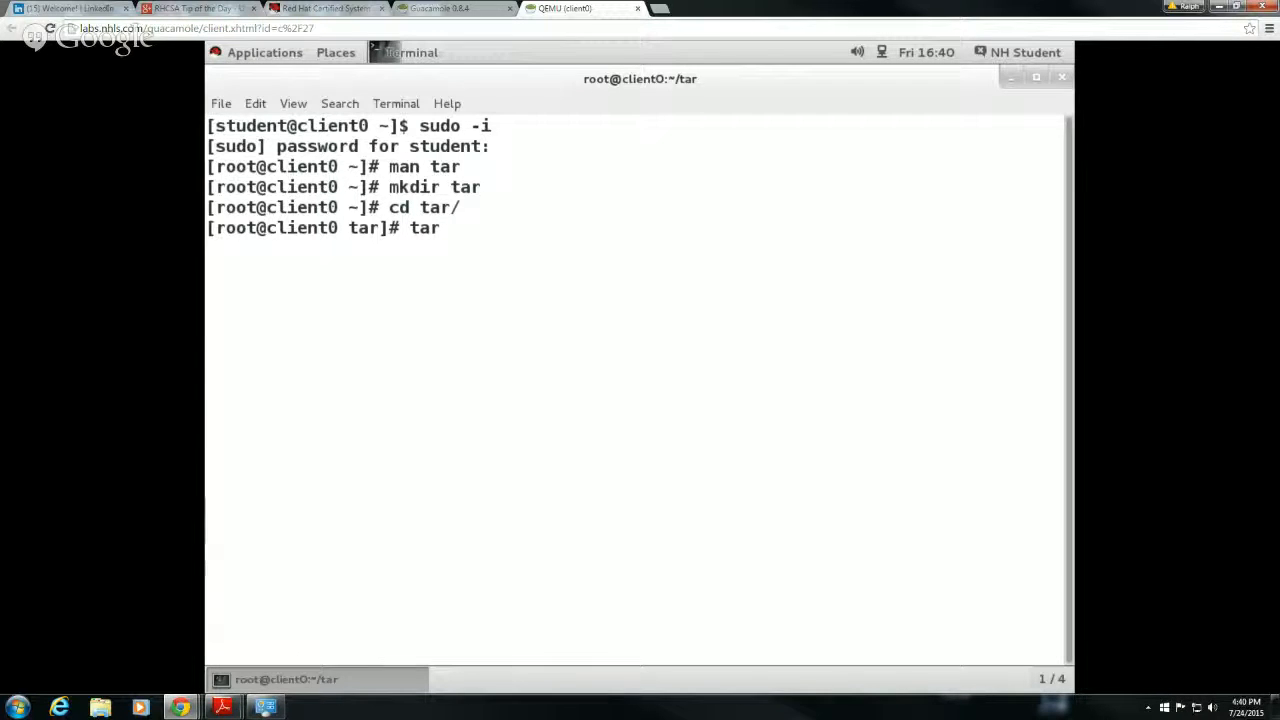
text(-c)
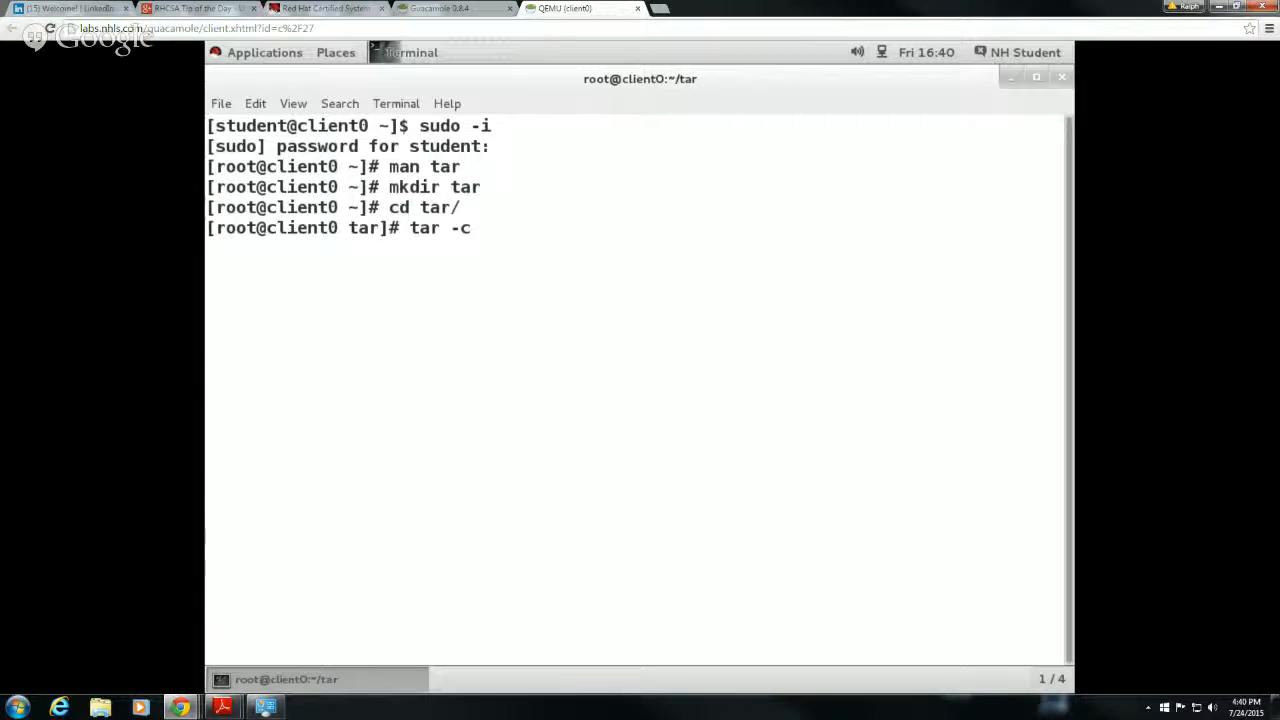
text(f /)
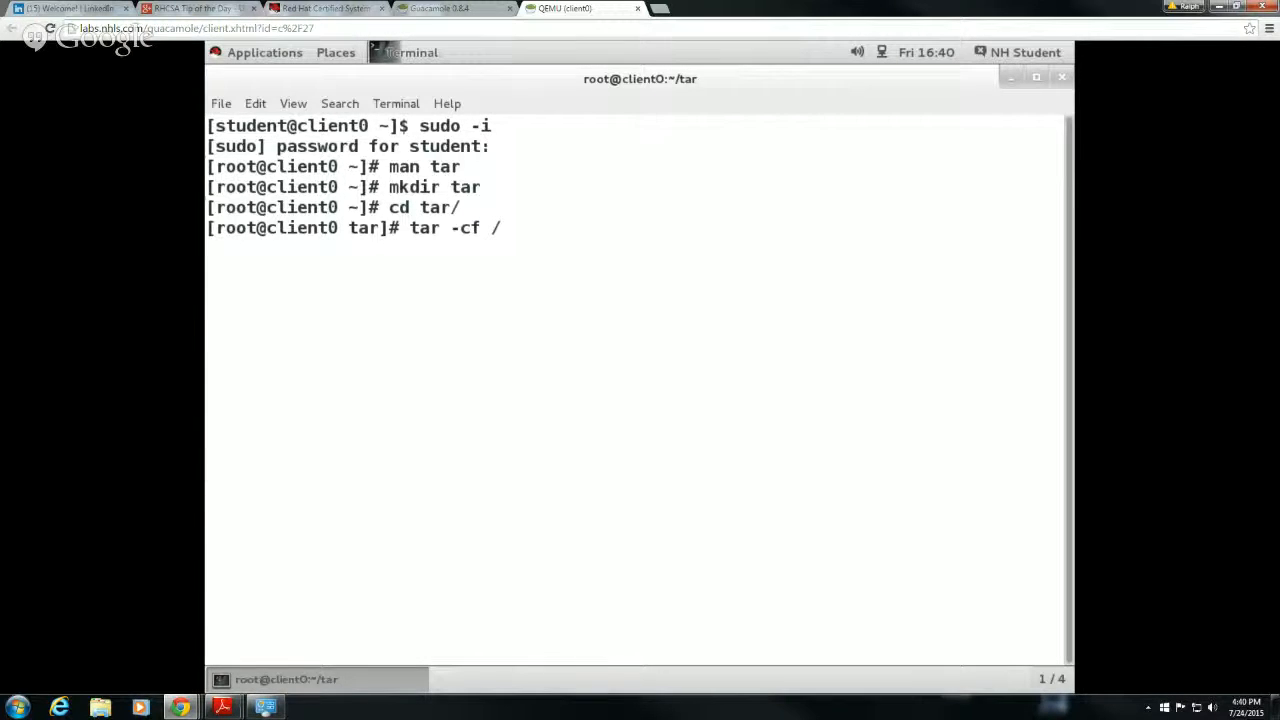
text(e)
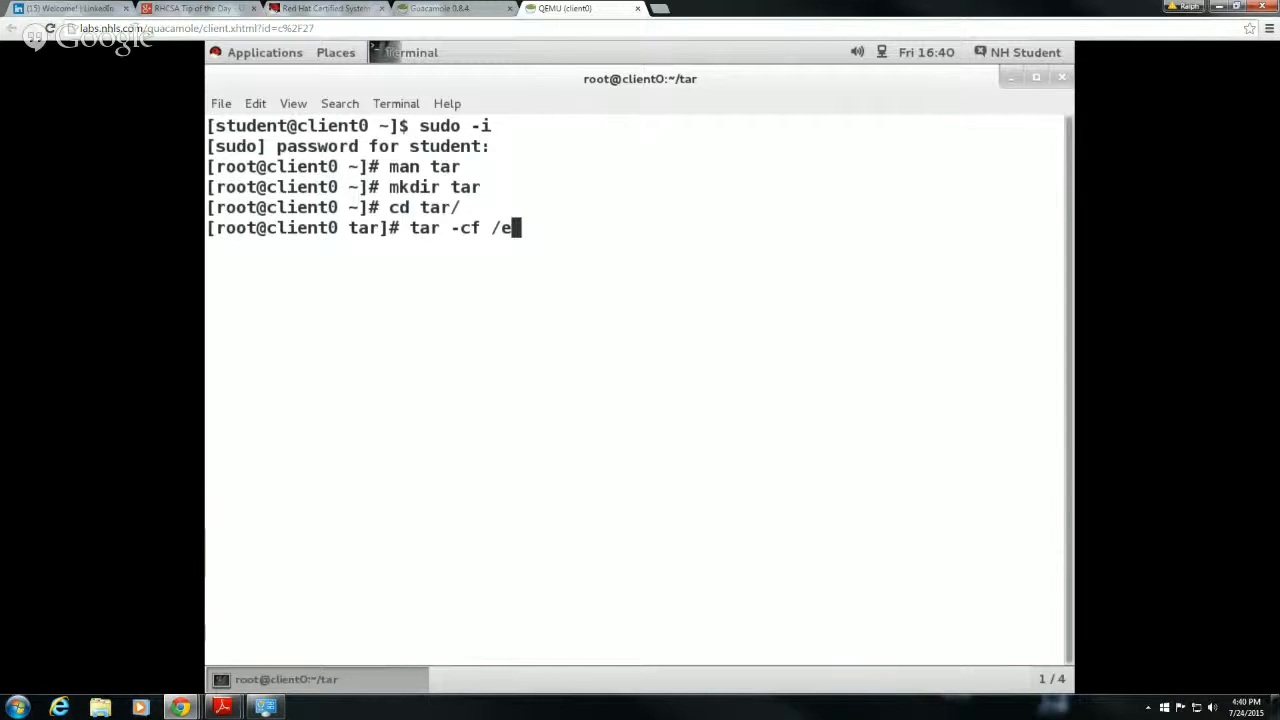
text(tc)
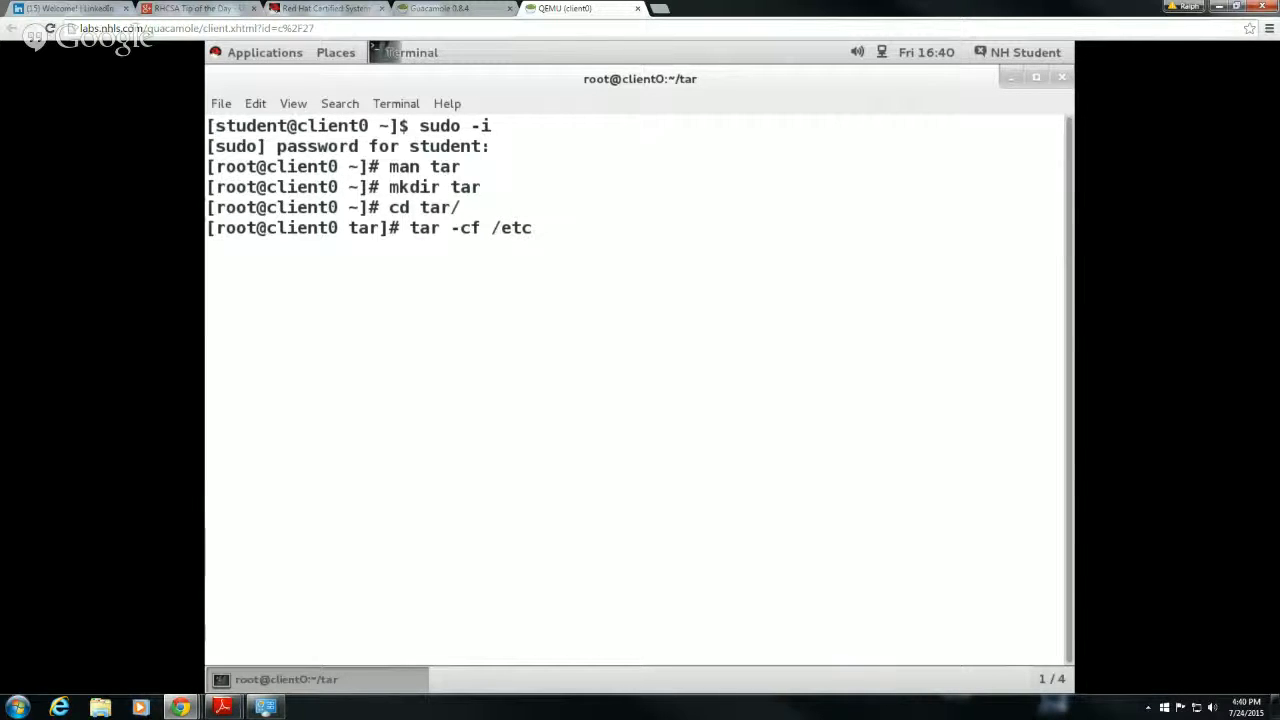
text(/)
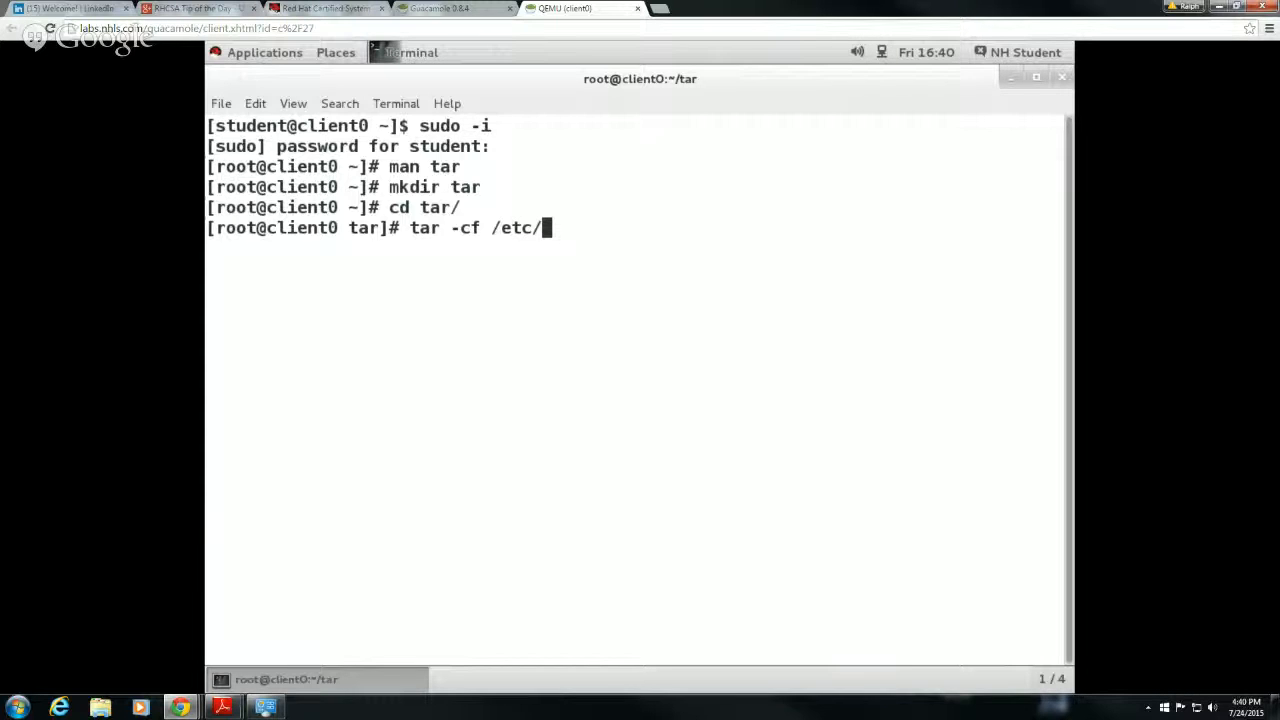
key(BackSpace)
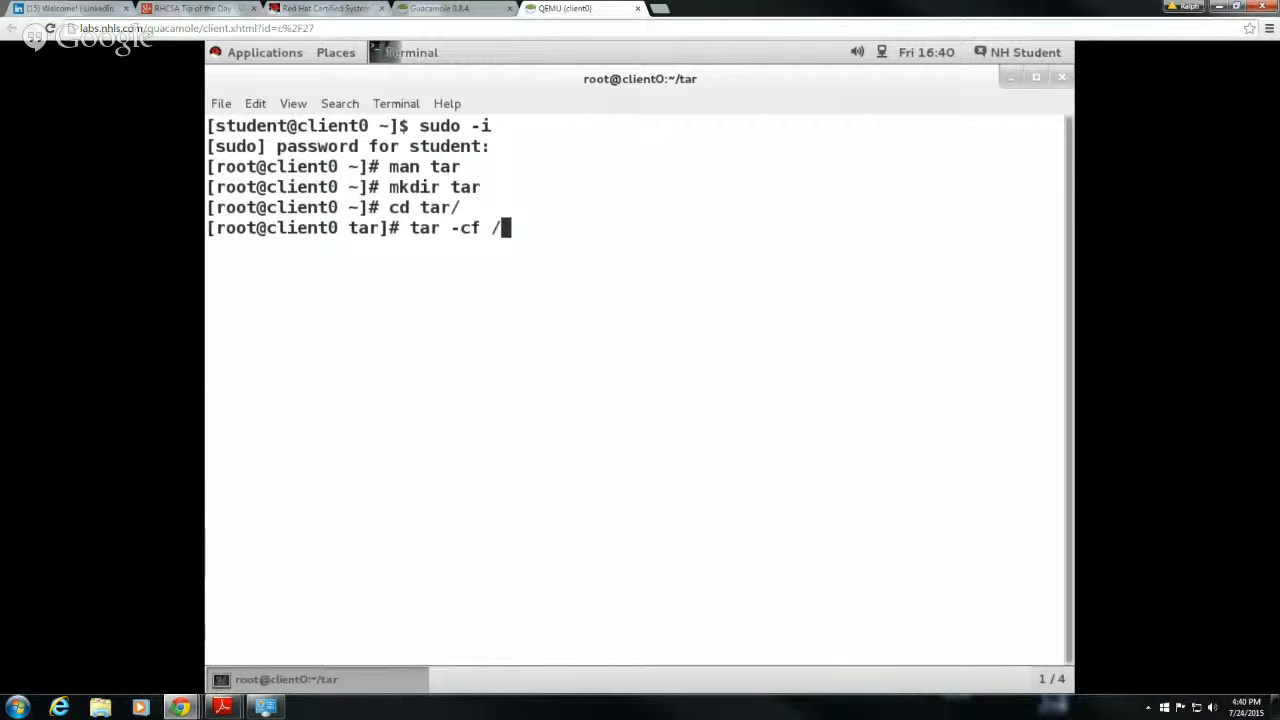
key(BackSpace)
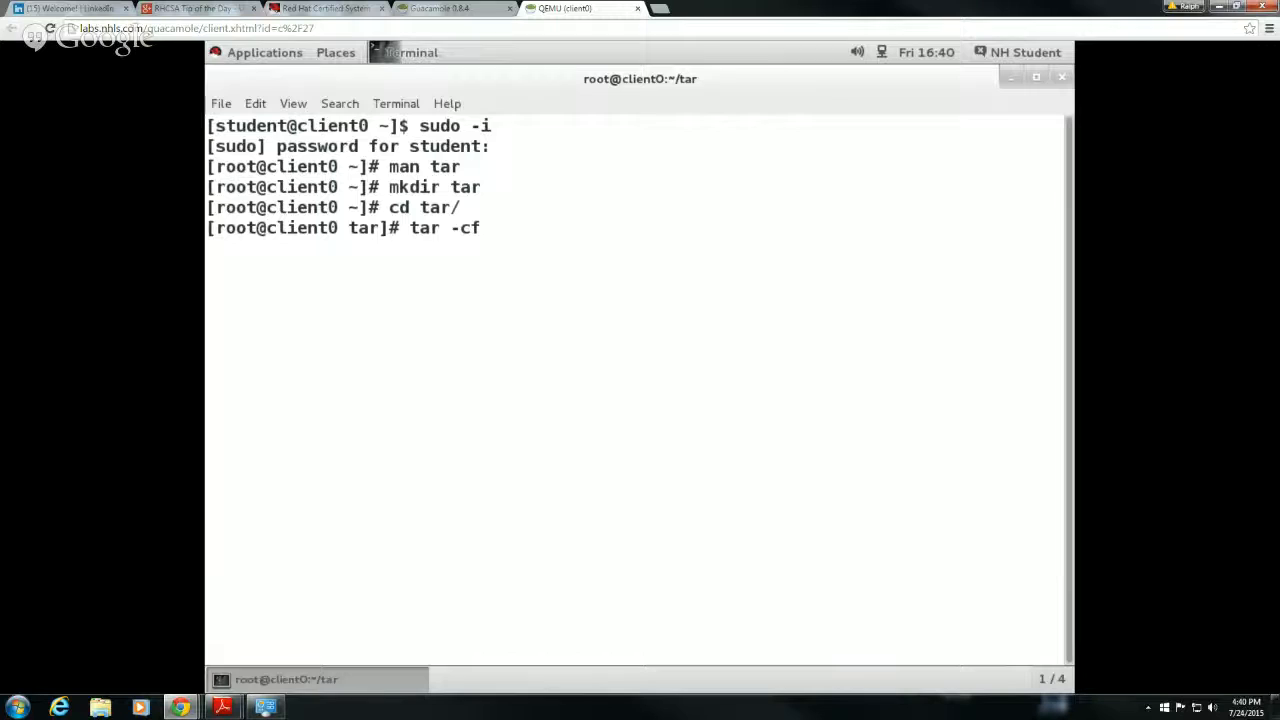
text(etc)
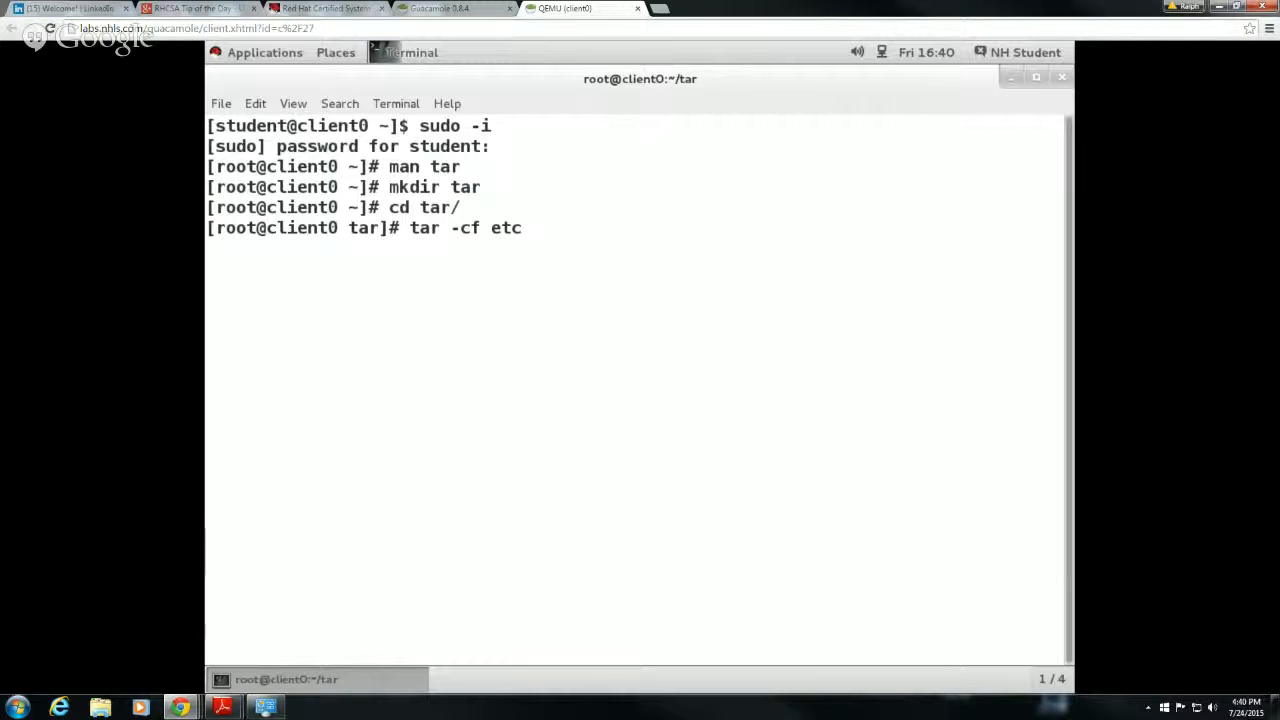
text(.t)
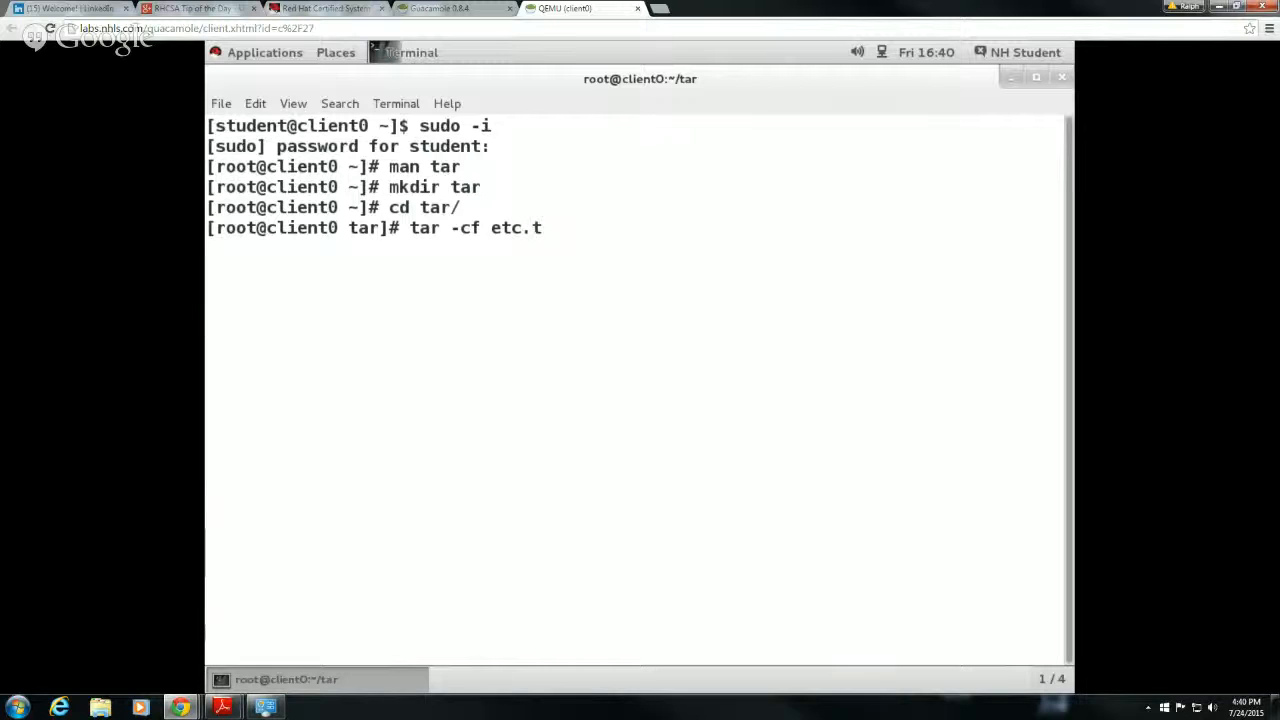
text(ar /)
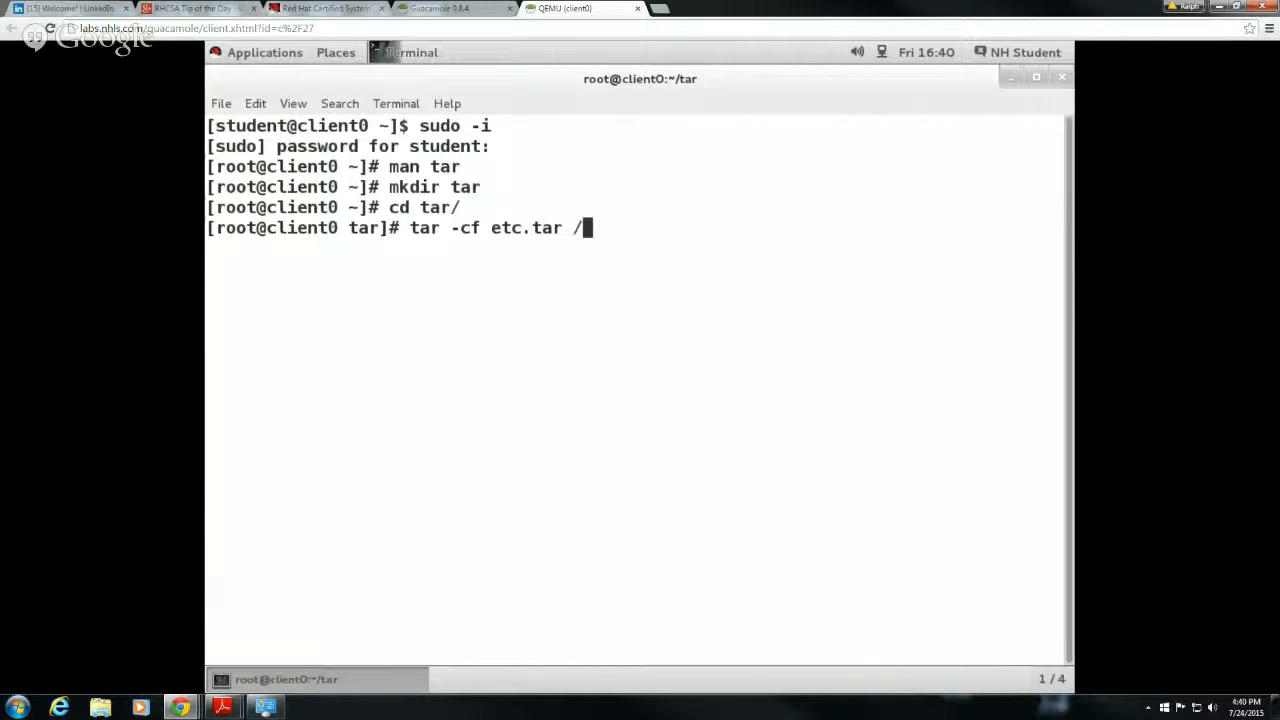
text(etc/)
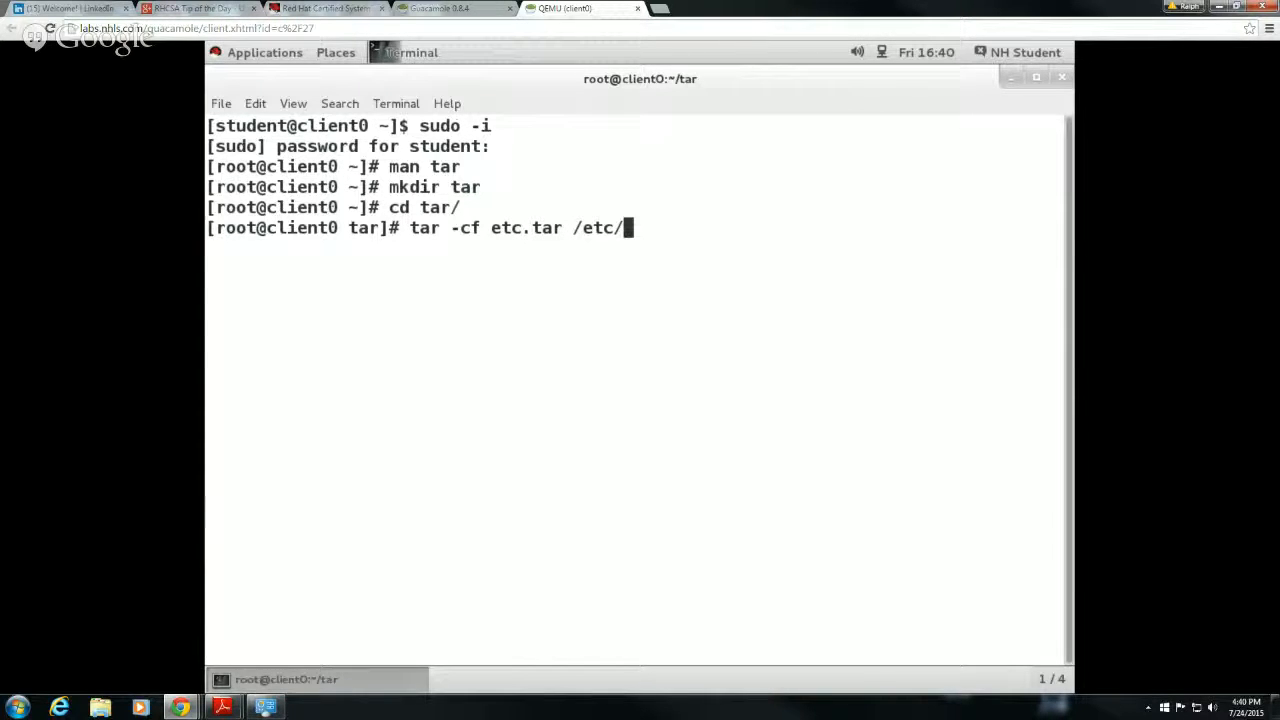
text(*)
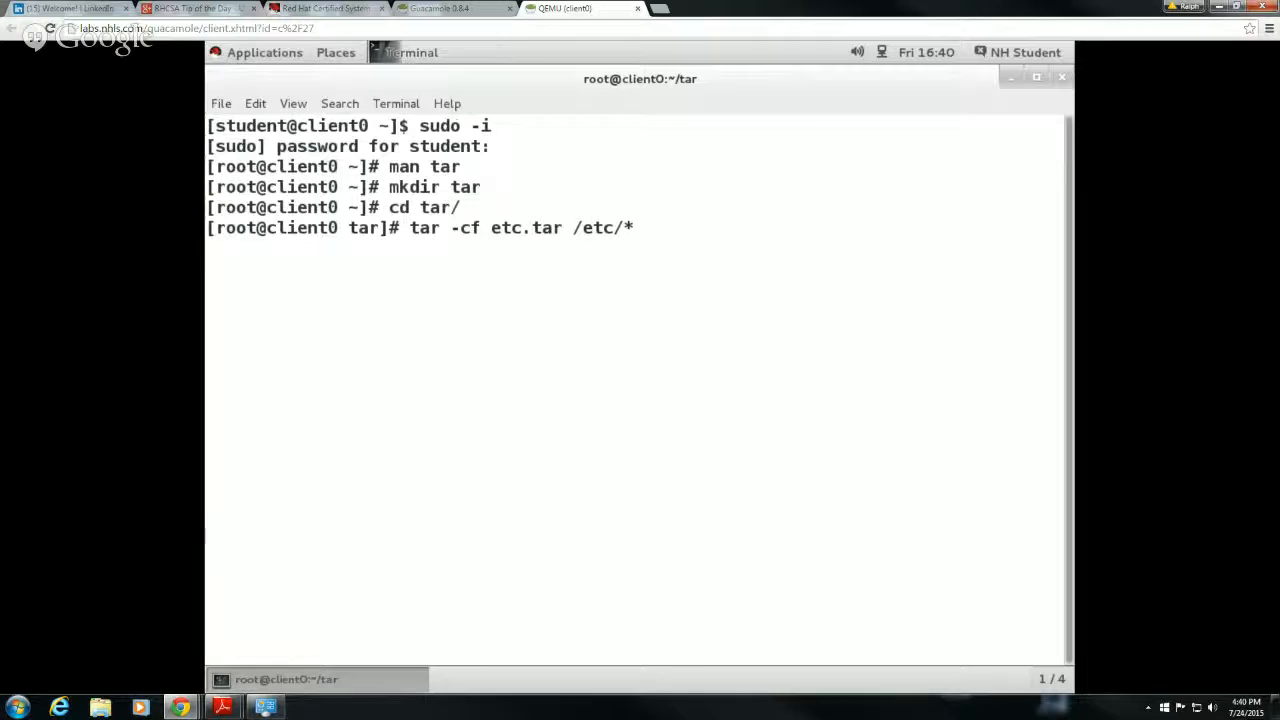
key(Return)
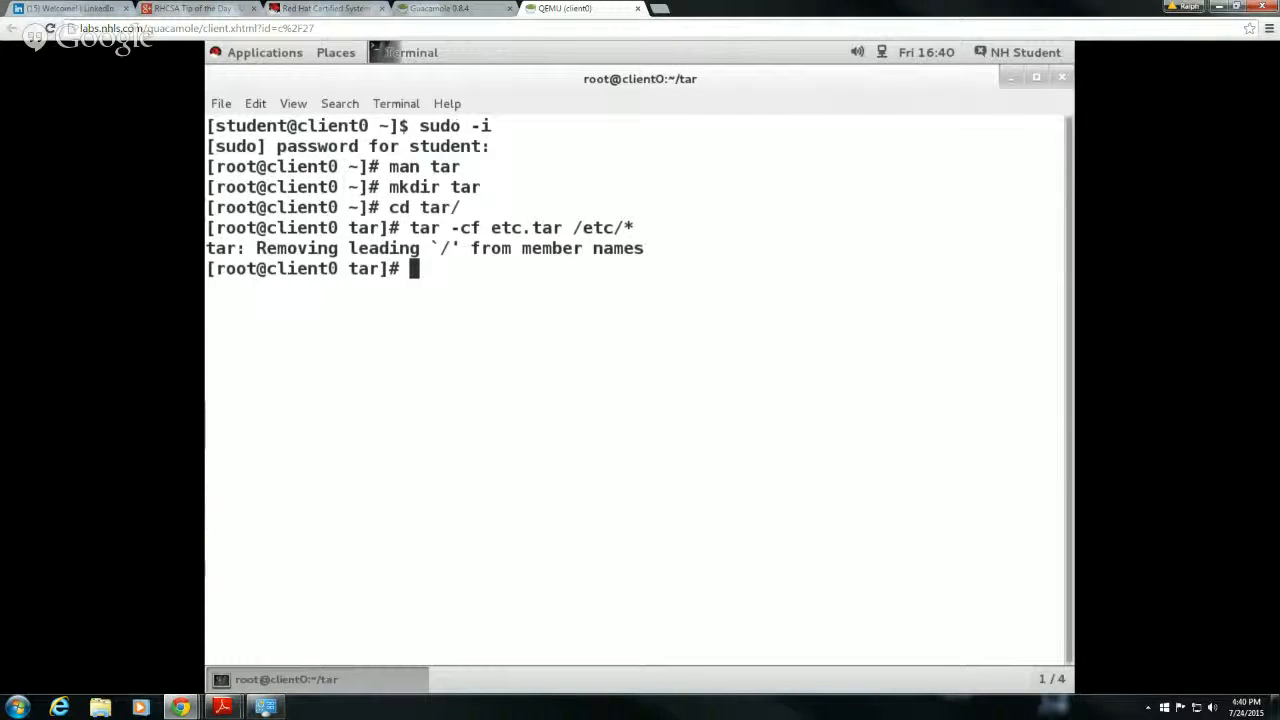
- List the directory with ls, then list etc.tar's contents with tar -tf etc.tar
text(ls)
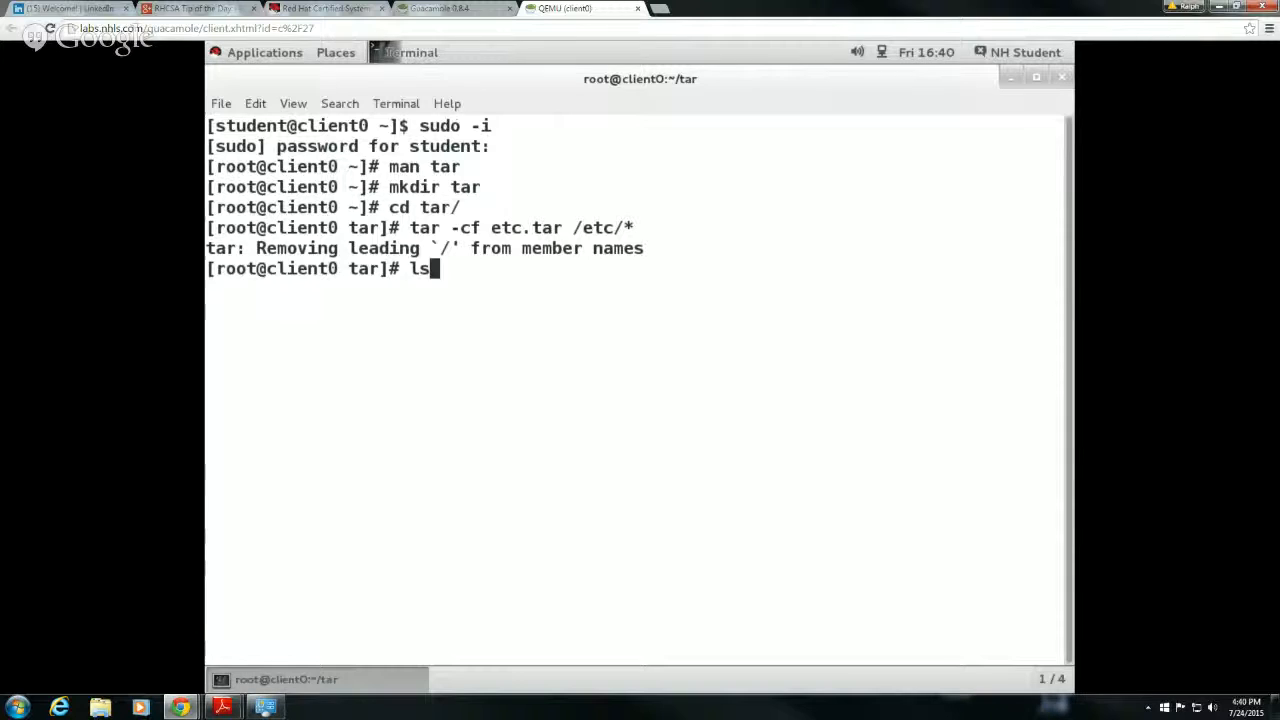
key(Return)
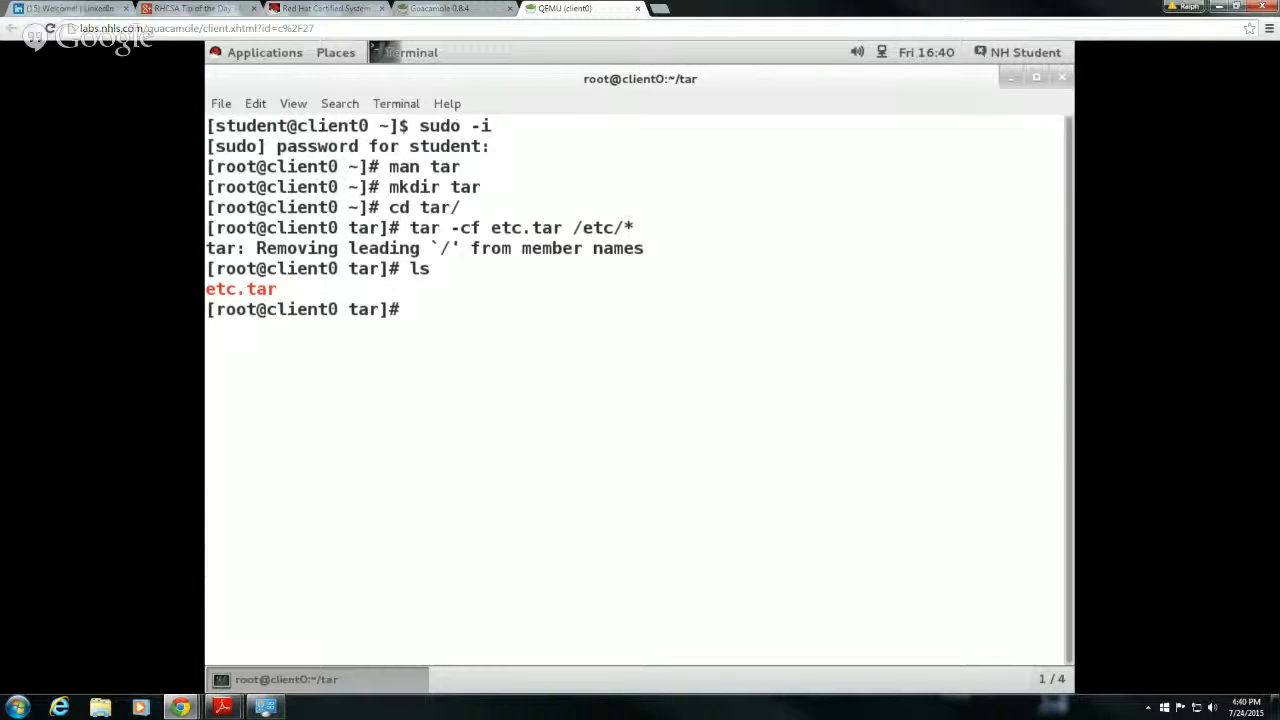
text(t)
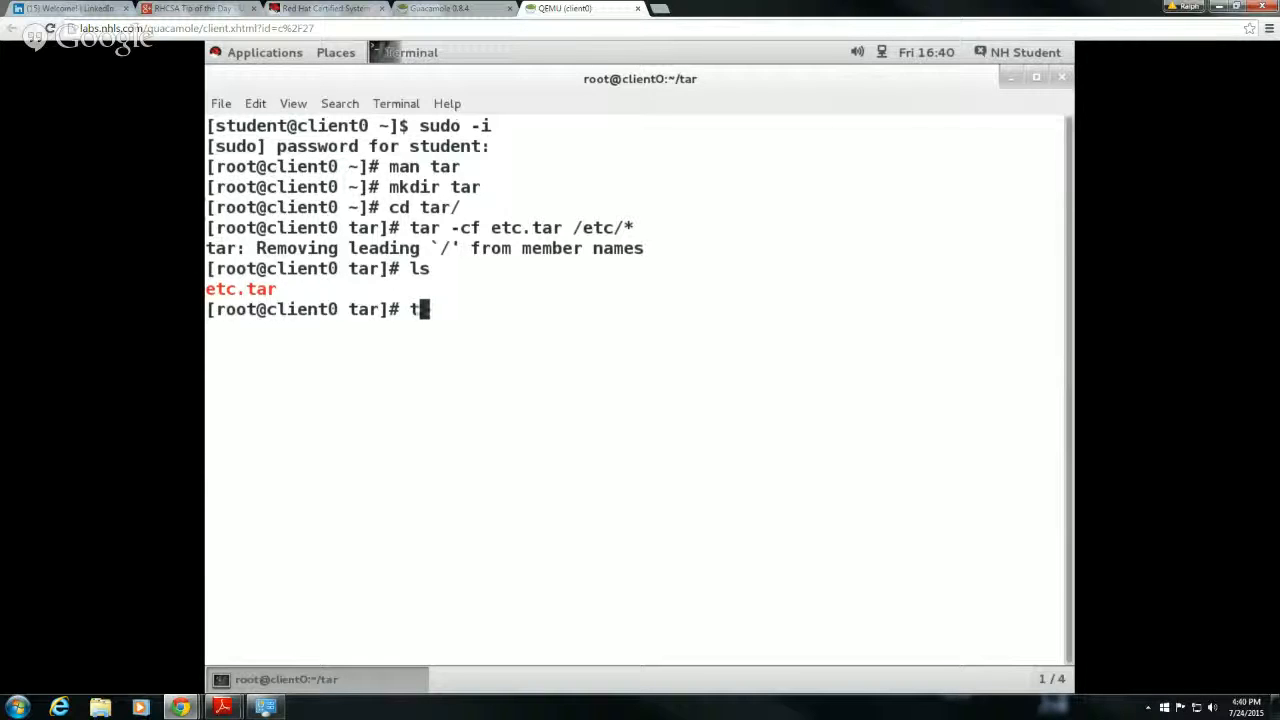
text(ar)
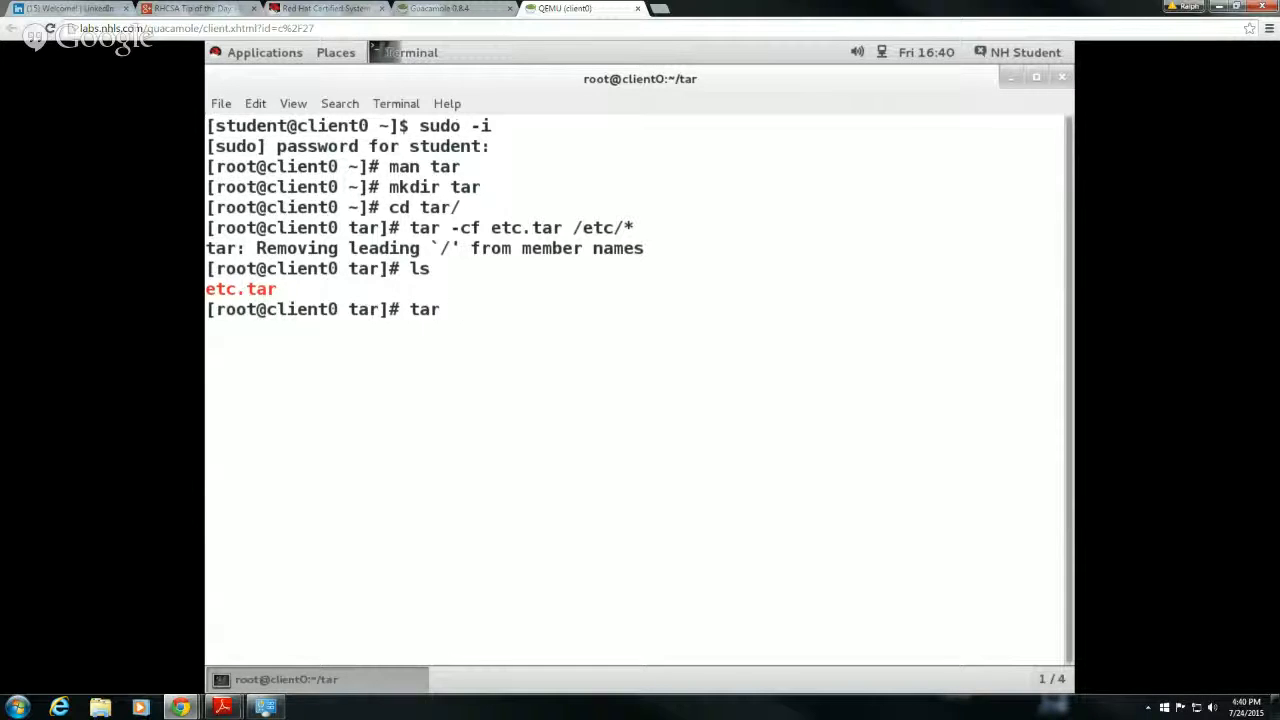
text(-t)
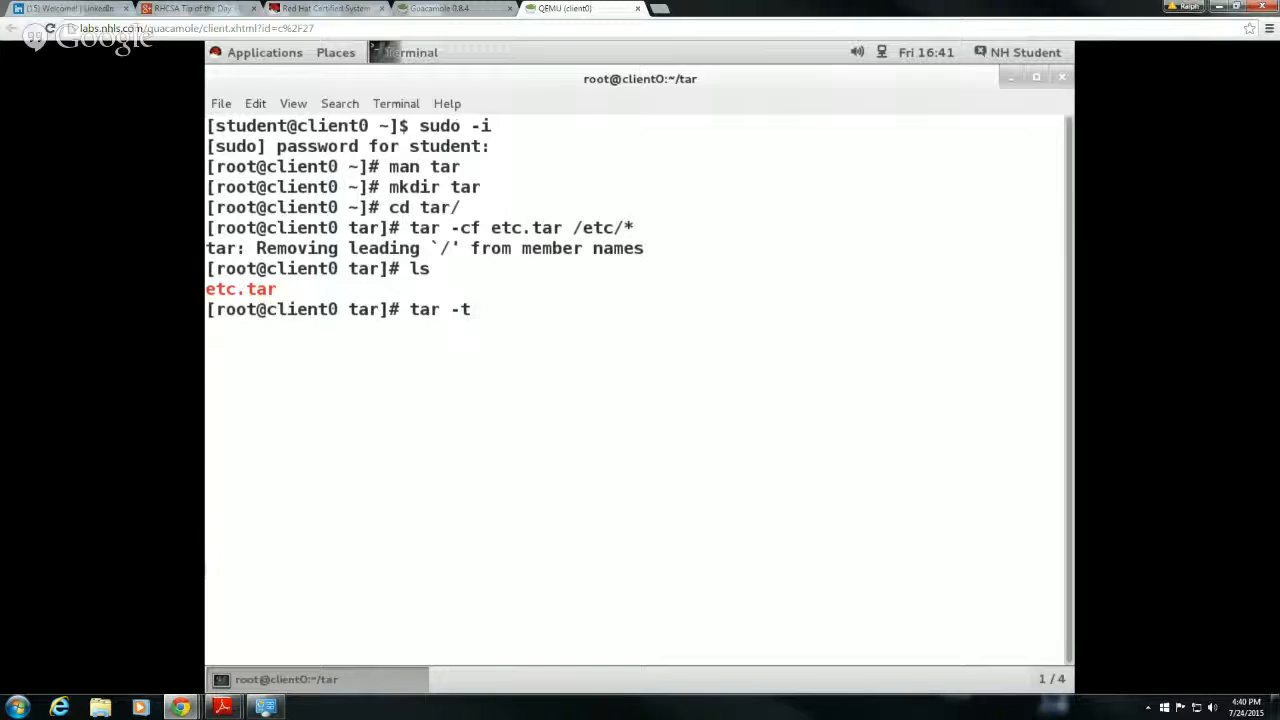
text(f e)
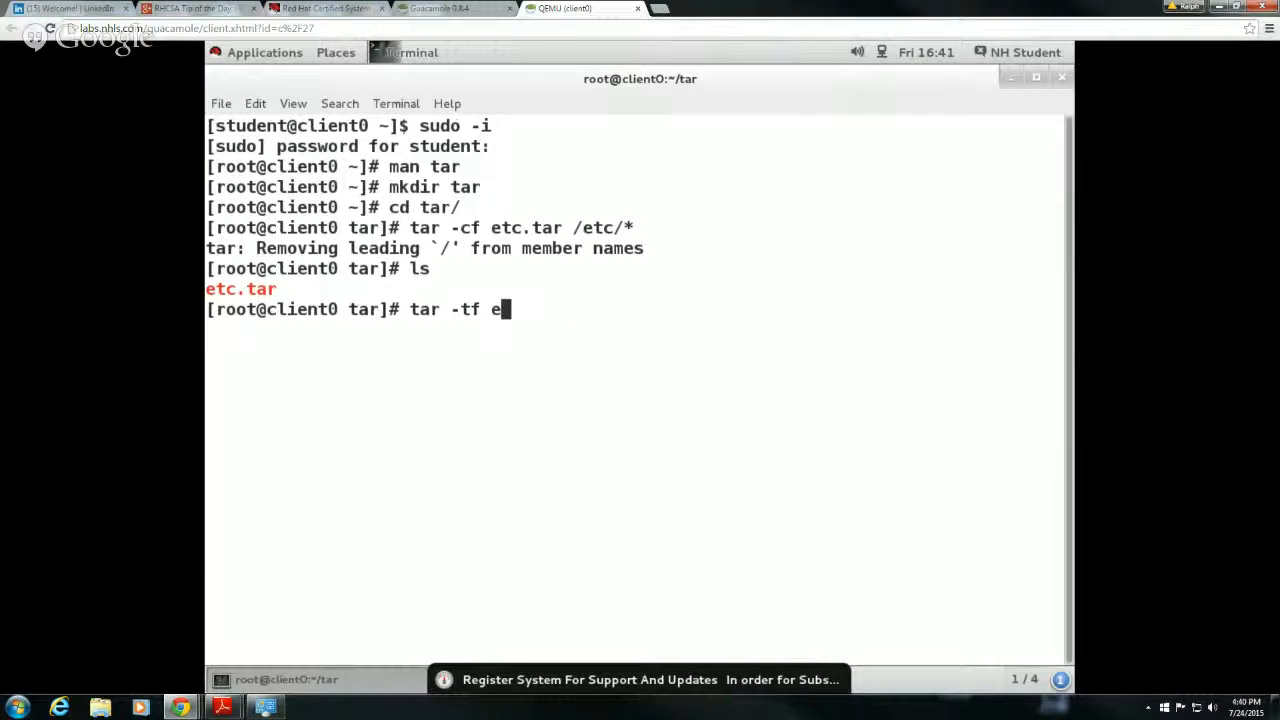
text(tc.tar)
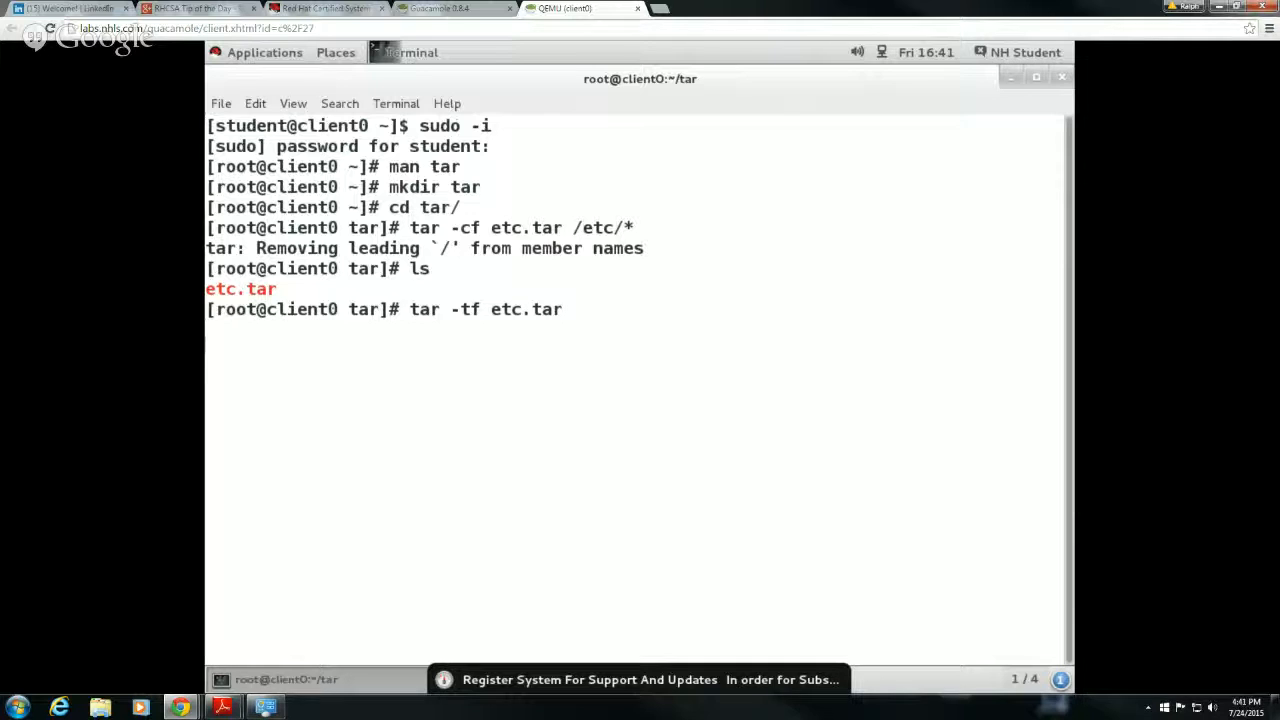
key(Return)
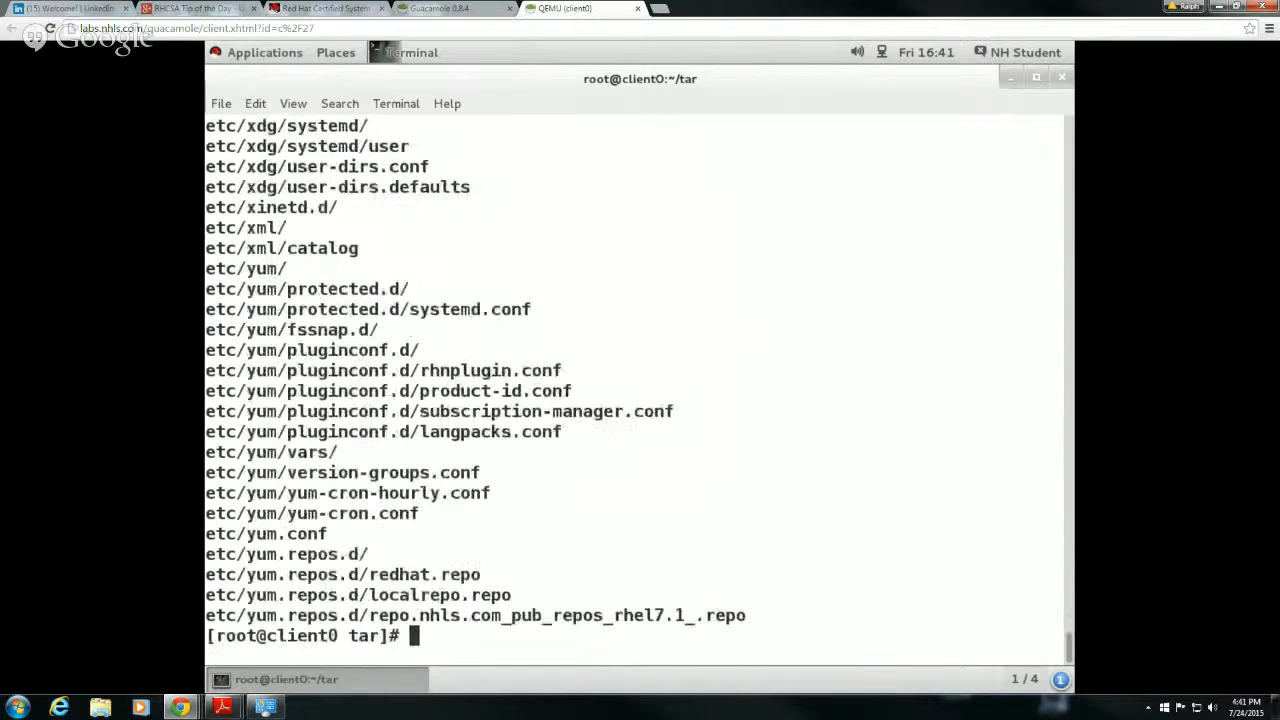
- Page the archive listing through tar -tf etc.tar | more and quit with q
text(tar -tf etc.tar |)
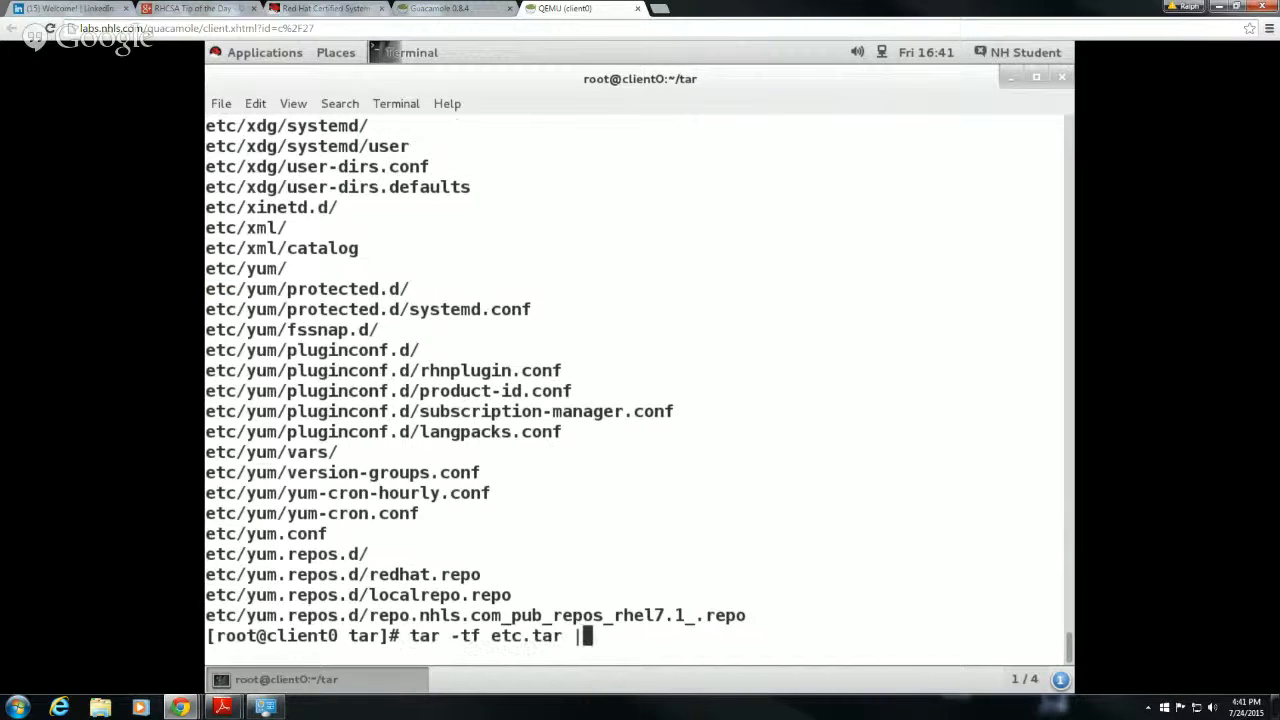
key(Return)
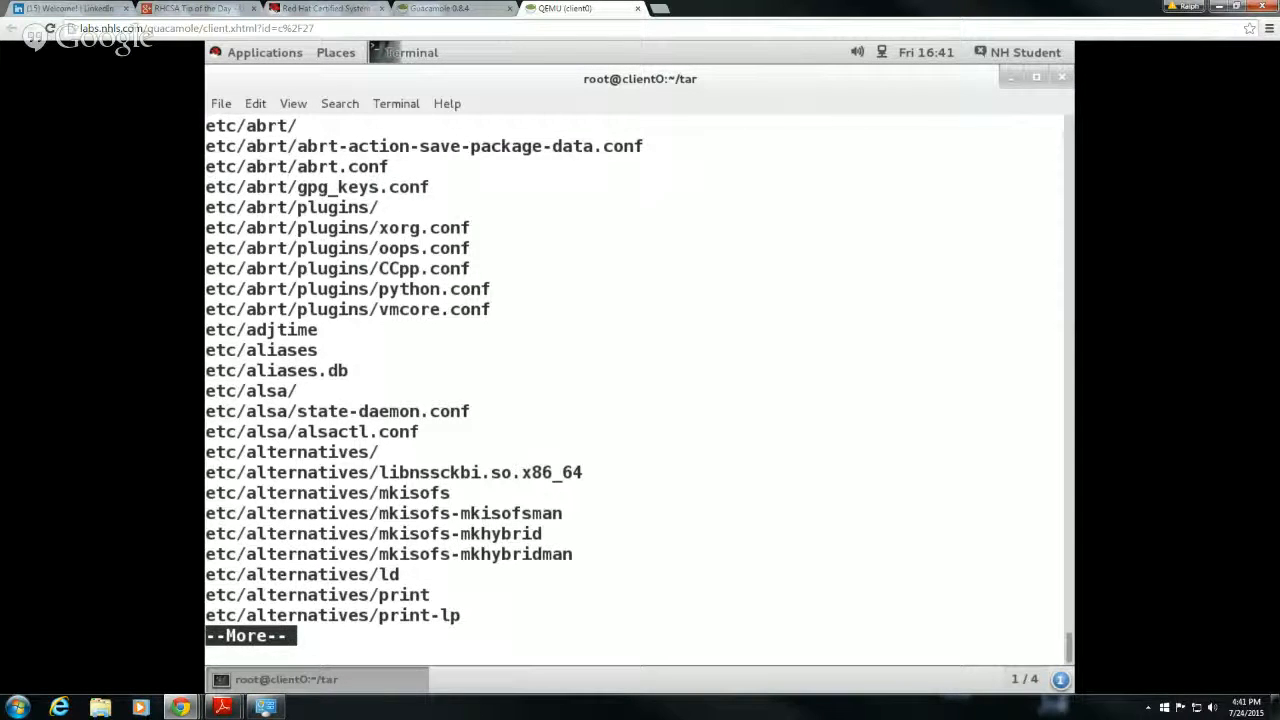
key(q)
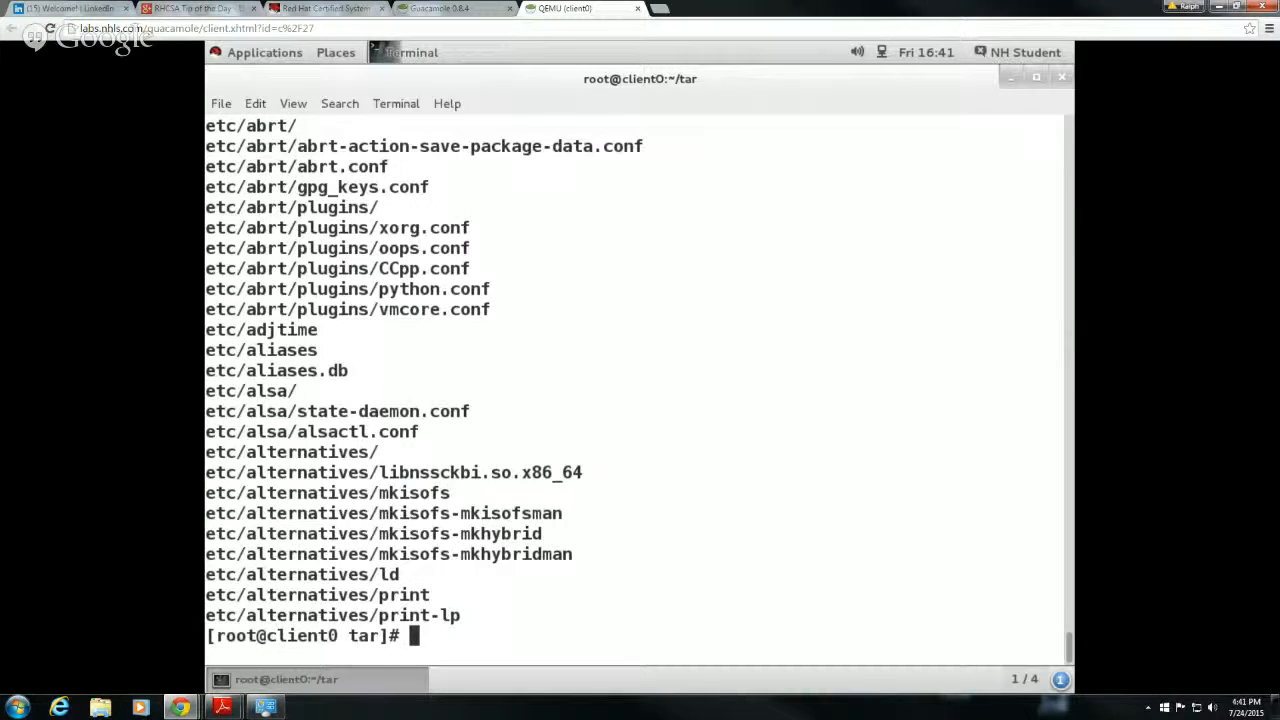
text(cl)
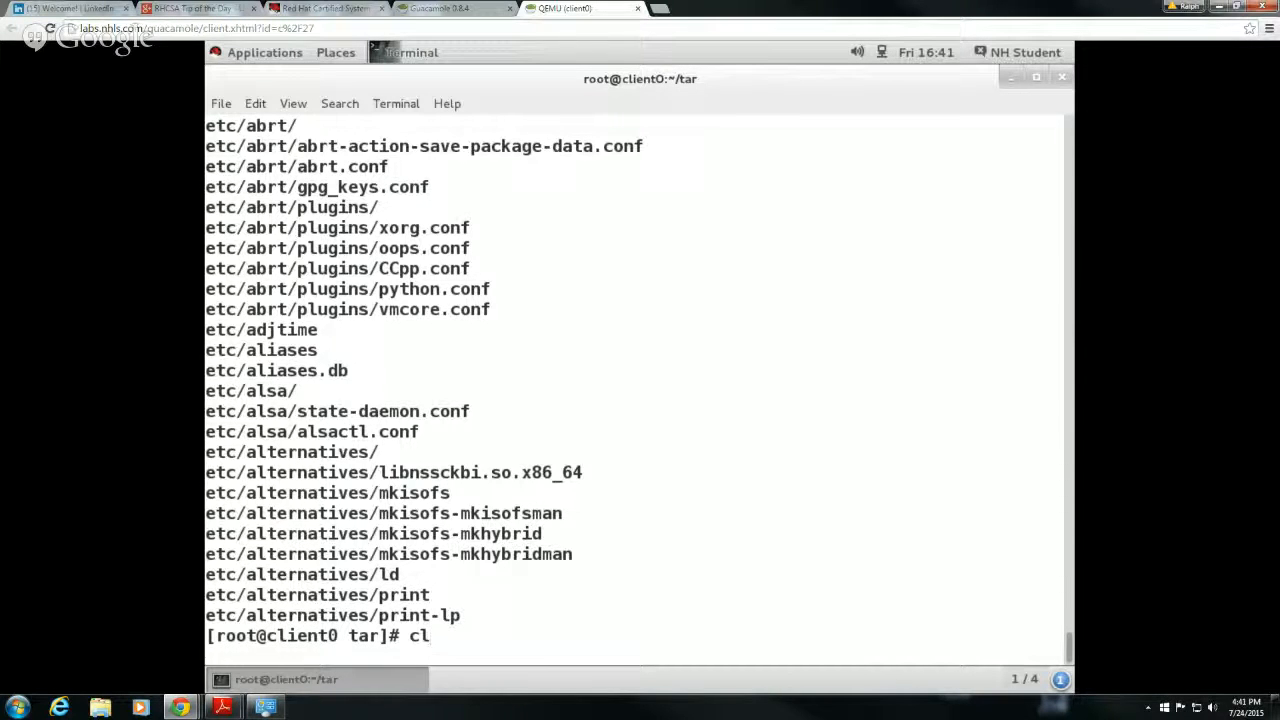
- Clear the screen, search man tar for /gz, then quit the manual
key(Return)
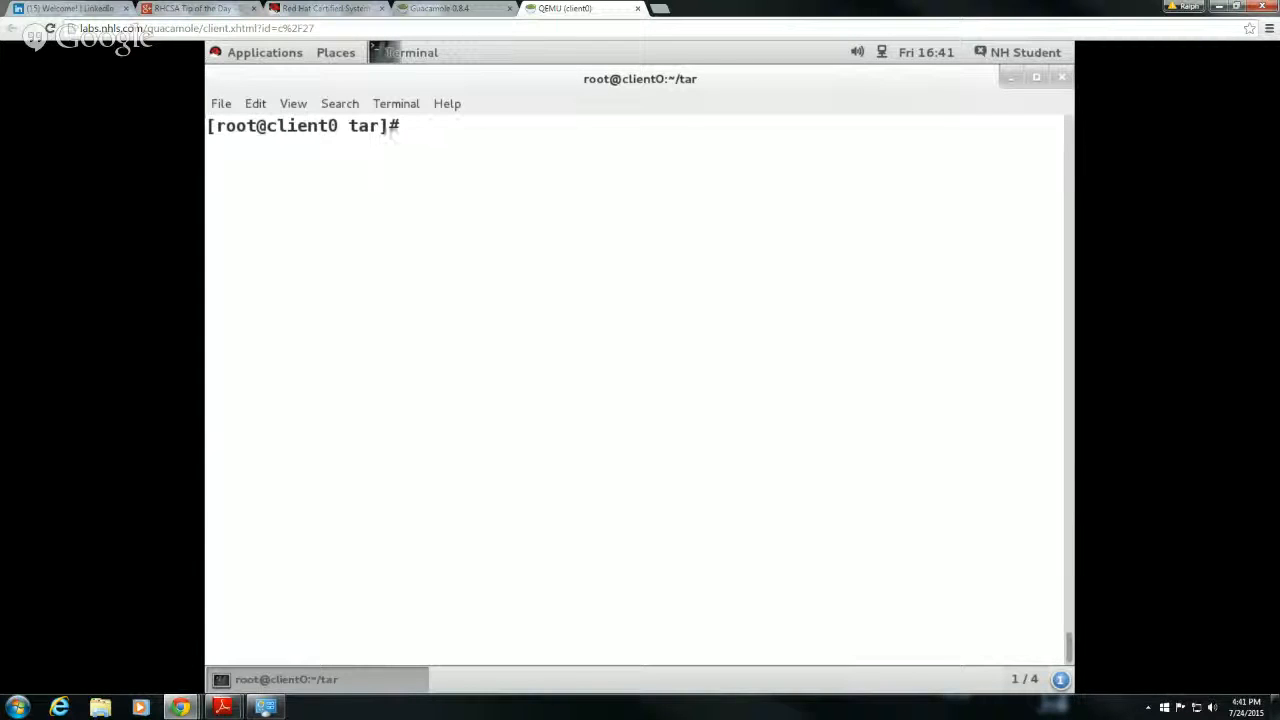
text(man tar)
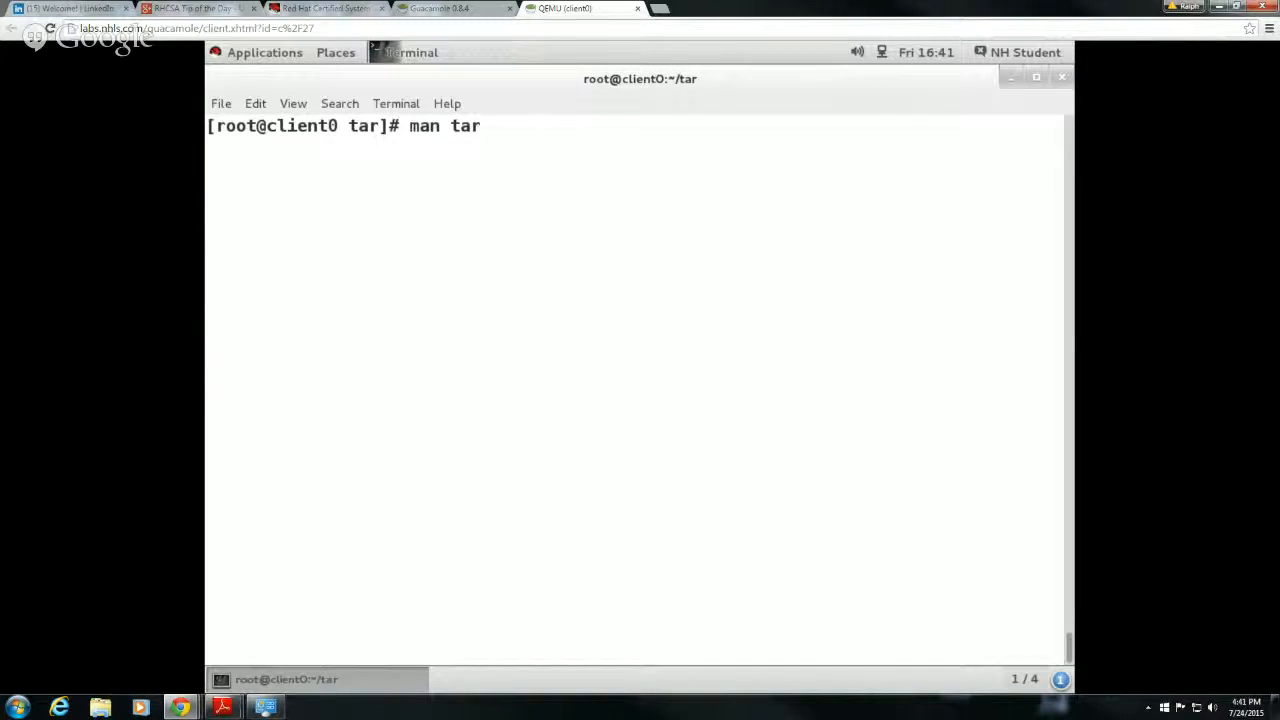
key(Return)
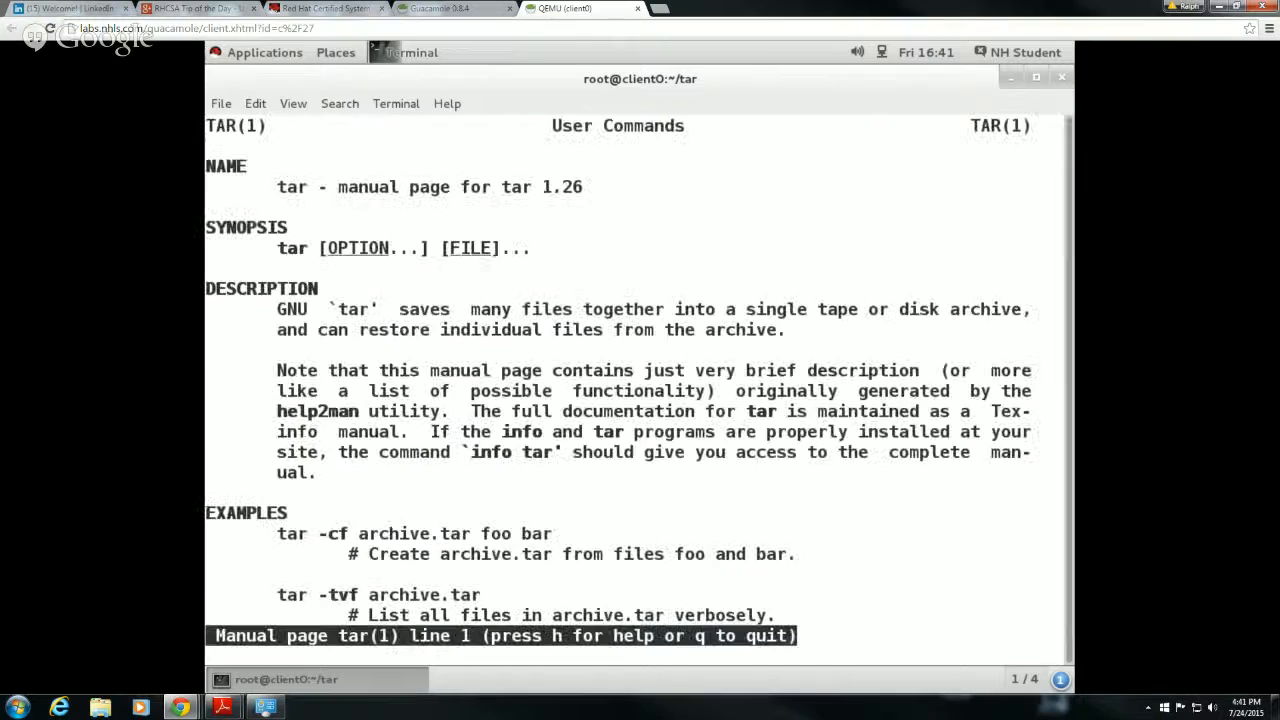
text(/gz)
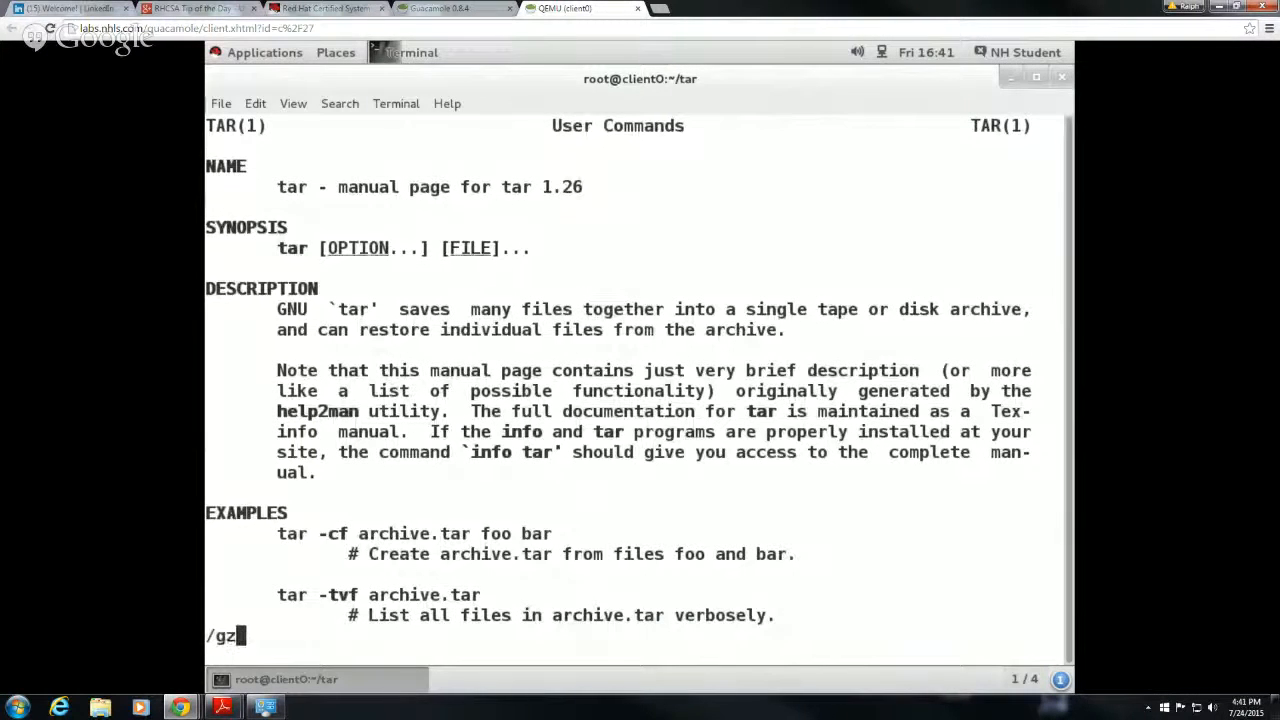
key(Return)
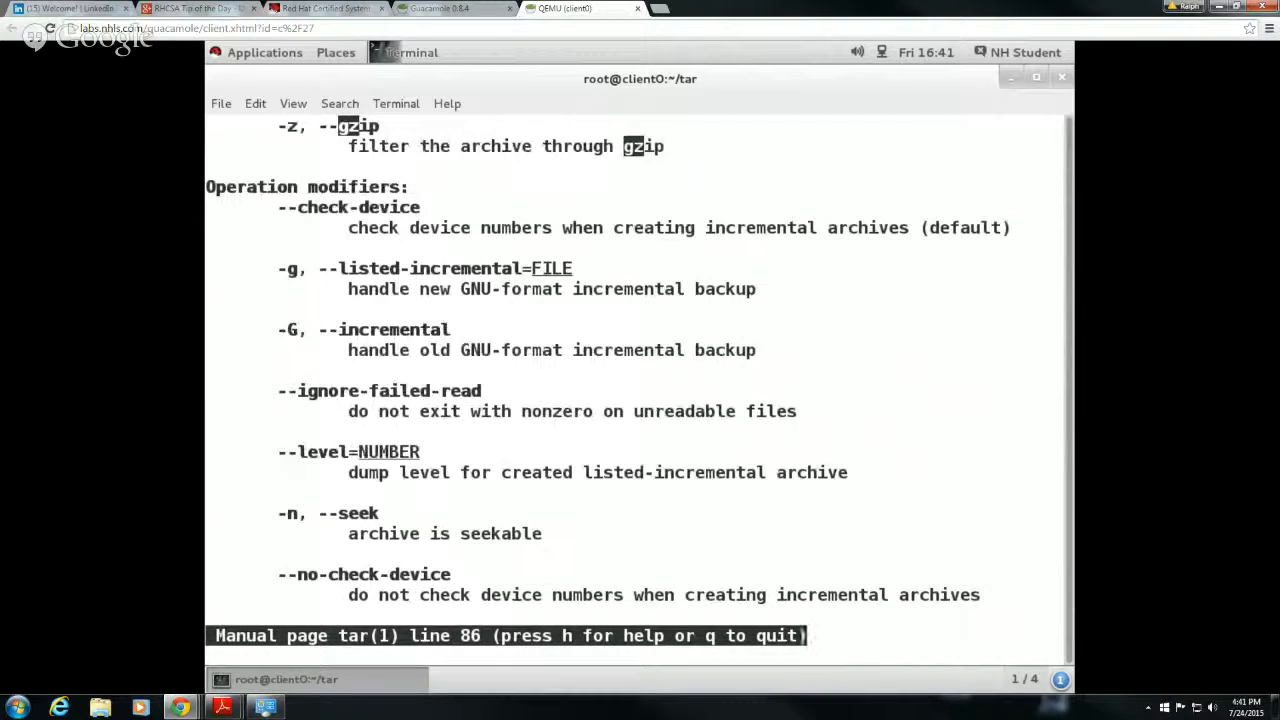
key(q)
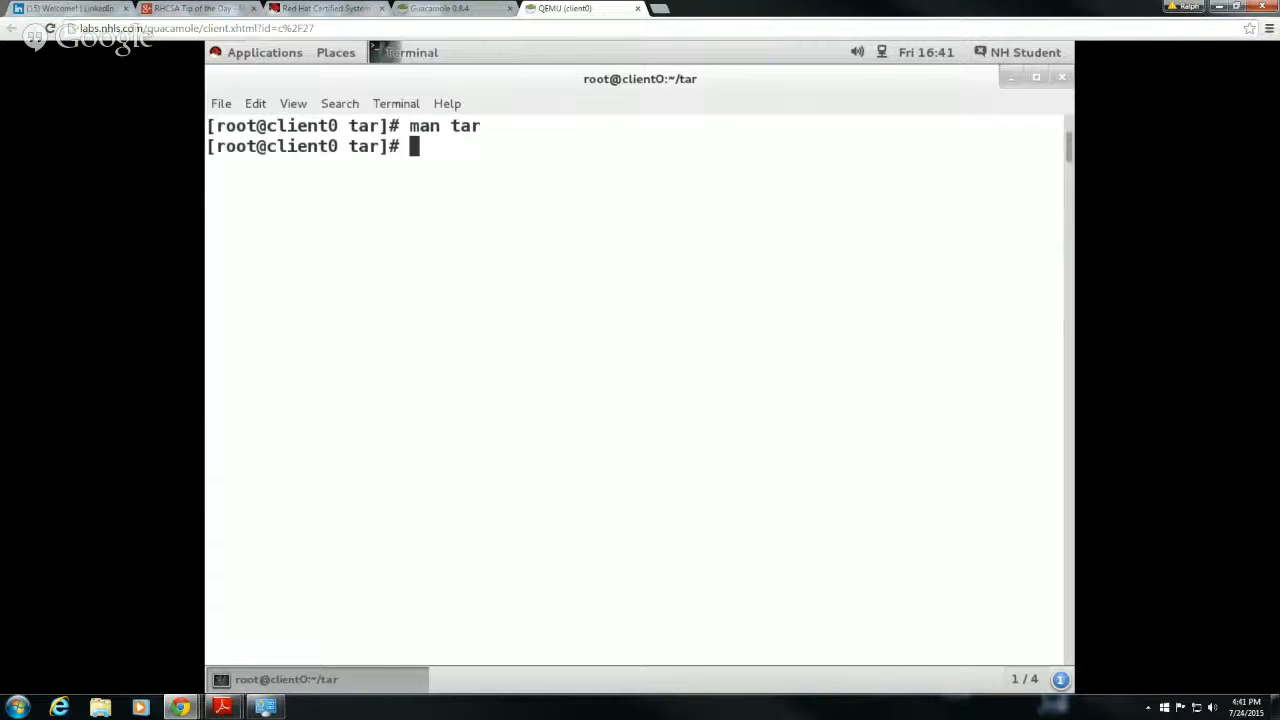
- Run tar -czf etc.tar.gz /etc/* to create a gzip-compressed archive of /etc
text(tar)
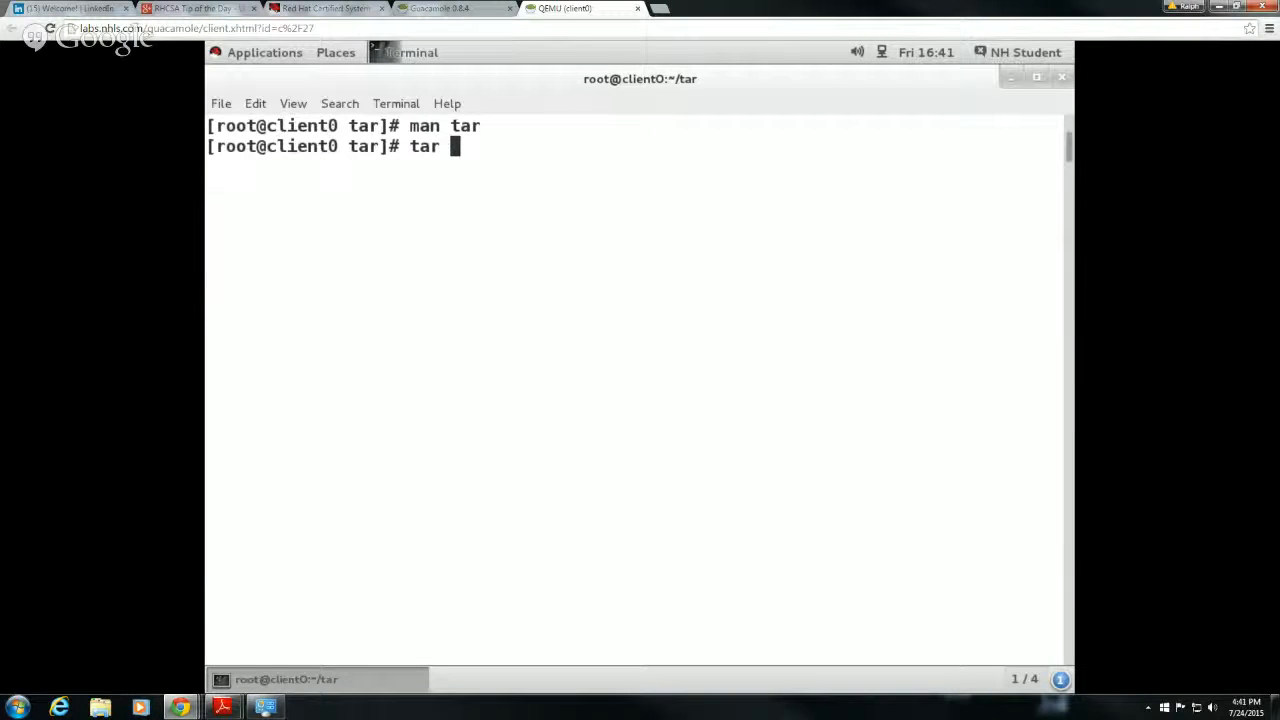
text(-c)
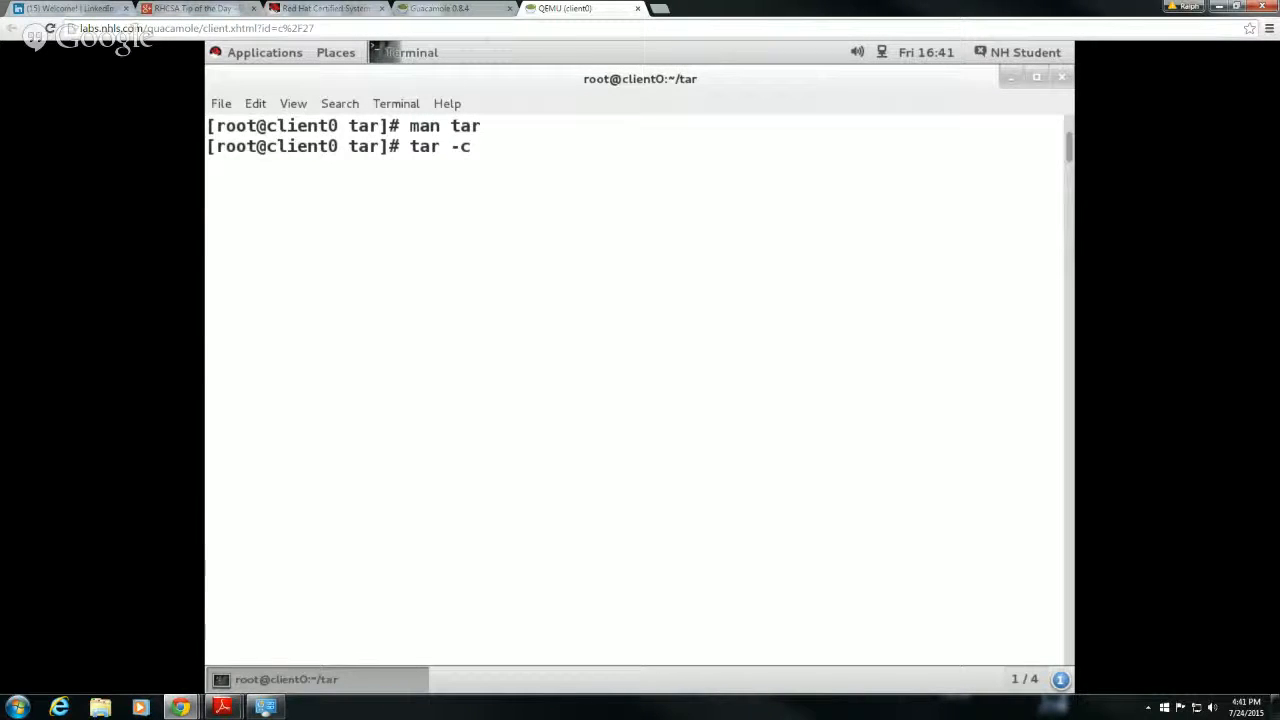
text(zf)
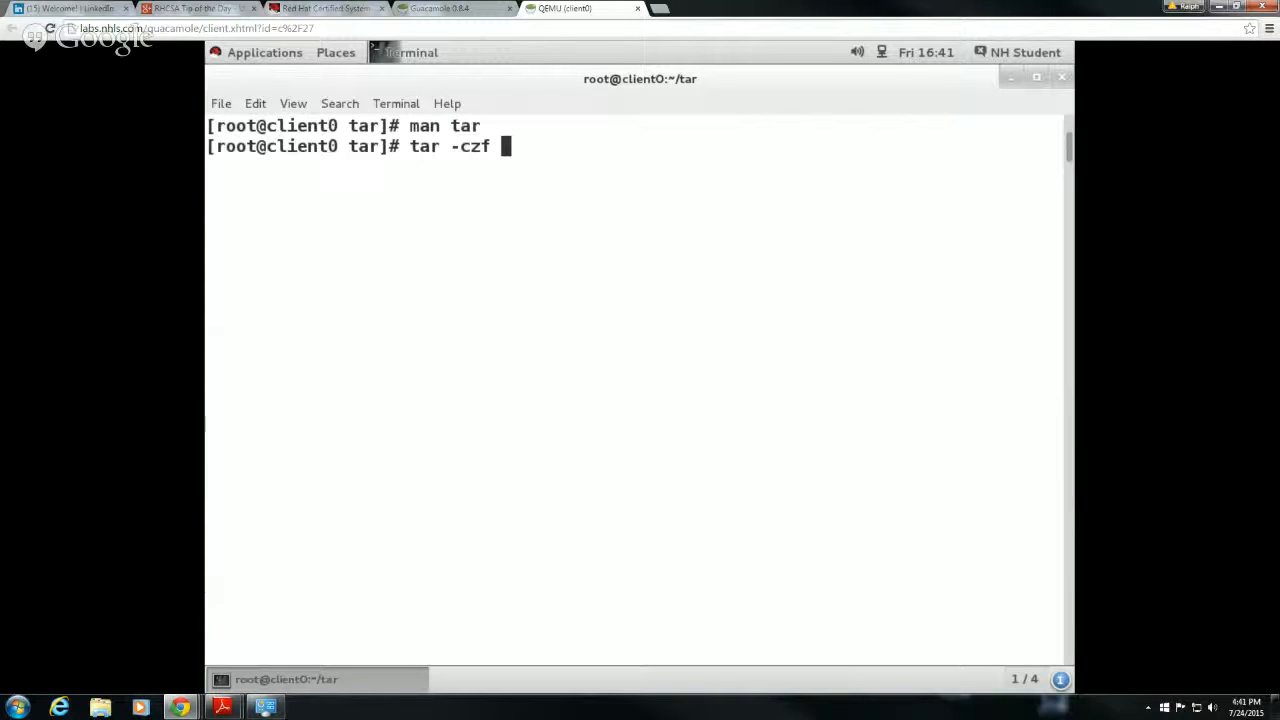
text(etc.ta)
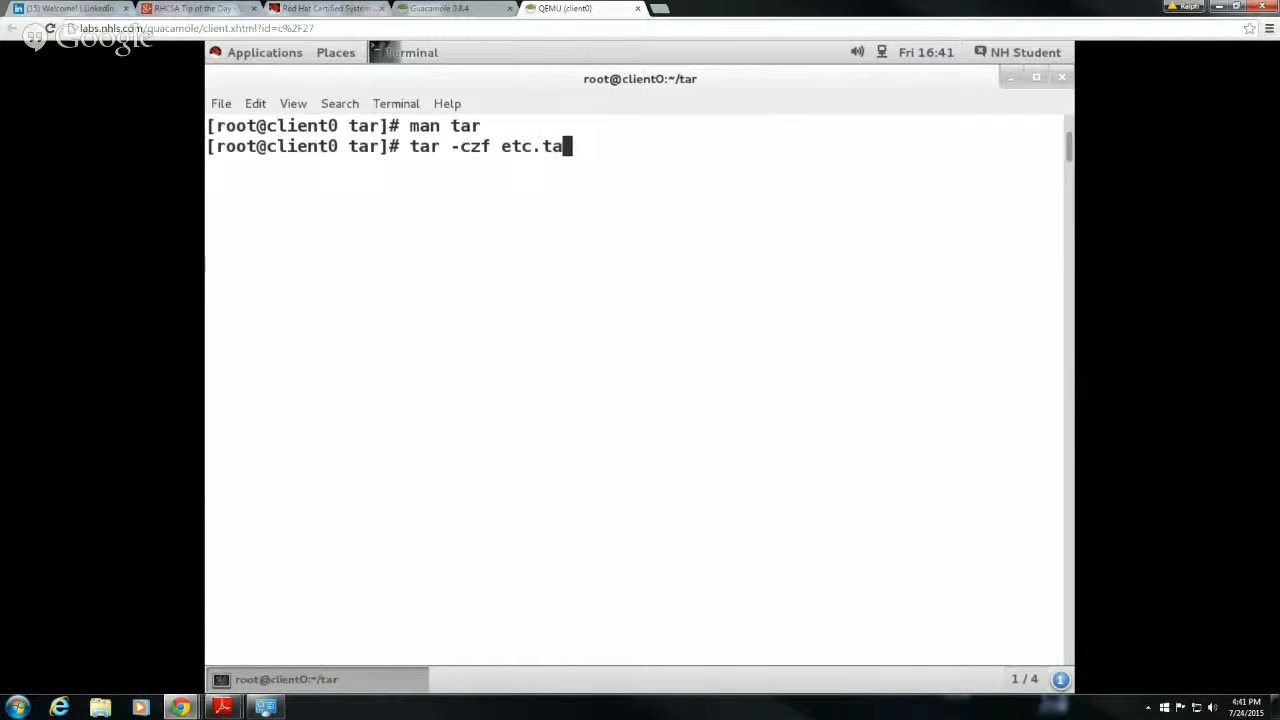
text(.)
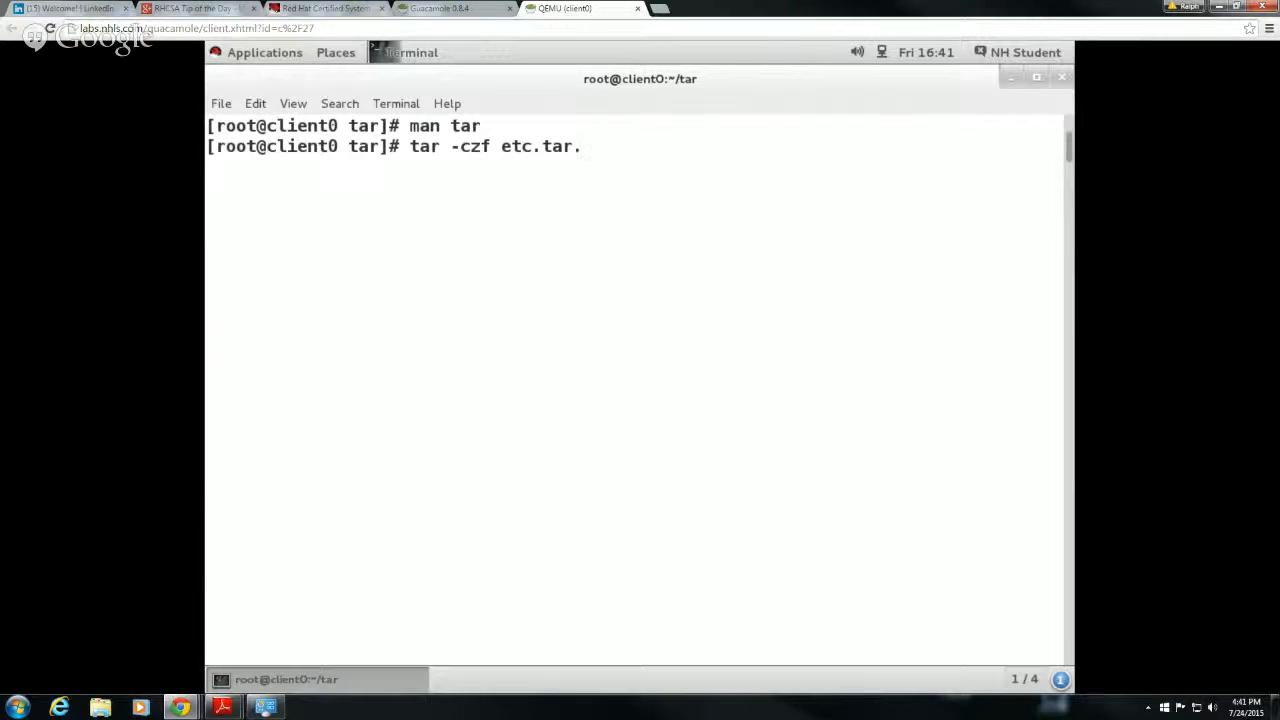
text(gz)
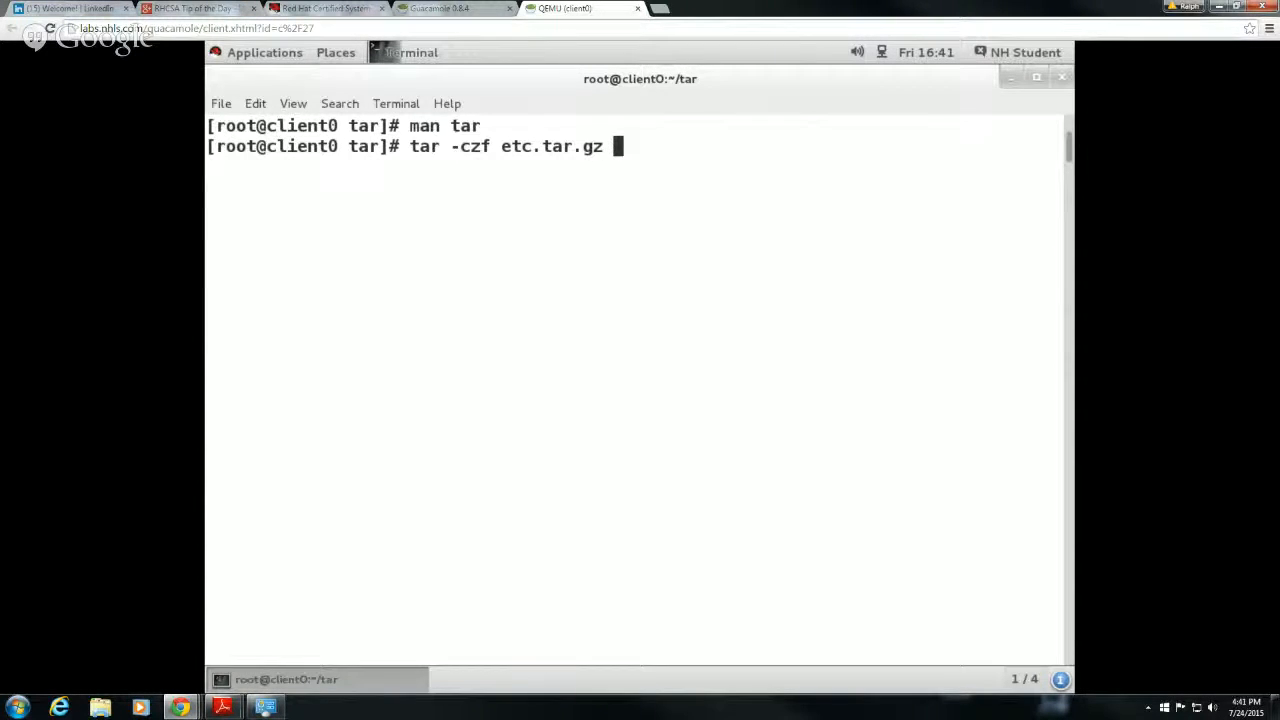
text(/etc/)
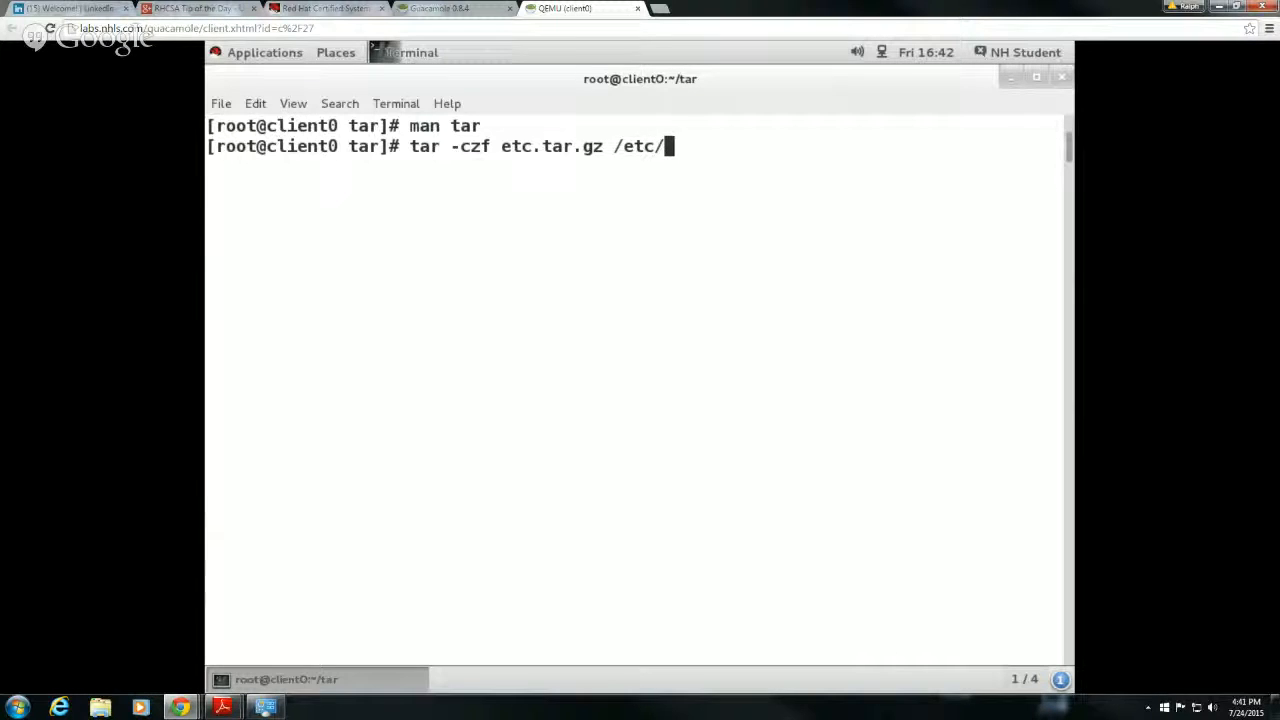
text(*)
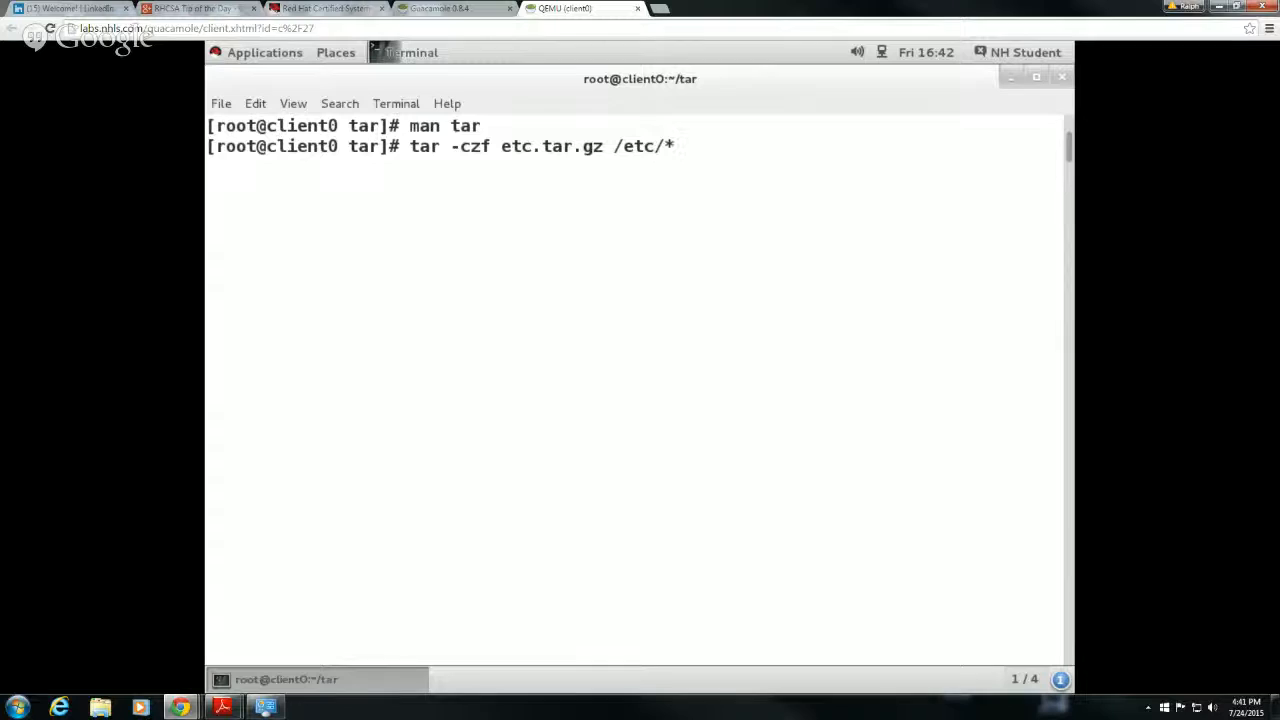
key(Return)
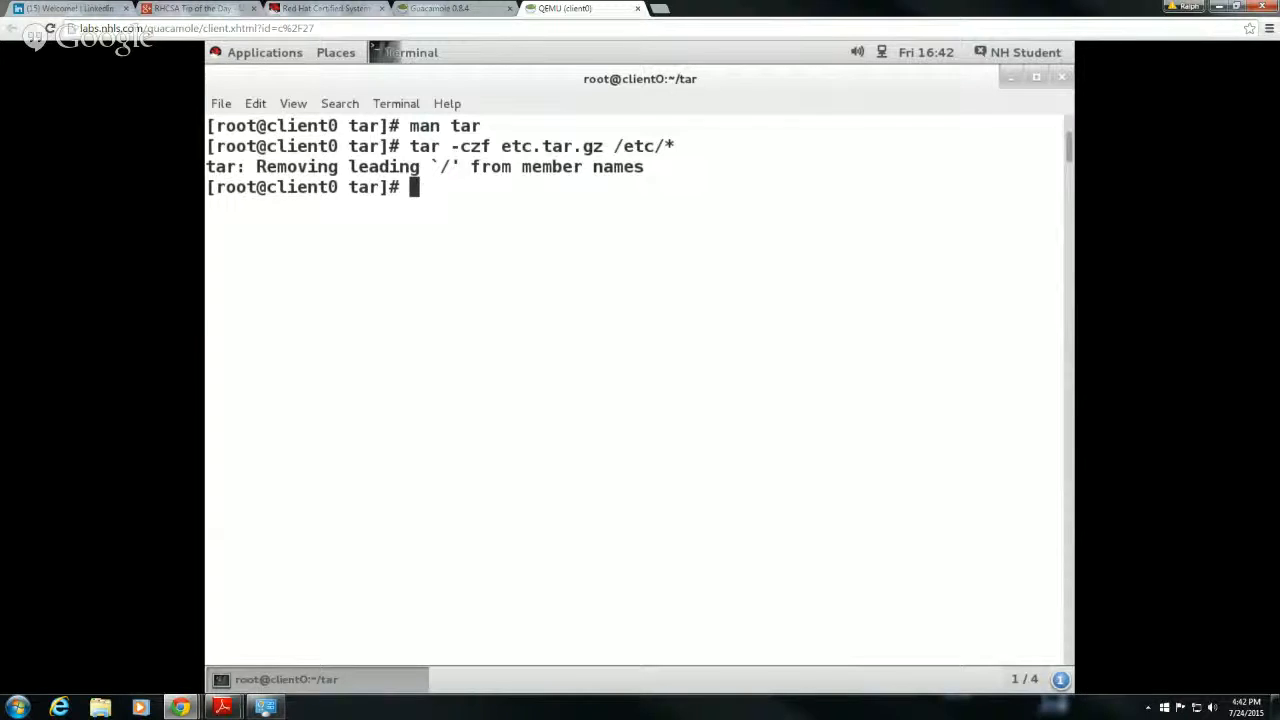
- List the directory with ls to show etc.tar and etc.tar.gz
text(ls)
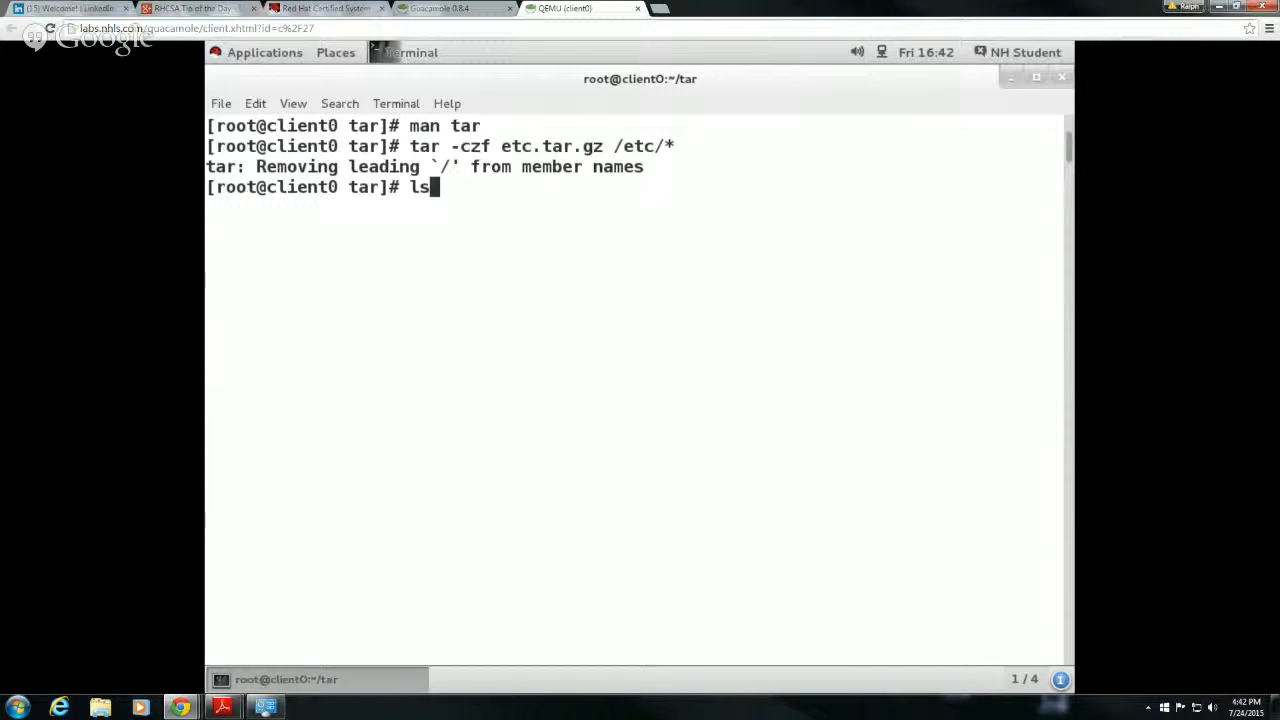
key(Return)
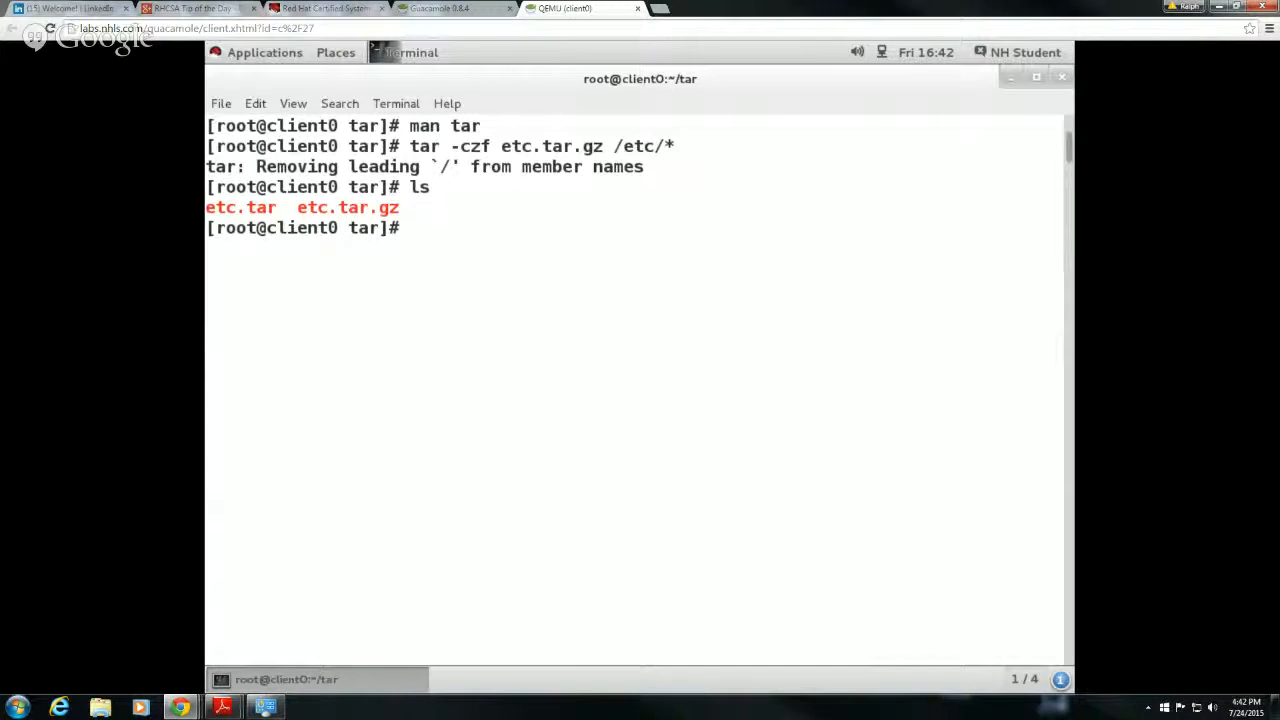
text(man)
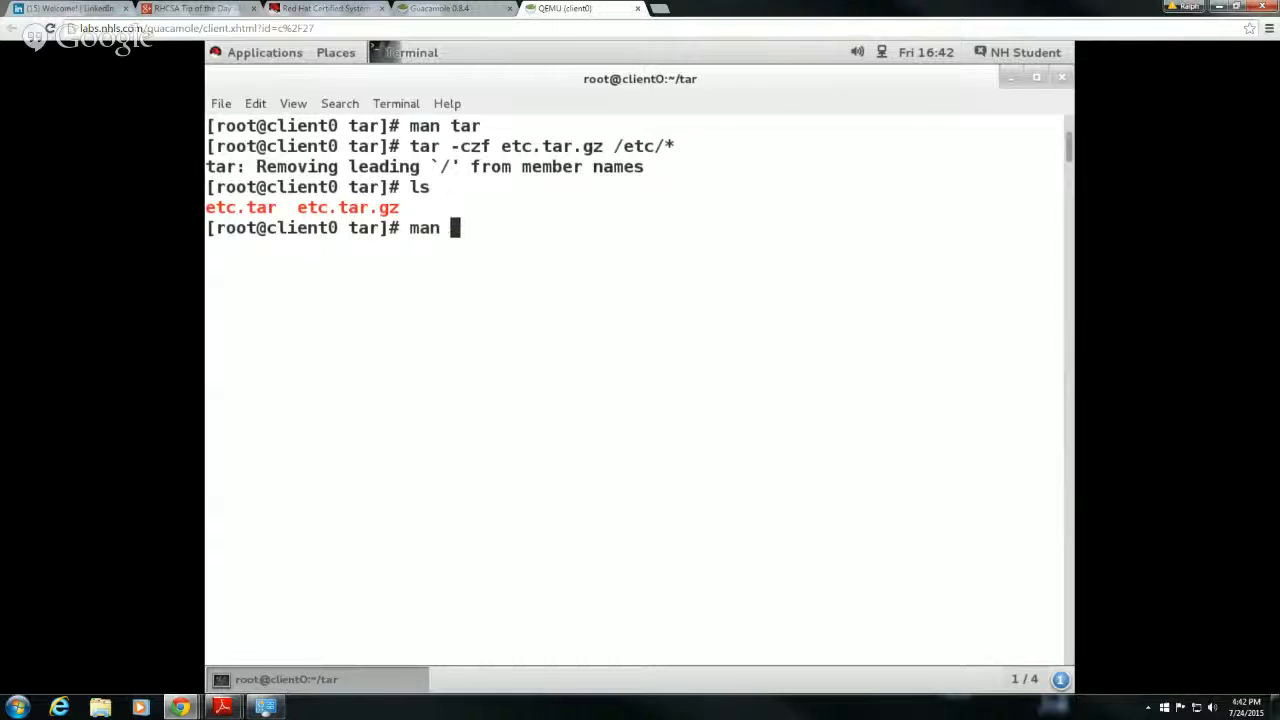
text(t)
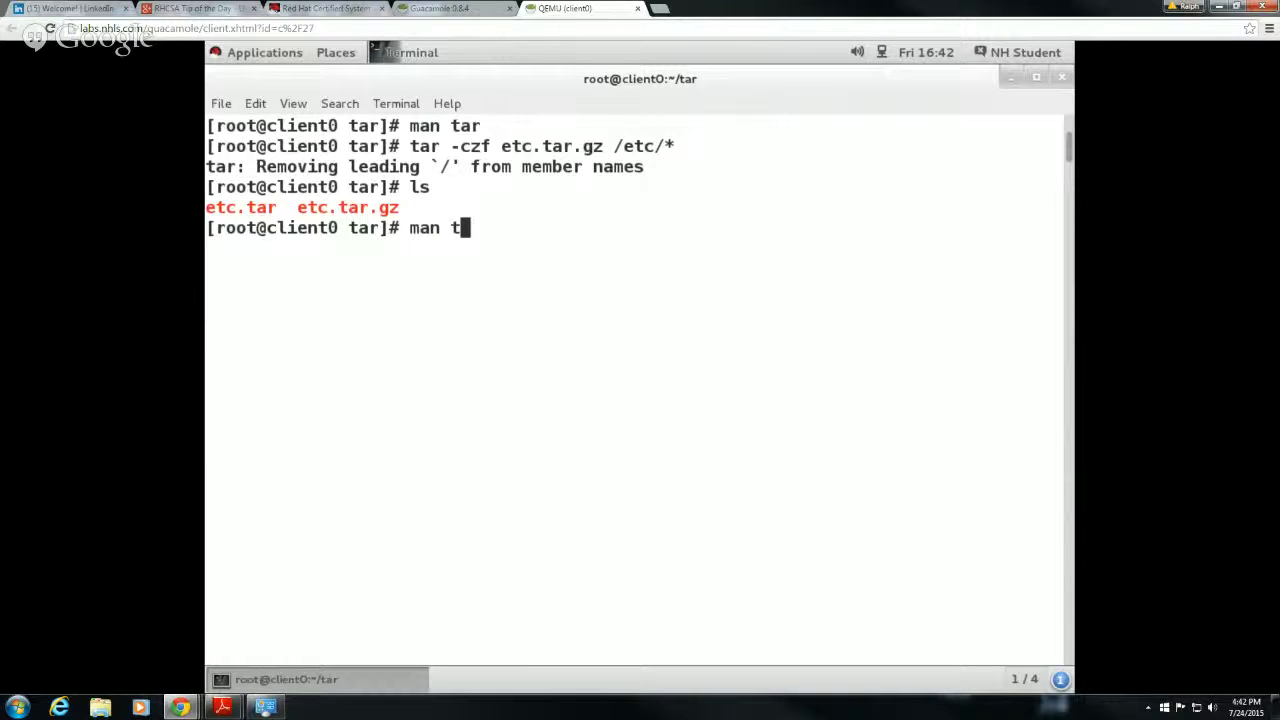
key(Return)
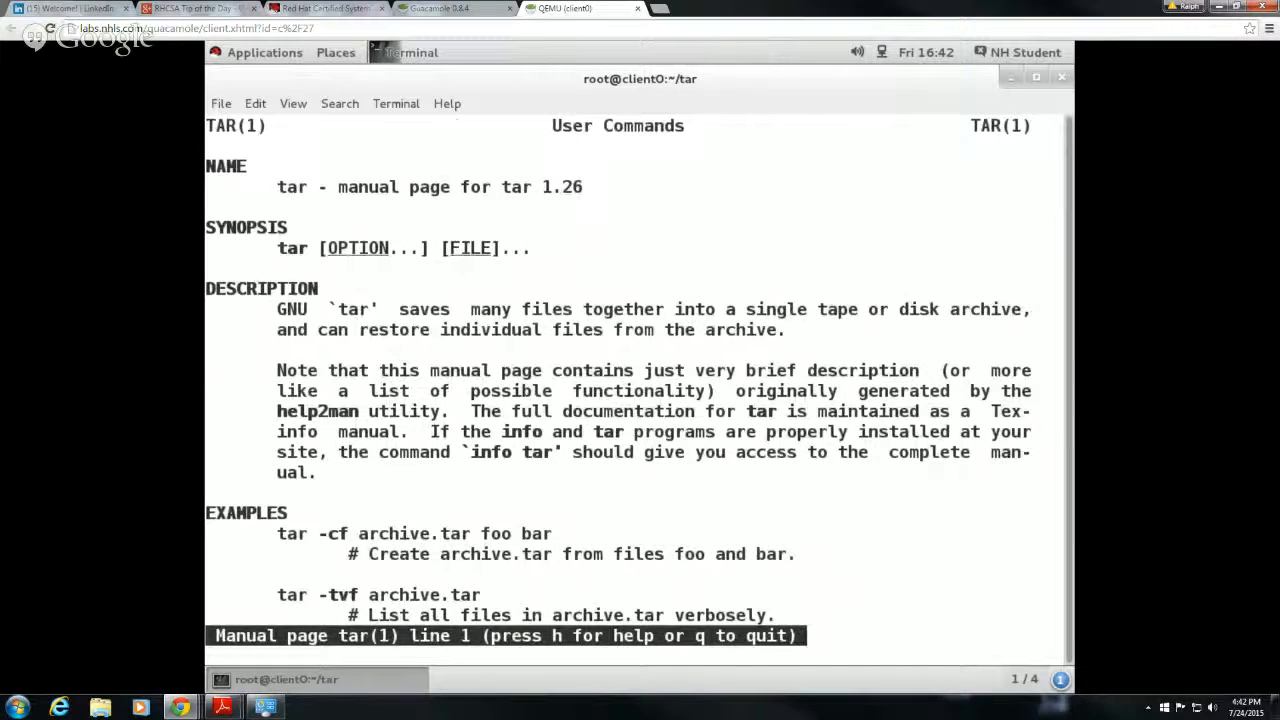
key(/)
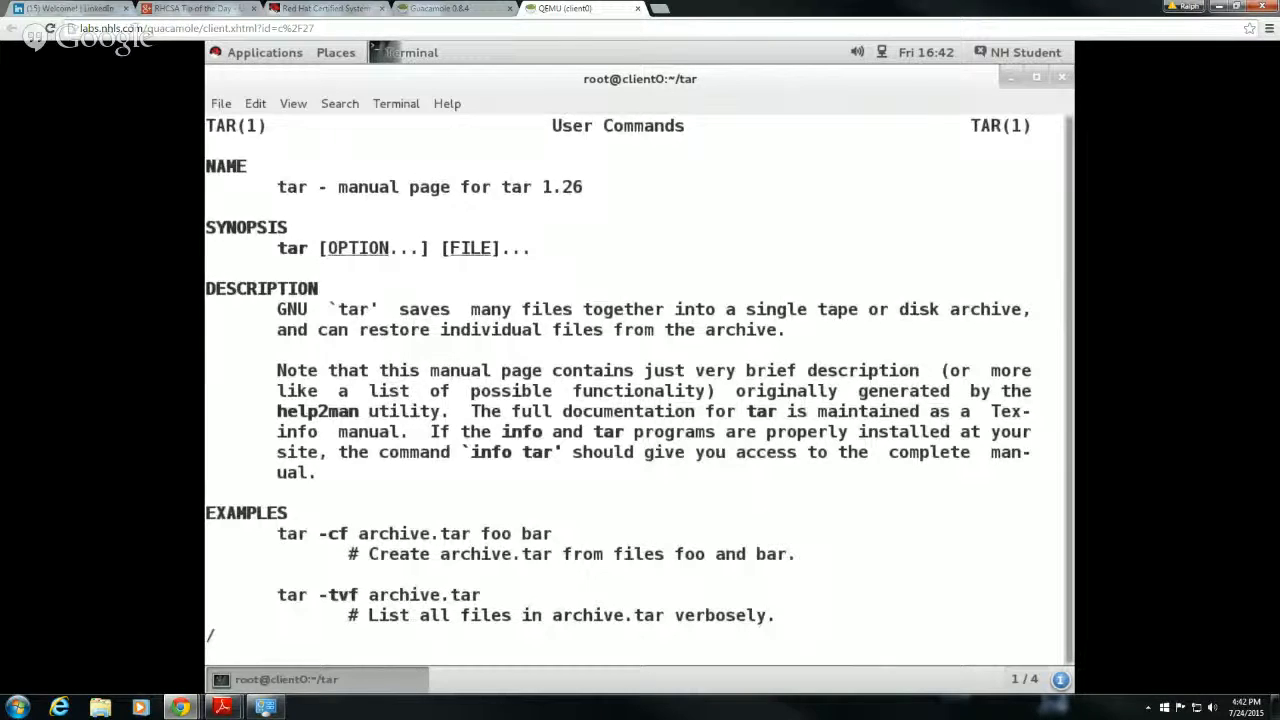
text(bz)
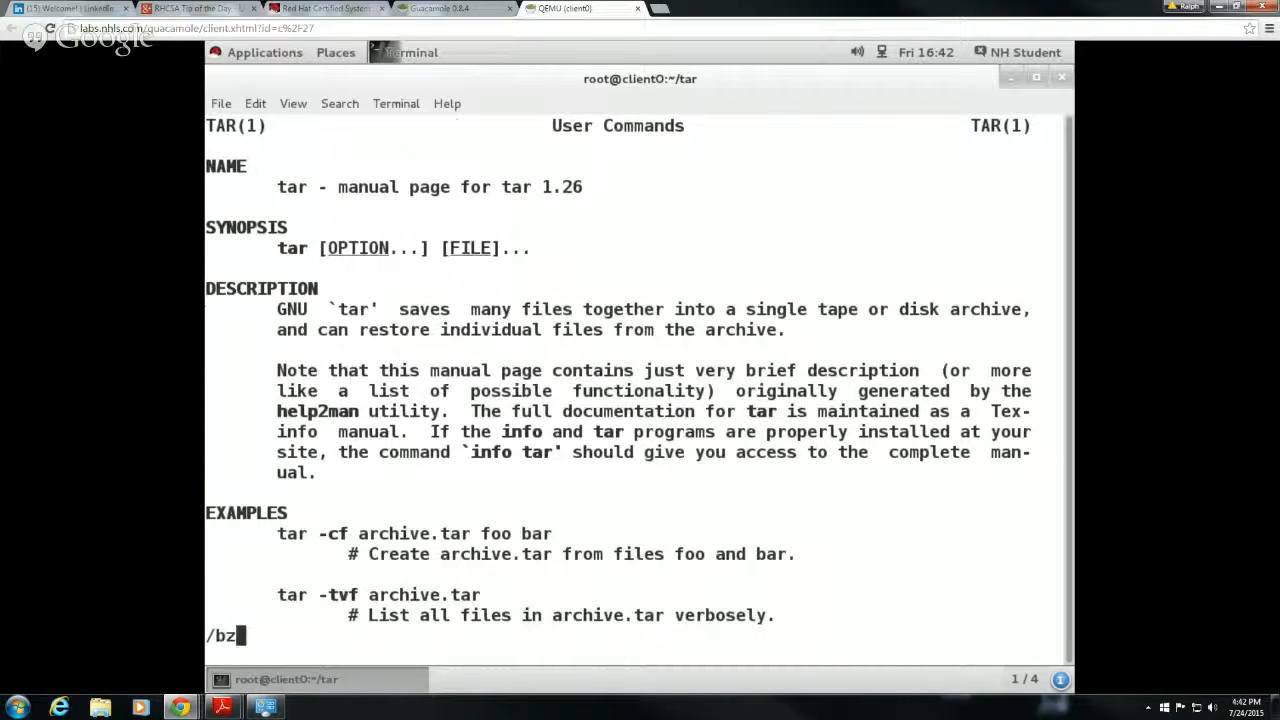
key(Return)
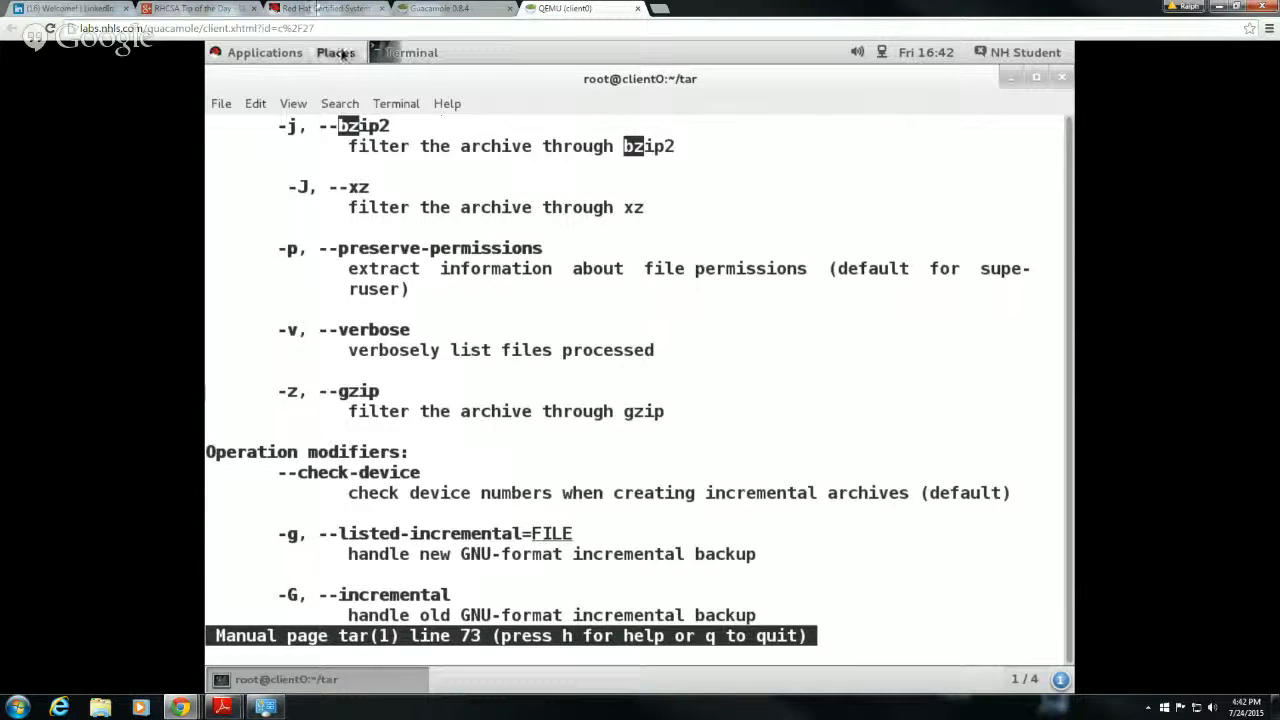
mouse_move(404, 160)
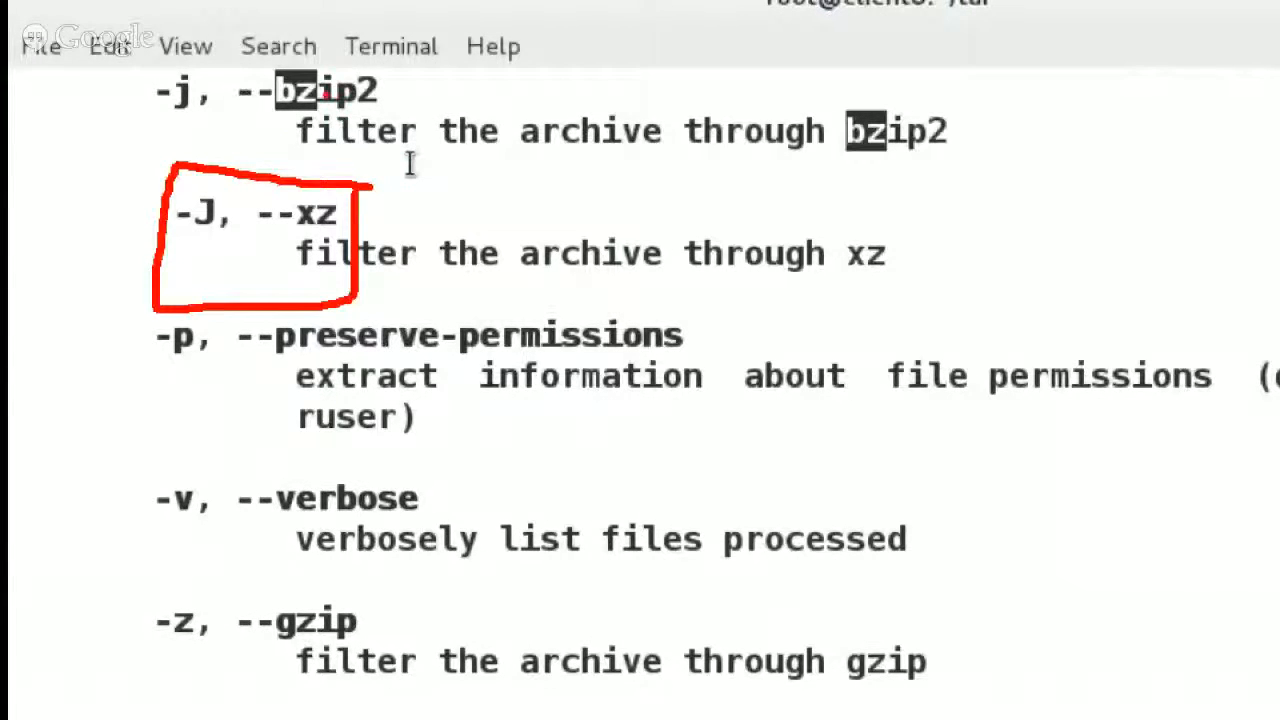
drag(150, 64, 400, 176)
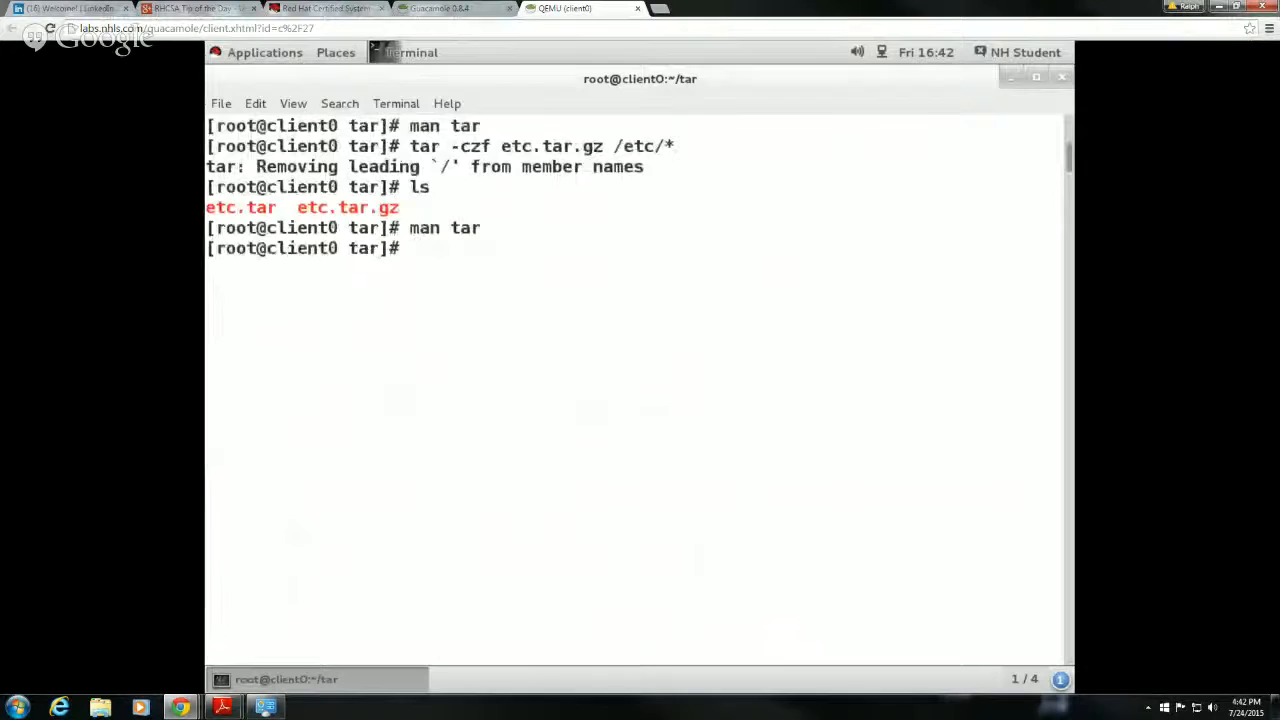
- Run tar -cjf etc.tar.bzip2 /etc/* to create a bzip2-compressed archive of /etc
text(tar -)
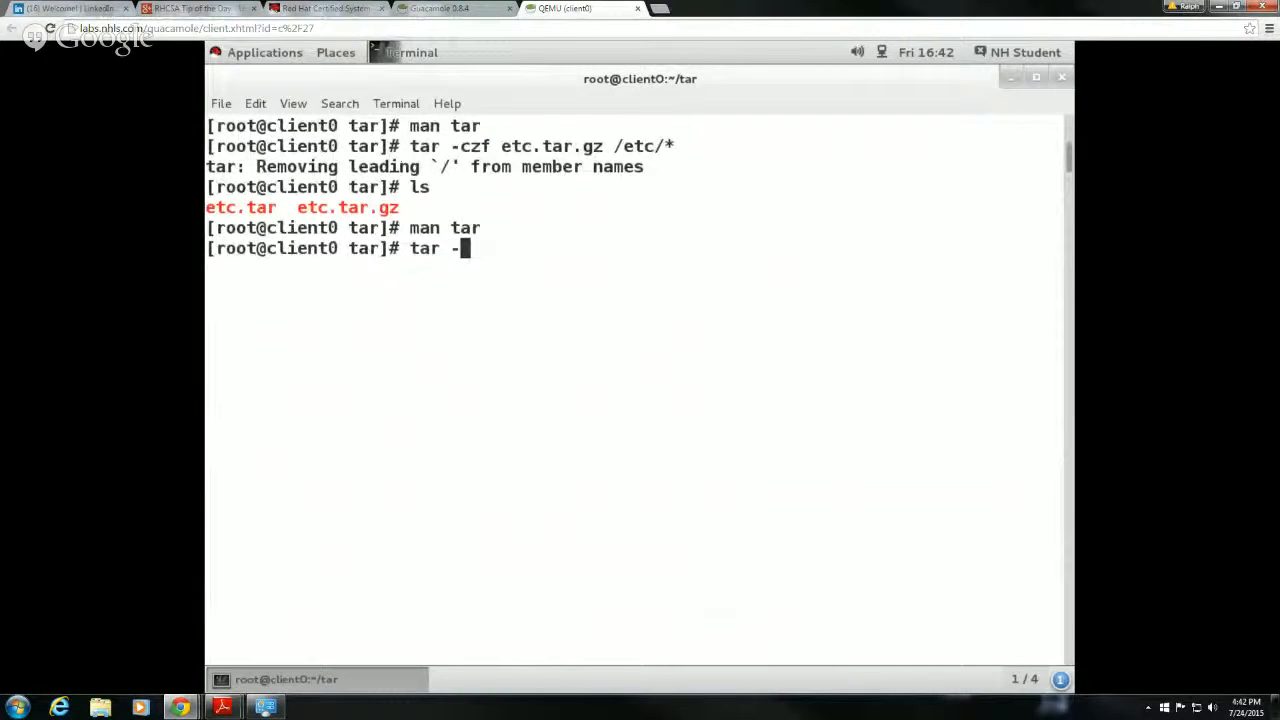
text(cj)
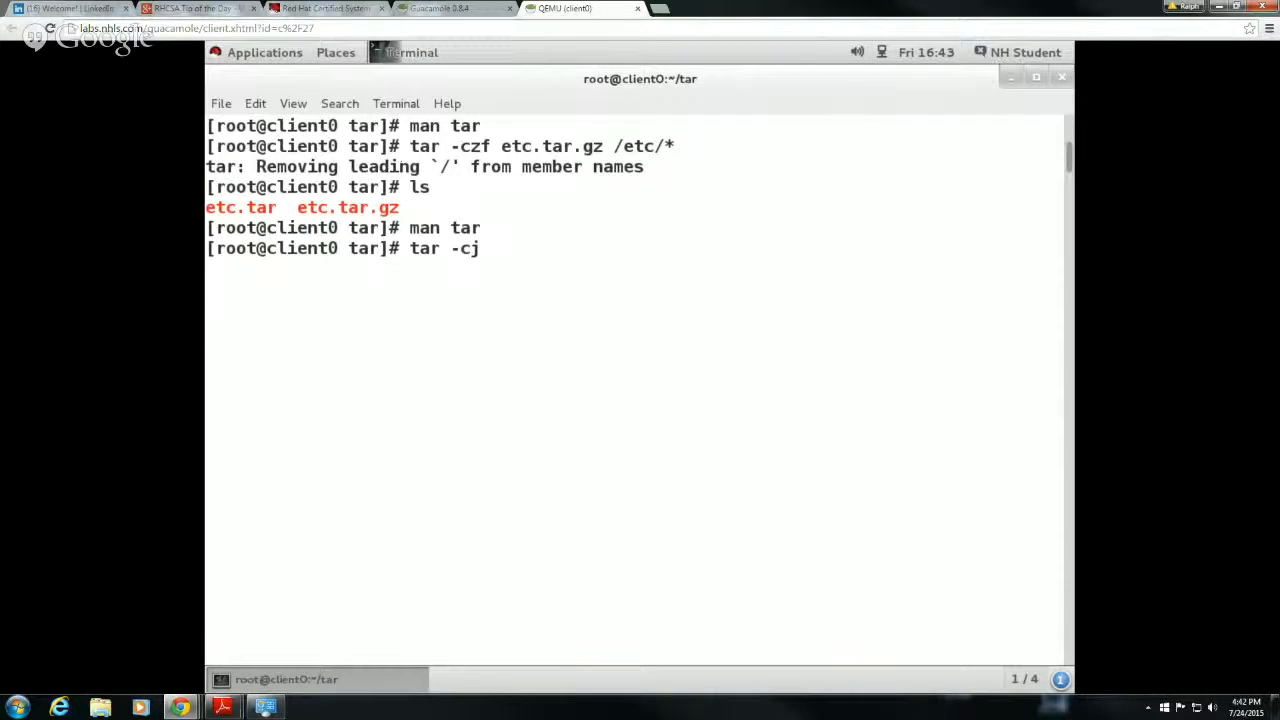
text(f et)
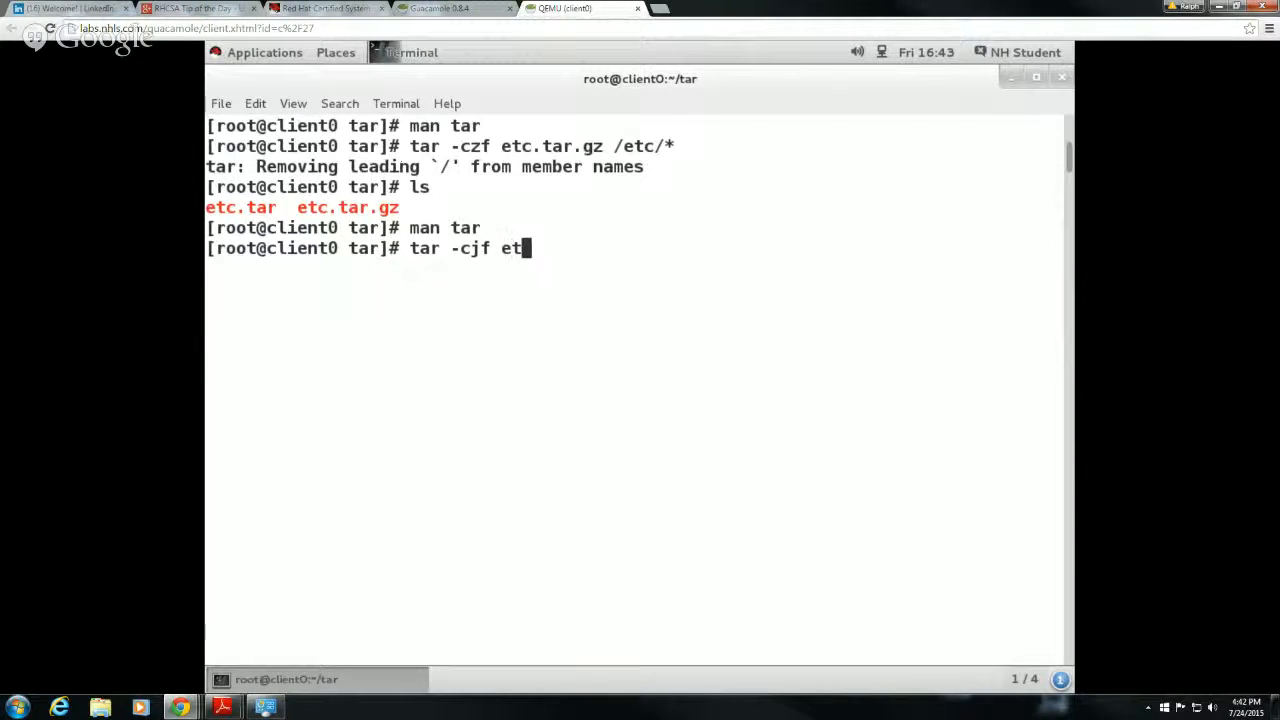
text(c.tar.)
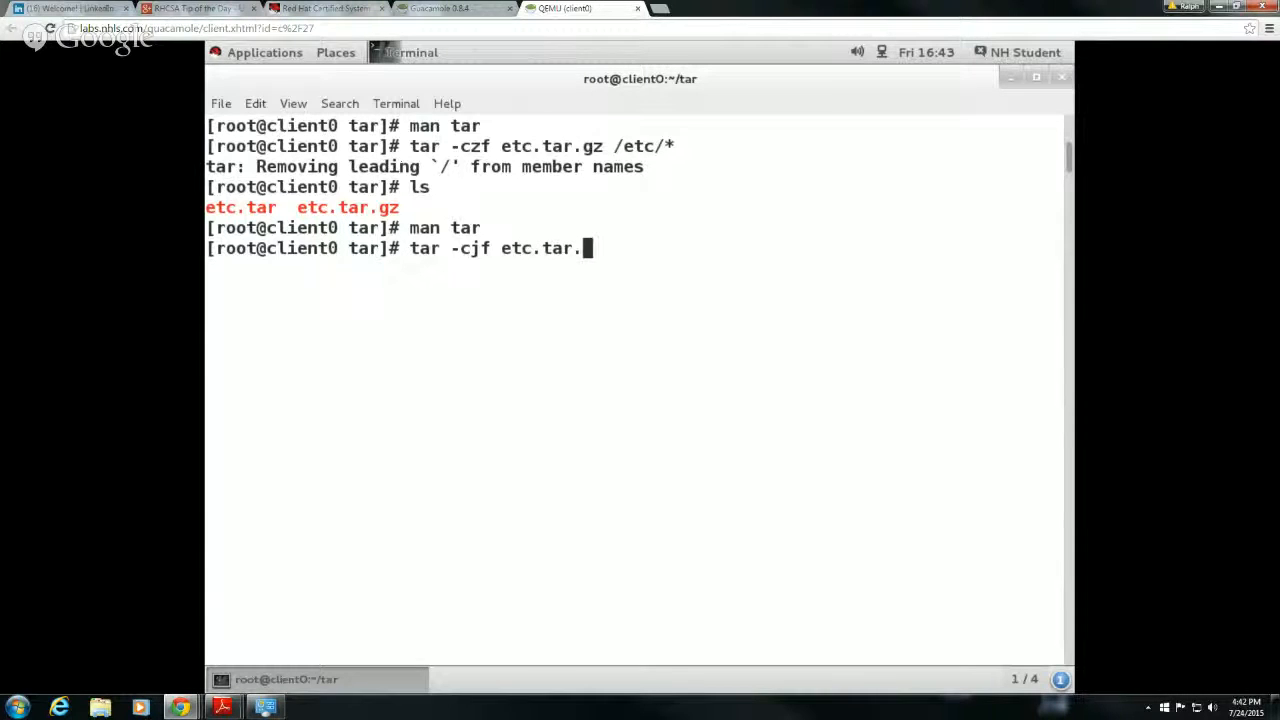
text(bz)
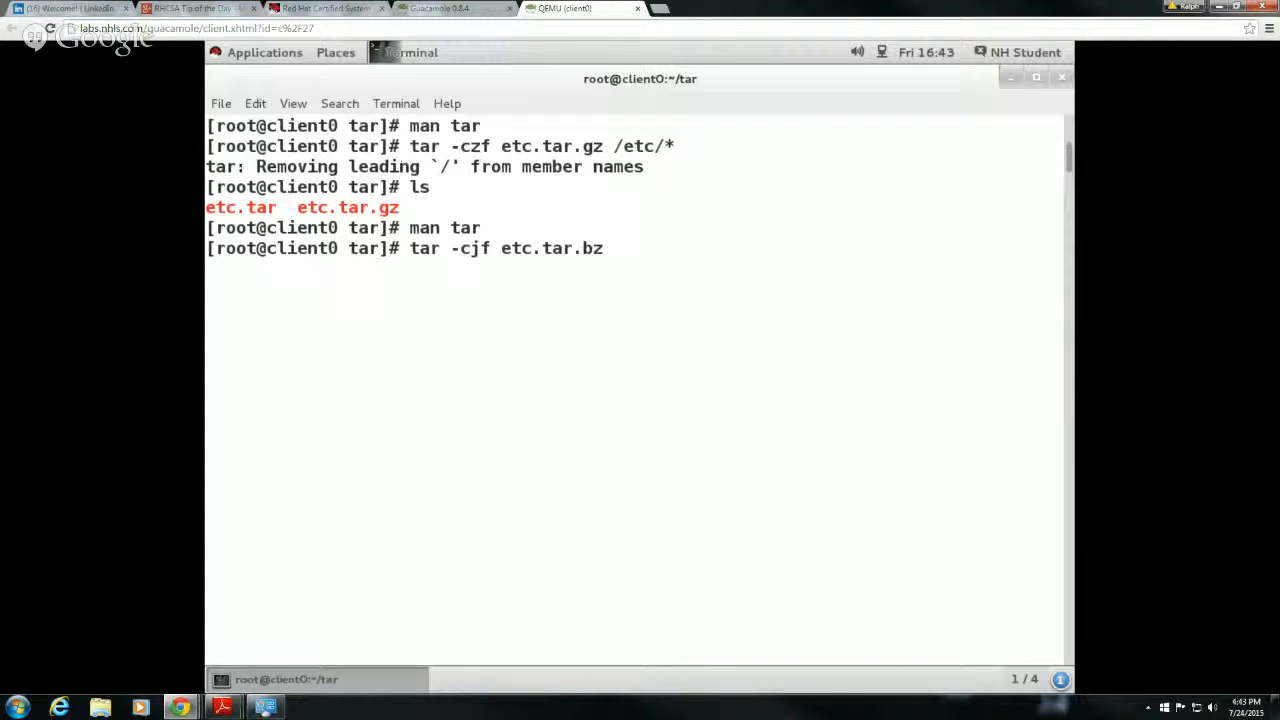
text(ip2)
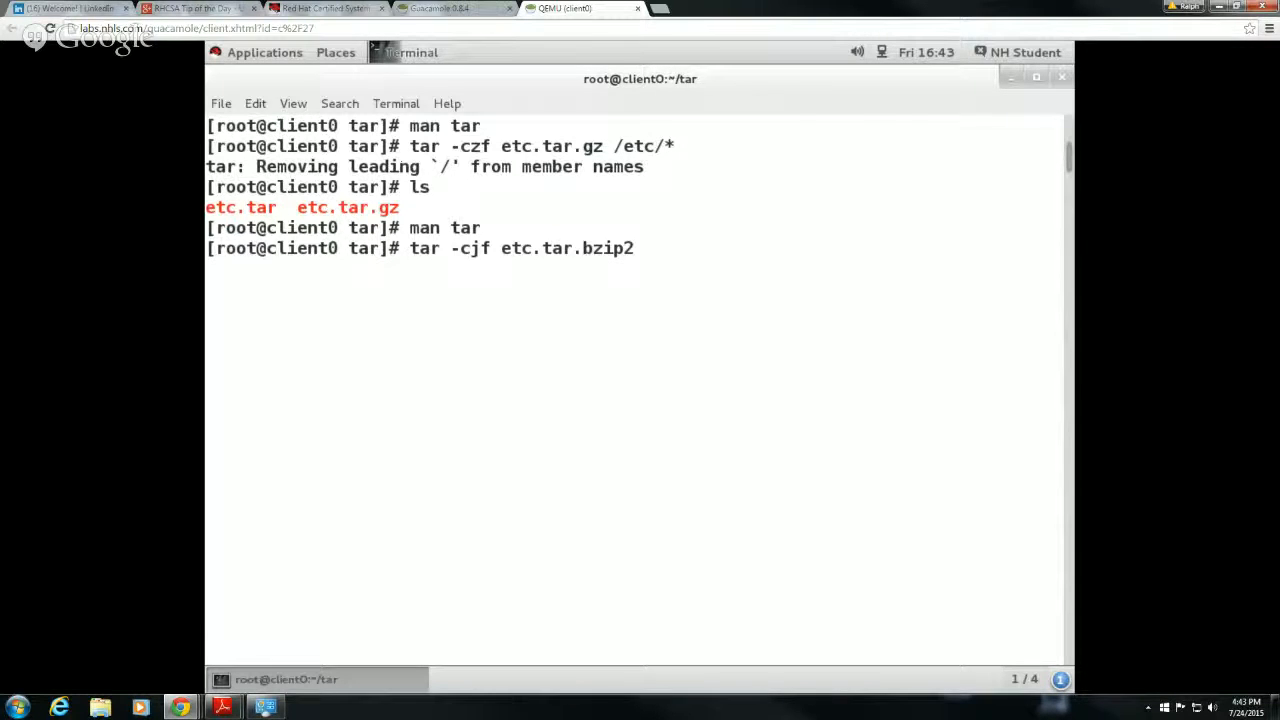
text(/etc)
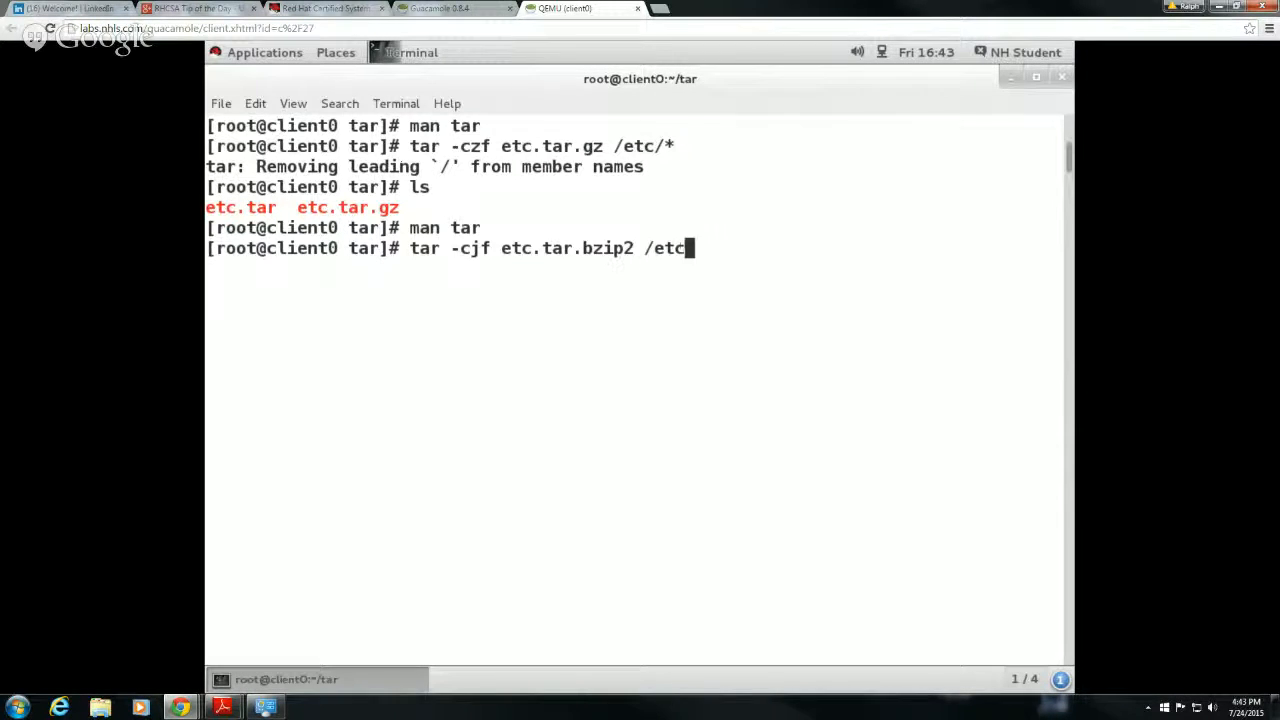
text(/*)
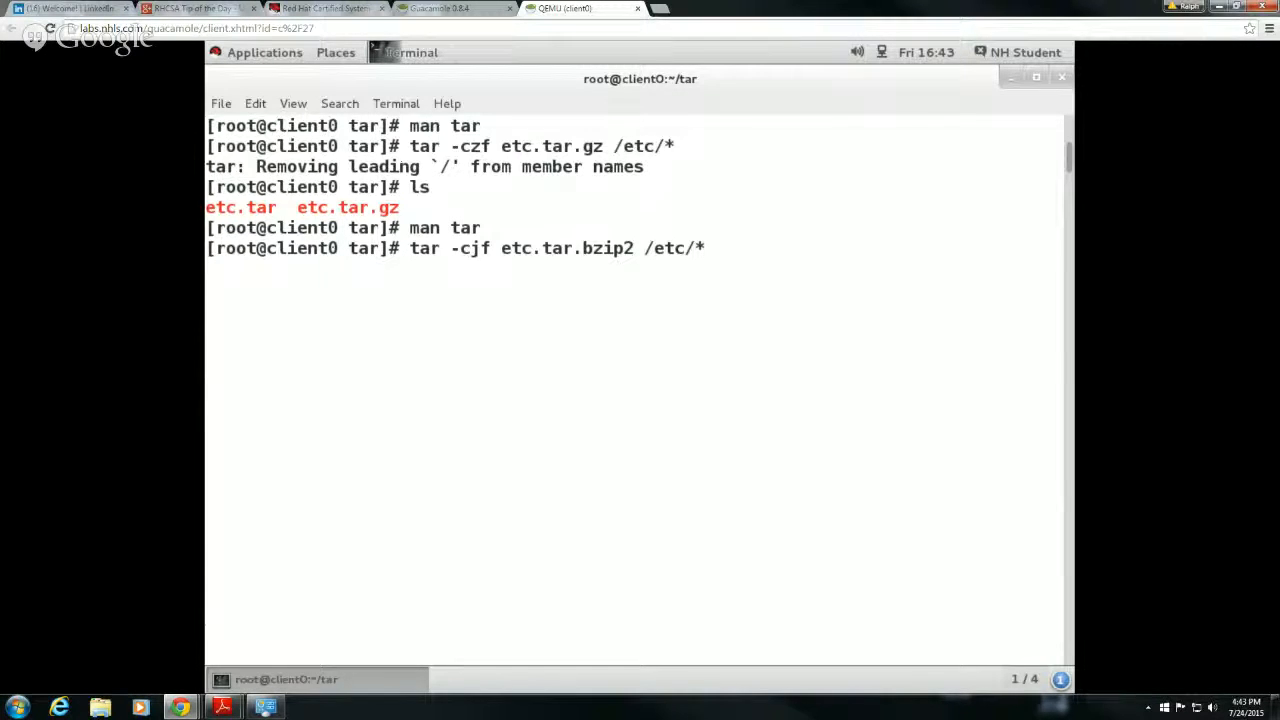
key(Return)
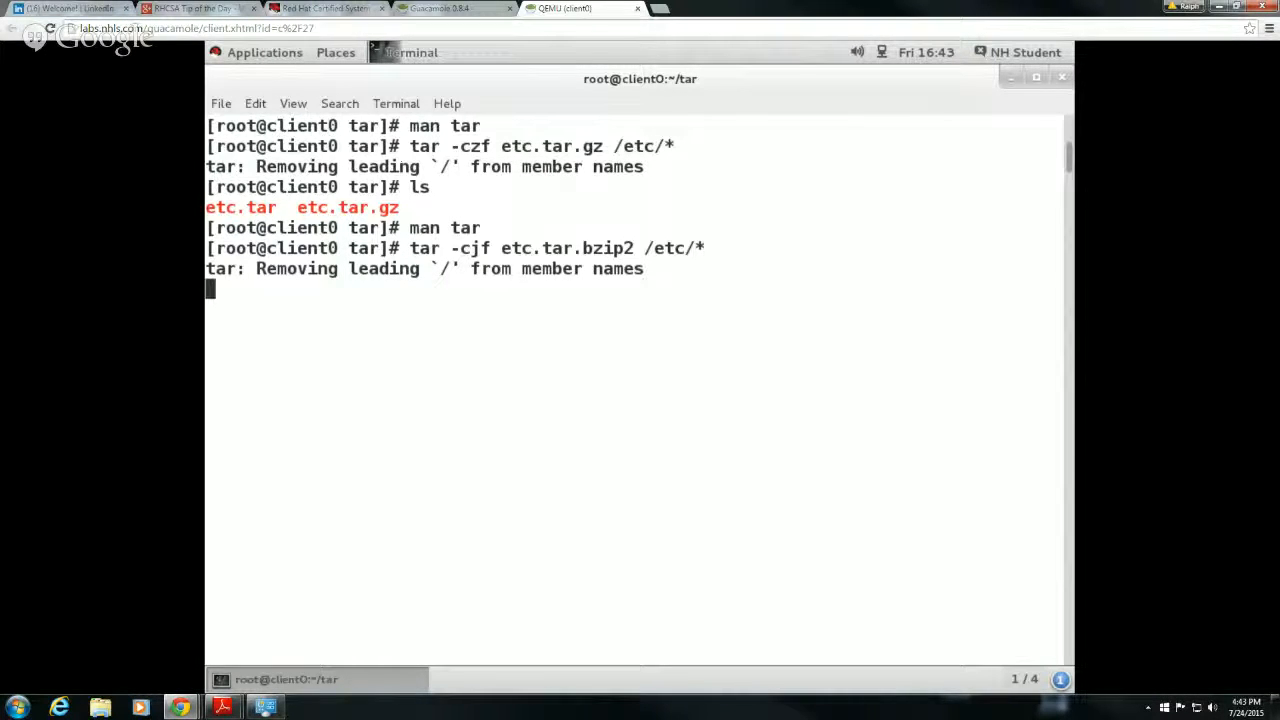
key(Return)
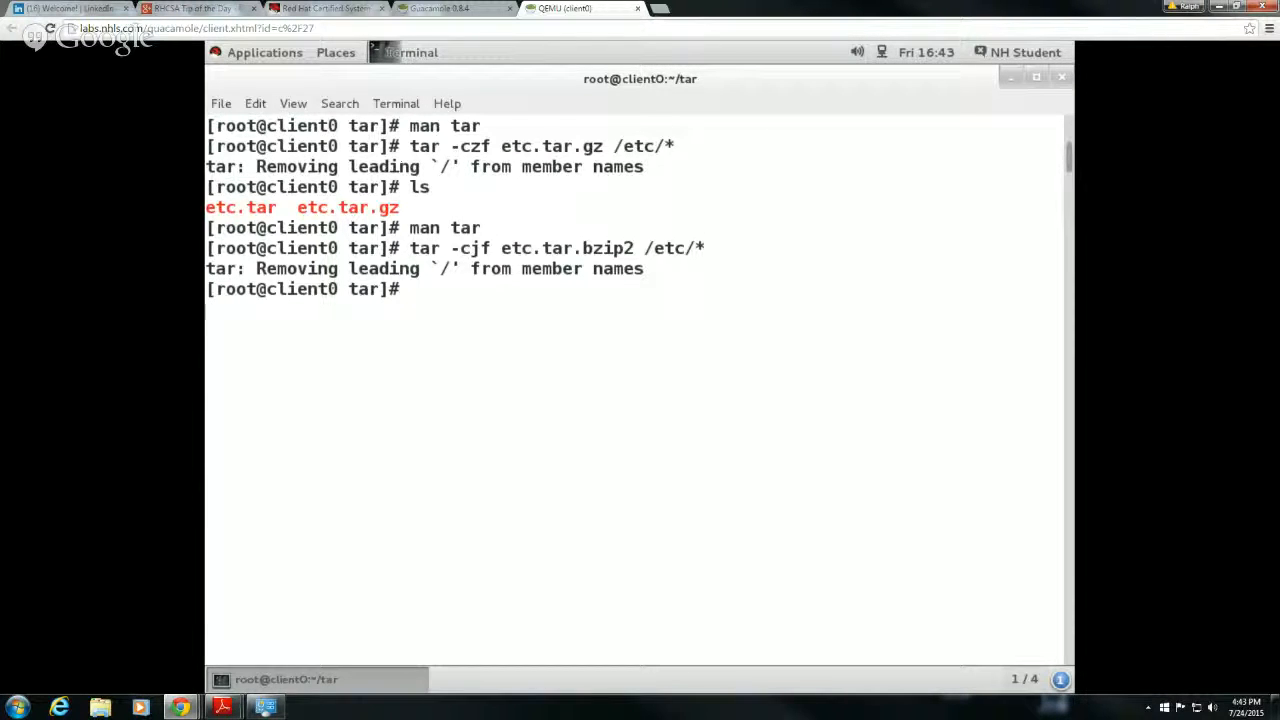
- Start typing a tar -cJ command for etc.tar.xz, then discard it
text(tar)
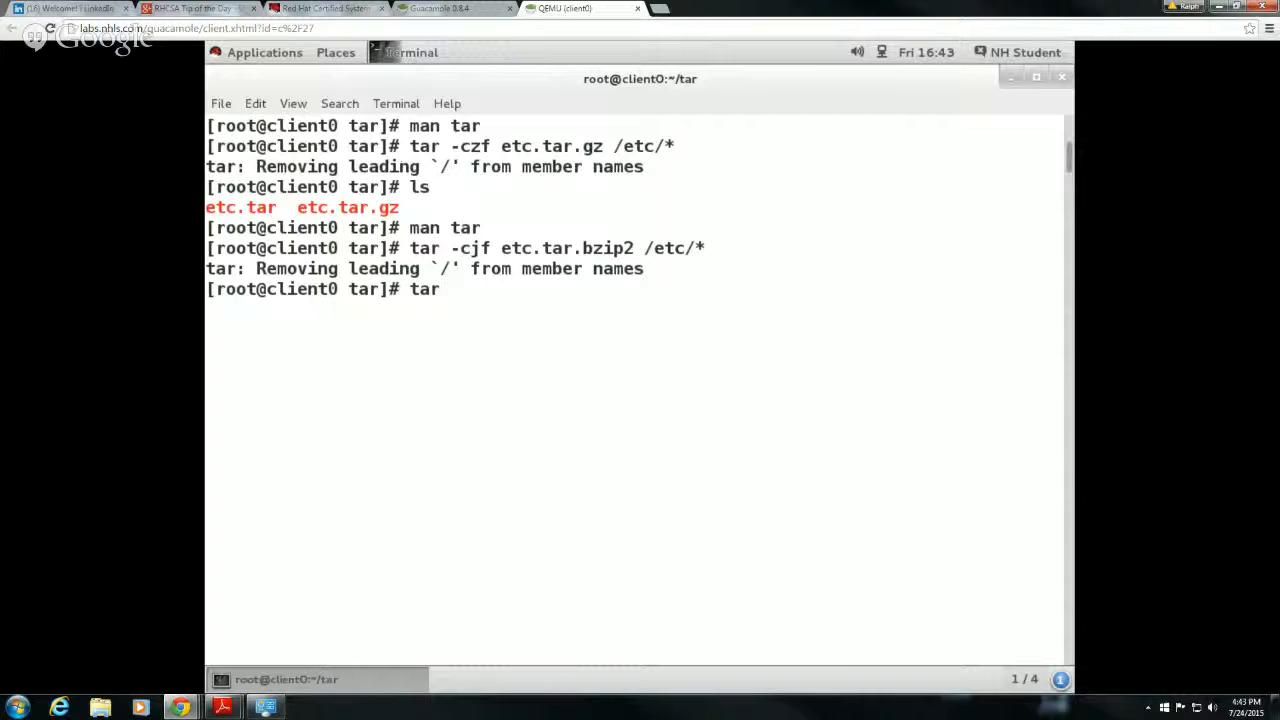
text(-c)
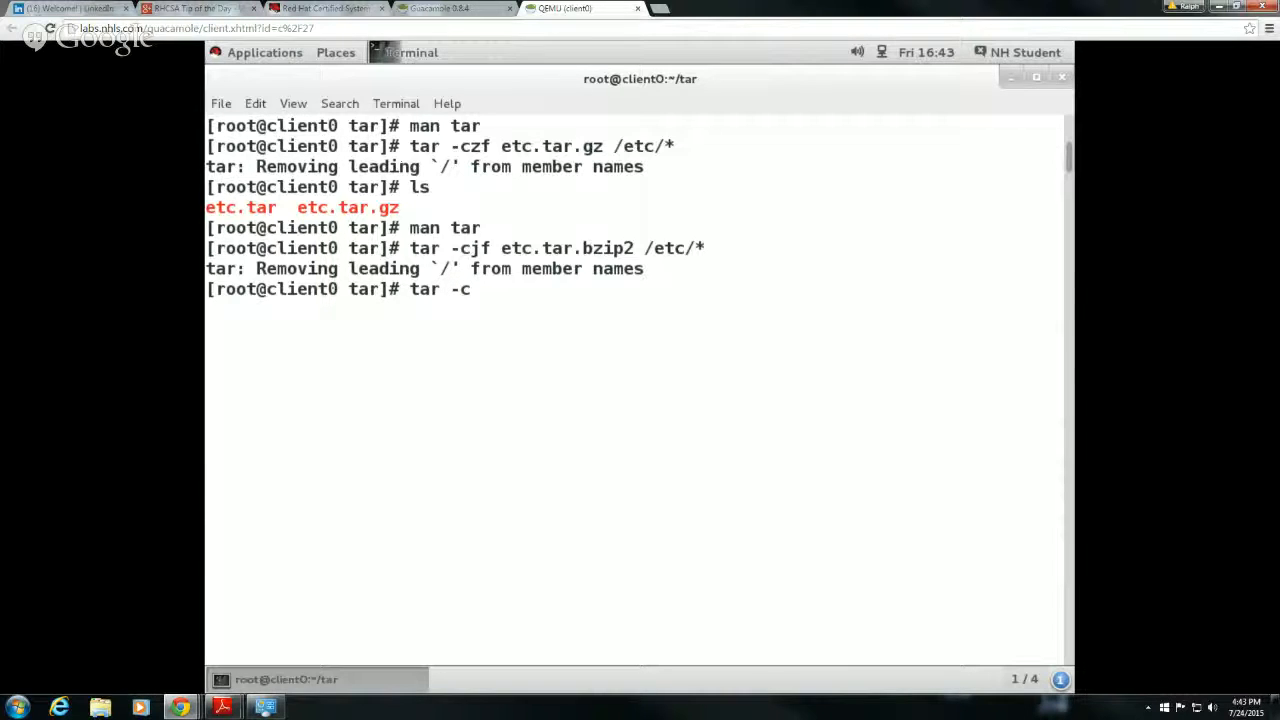
text(J)
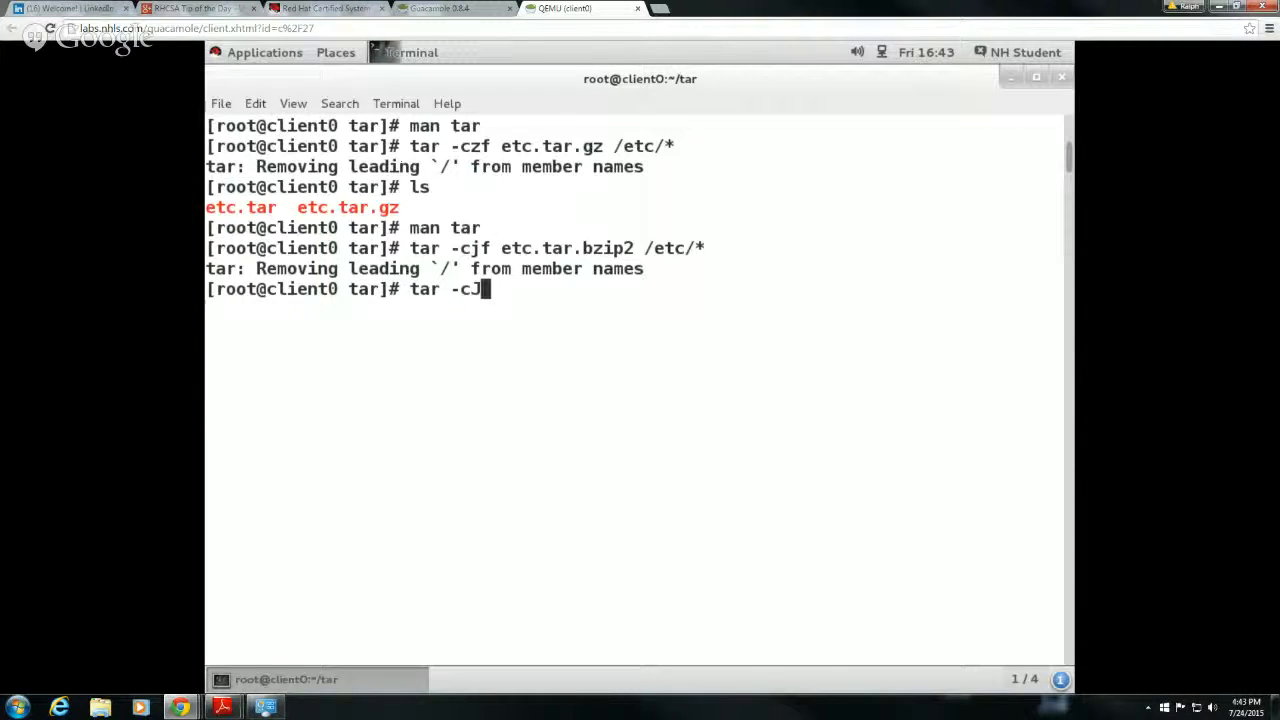
text(z)
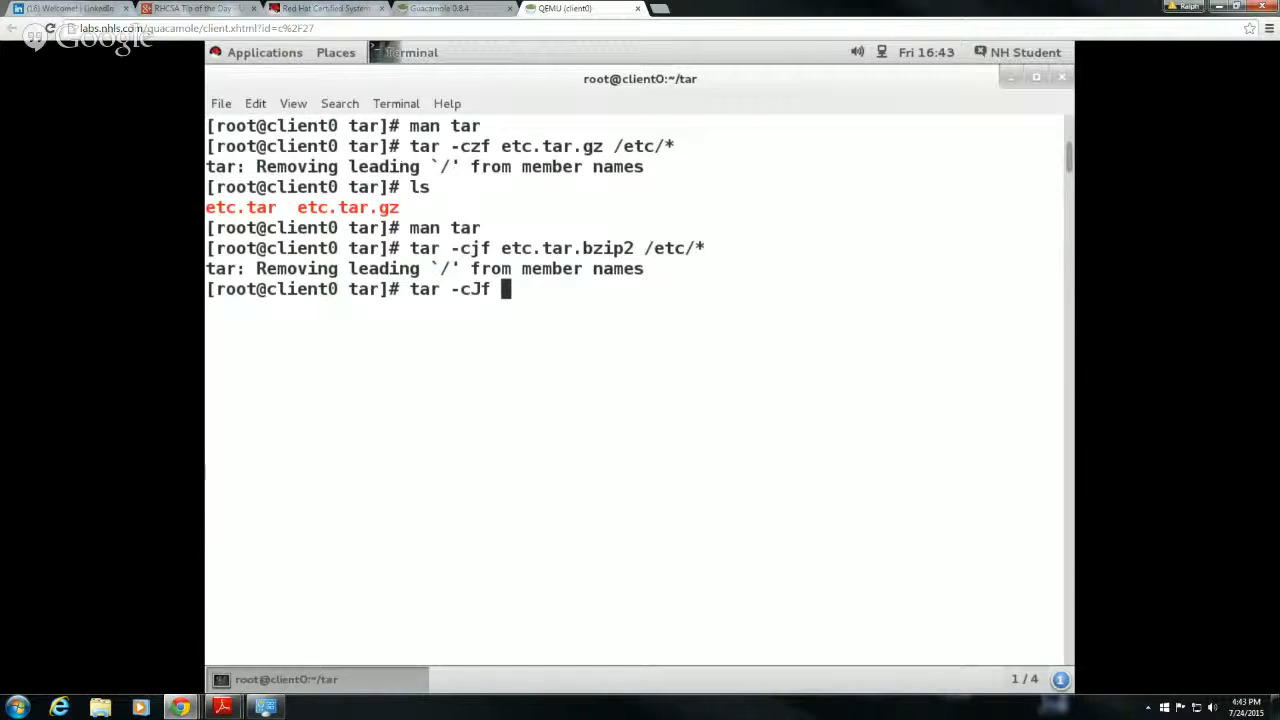
text(etc)
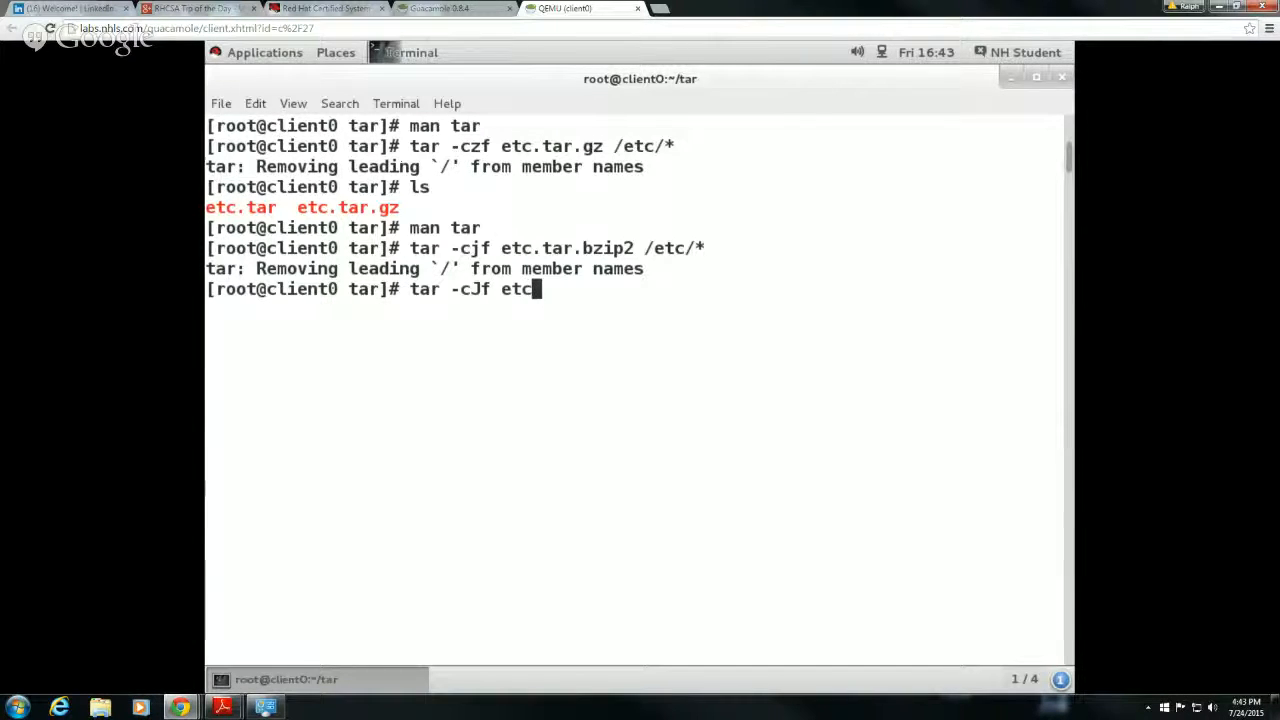
text(.tar)
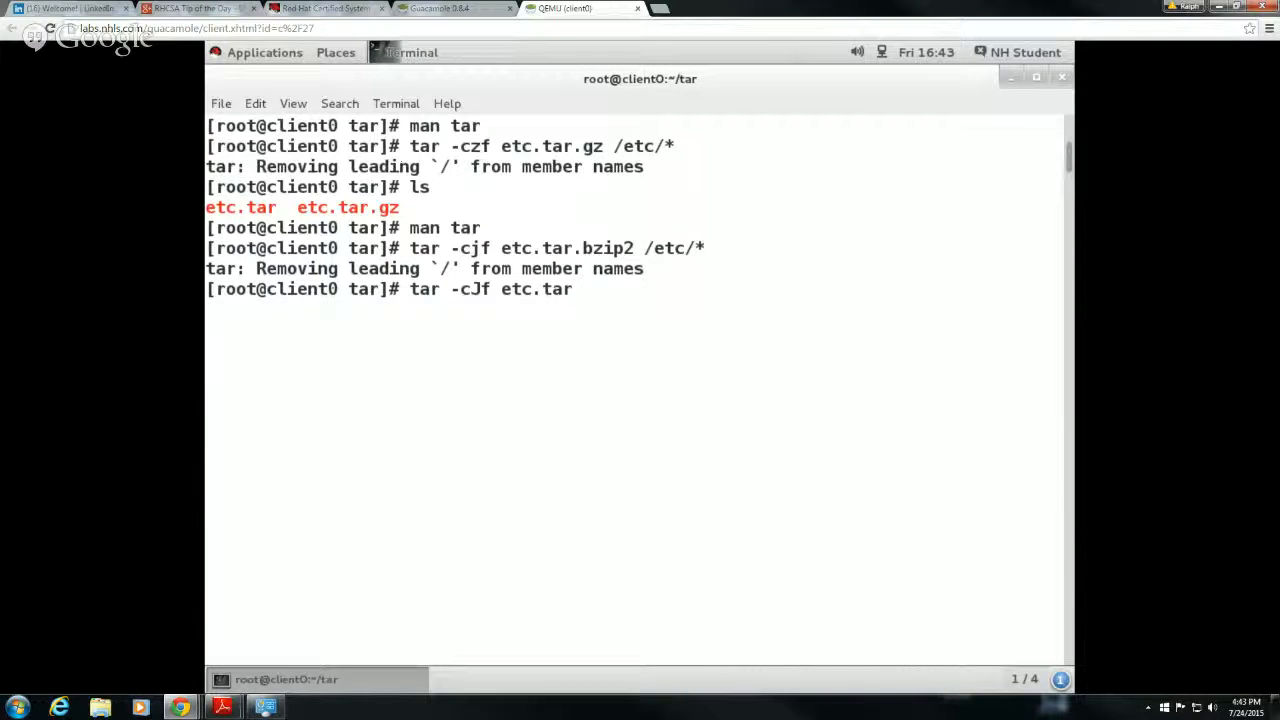
text(.xz)
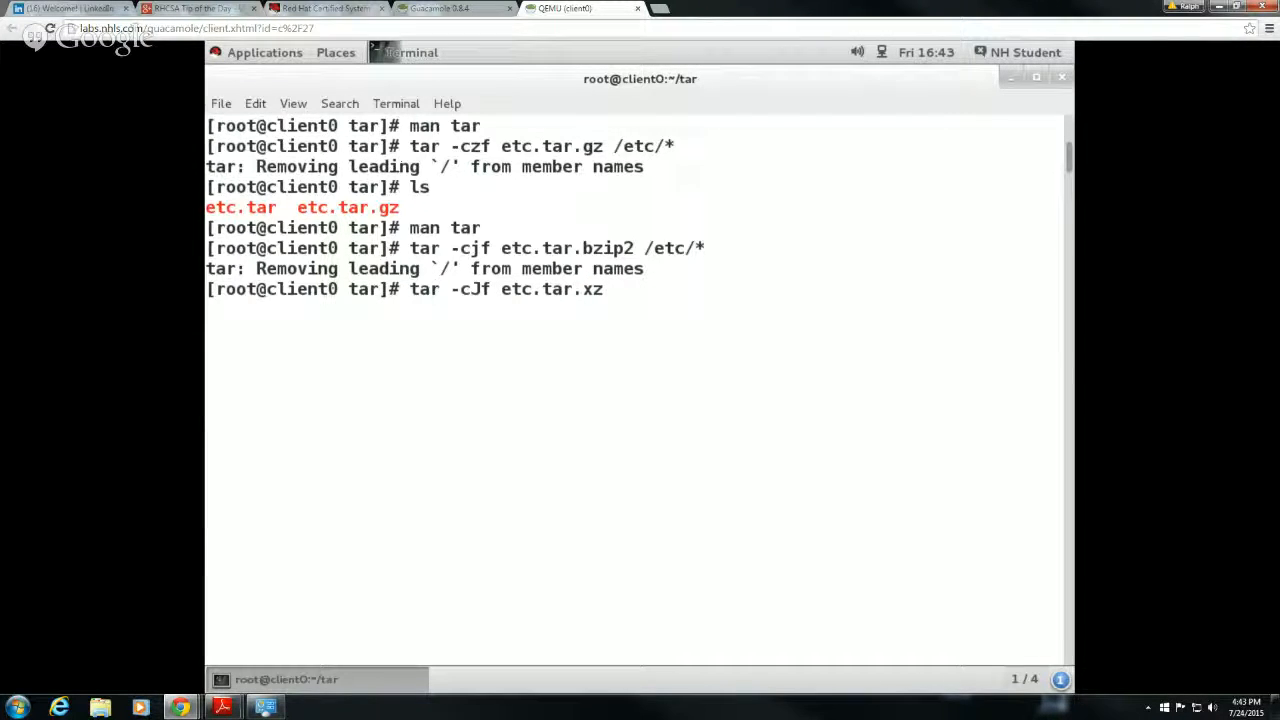
key(Backspace)
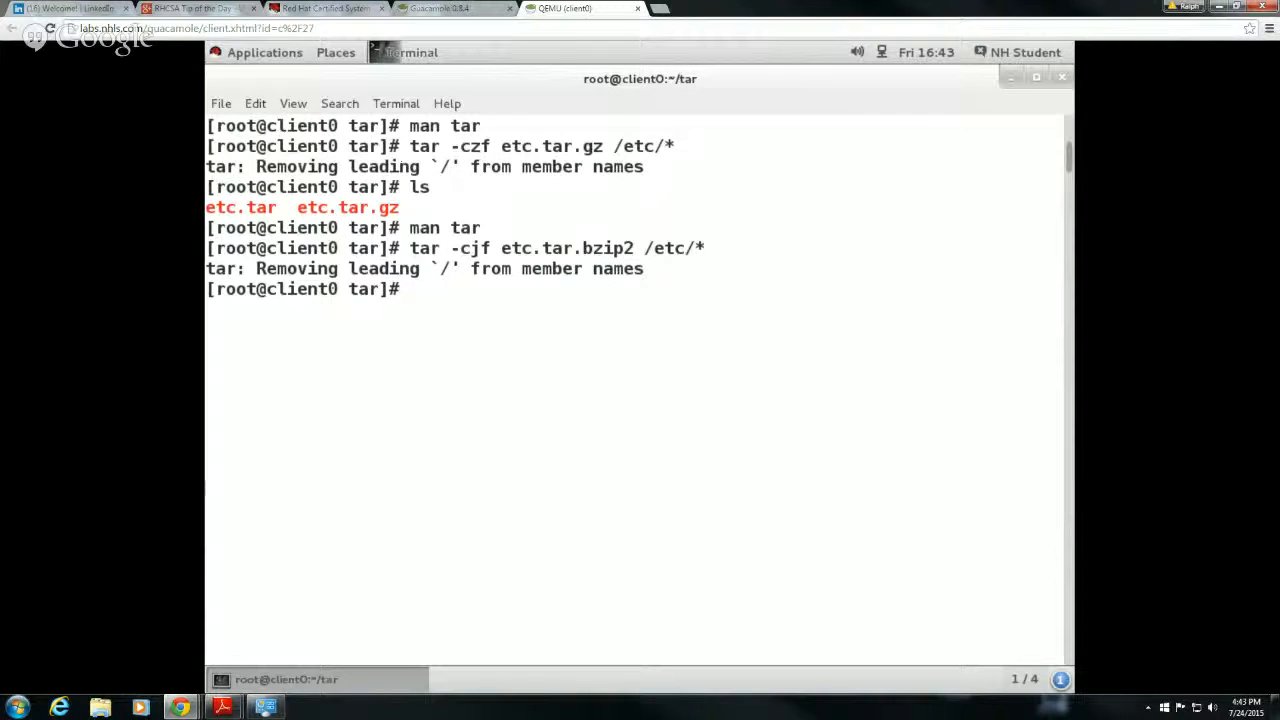
text(man)
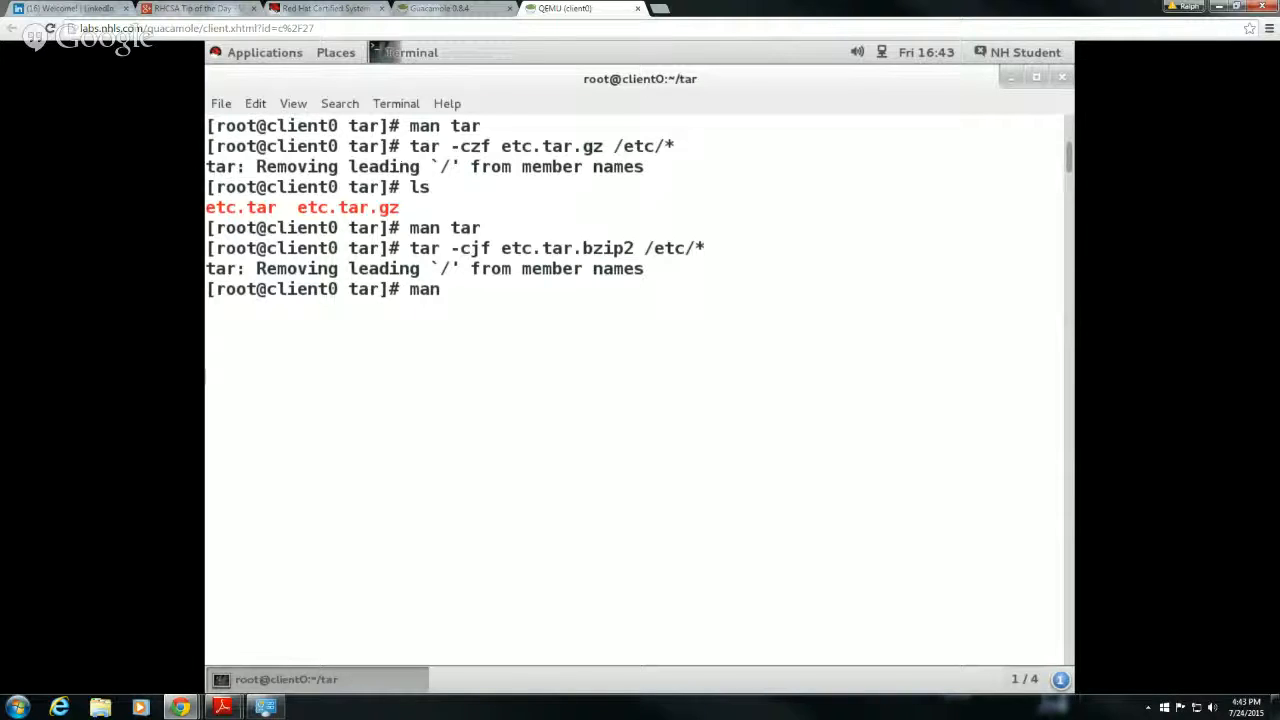
text(tar)
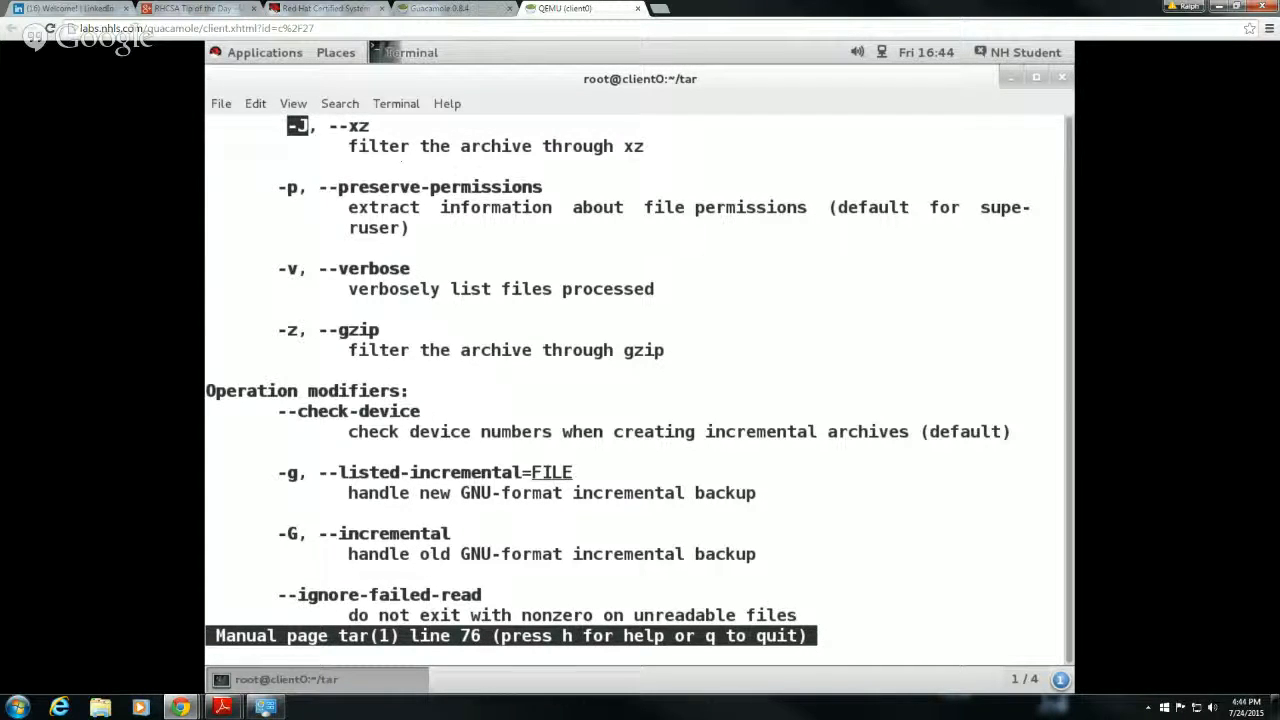
key(q)
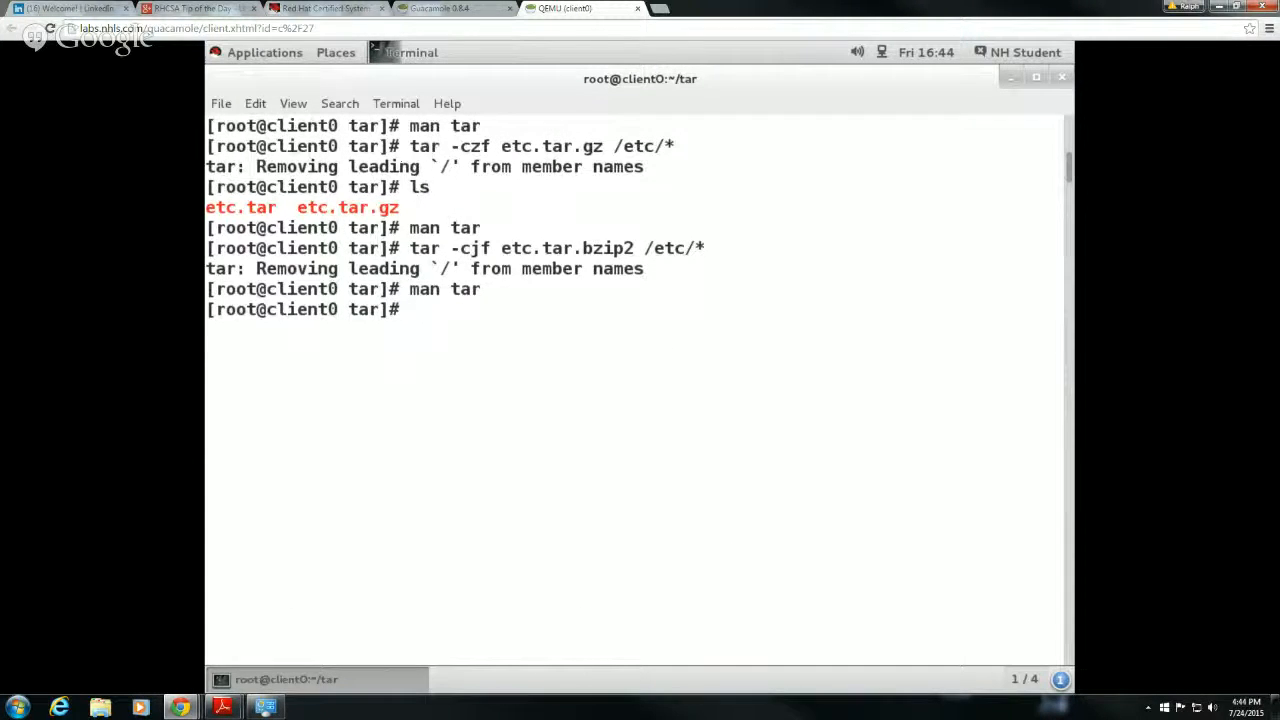
- Run tar -cJf etc.tar.xz /etc/* to create an xz-compressed archive of /etc
text(tar)
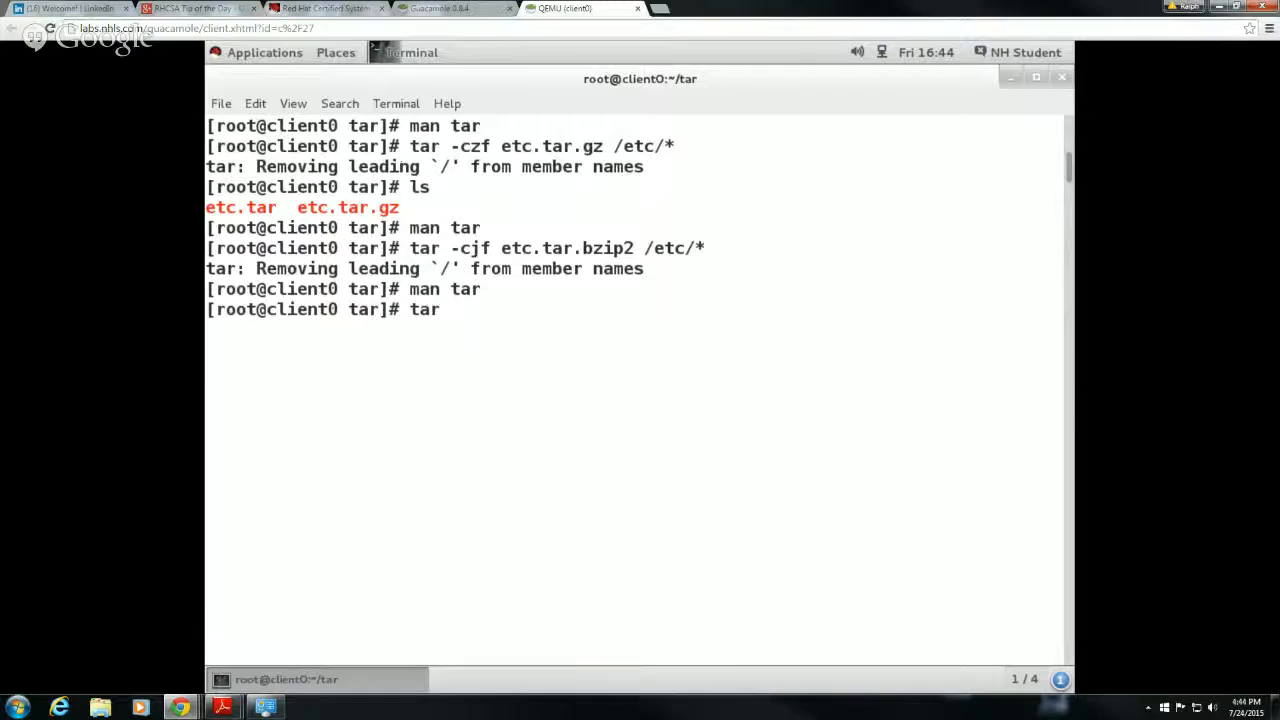
text(-cJ)
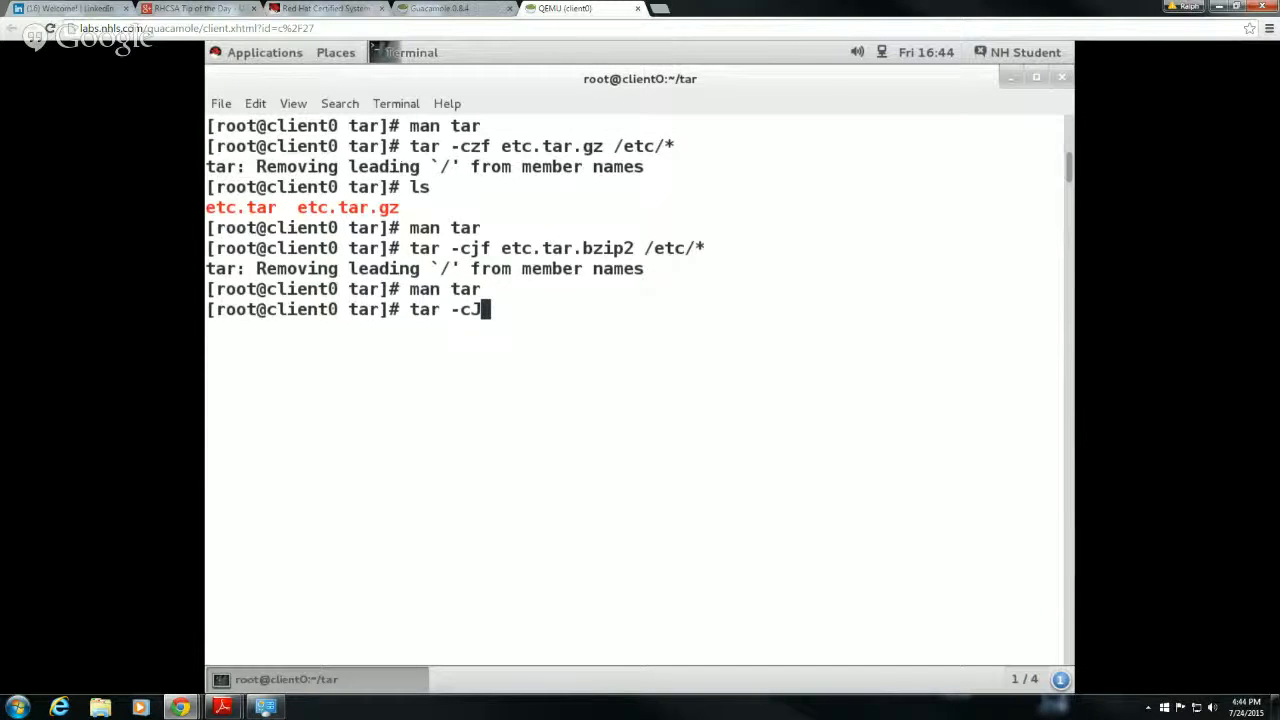
text(f)
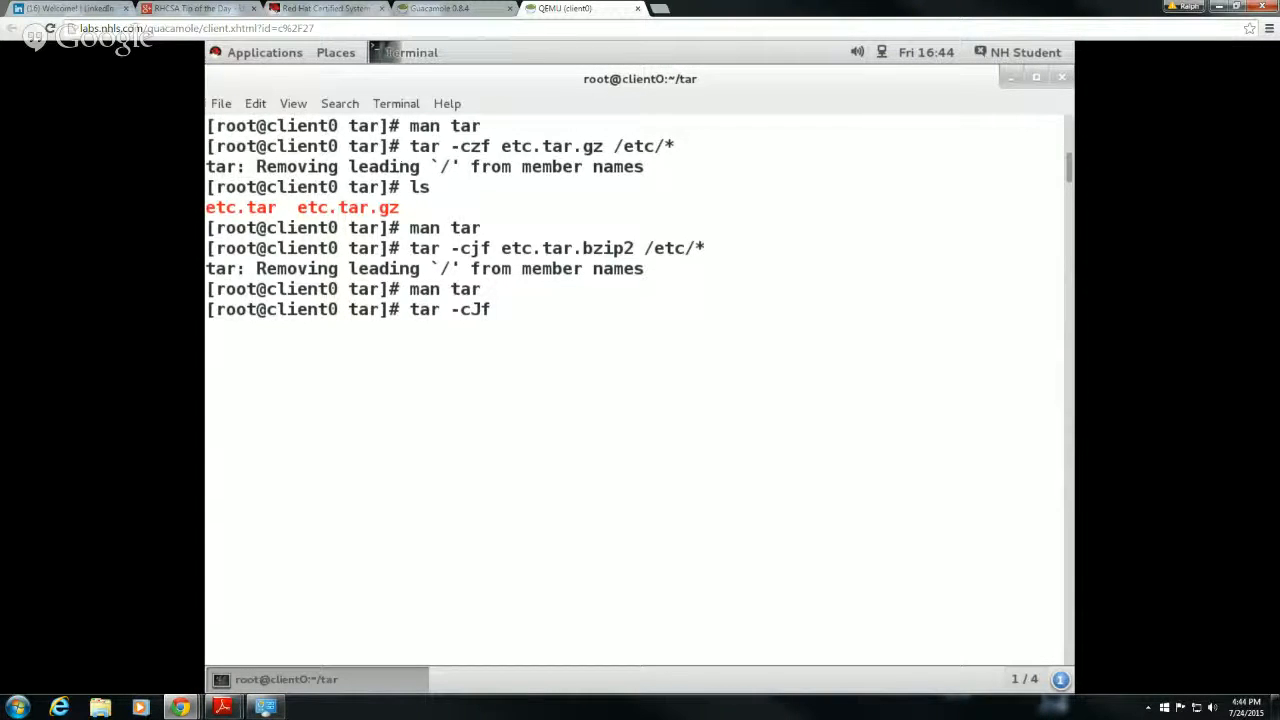
text(etc)
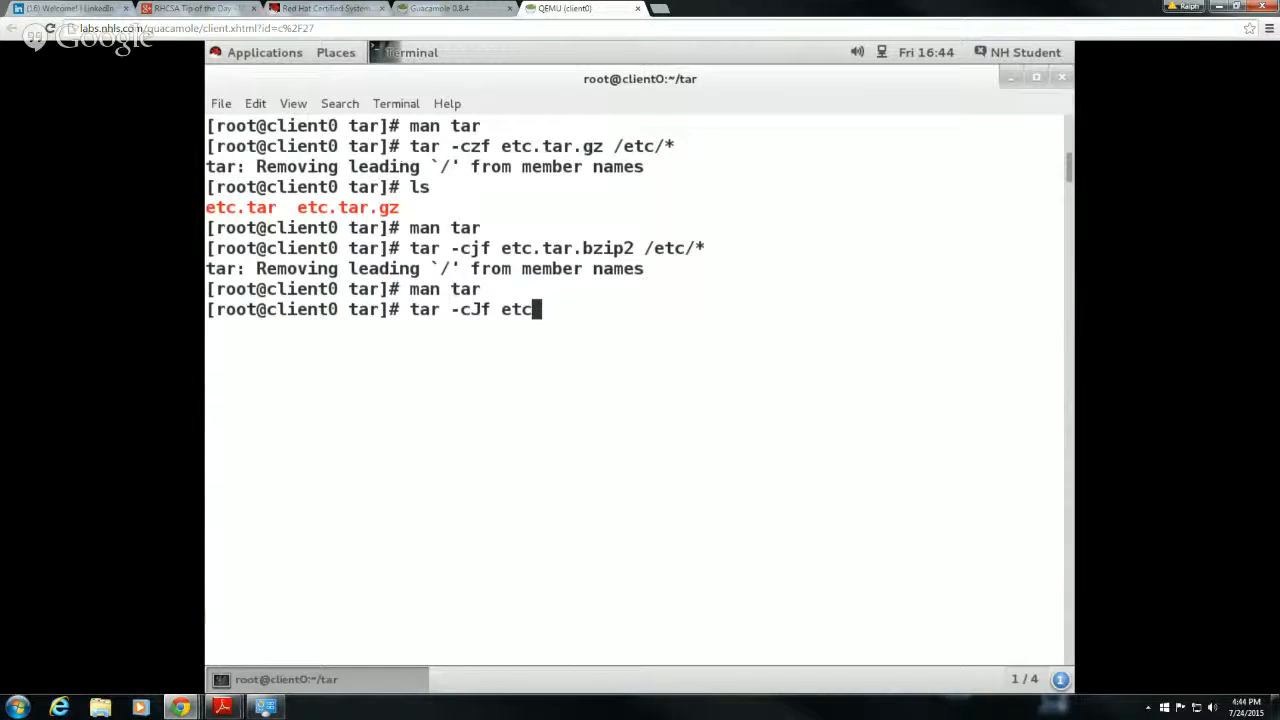
text(.tar)
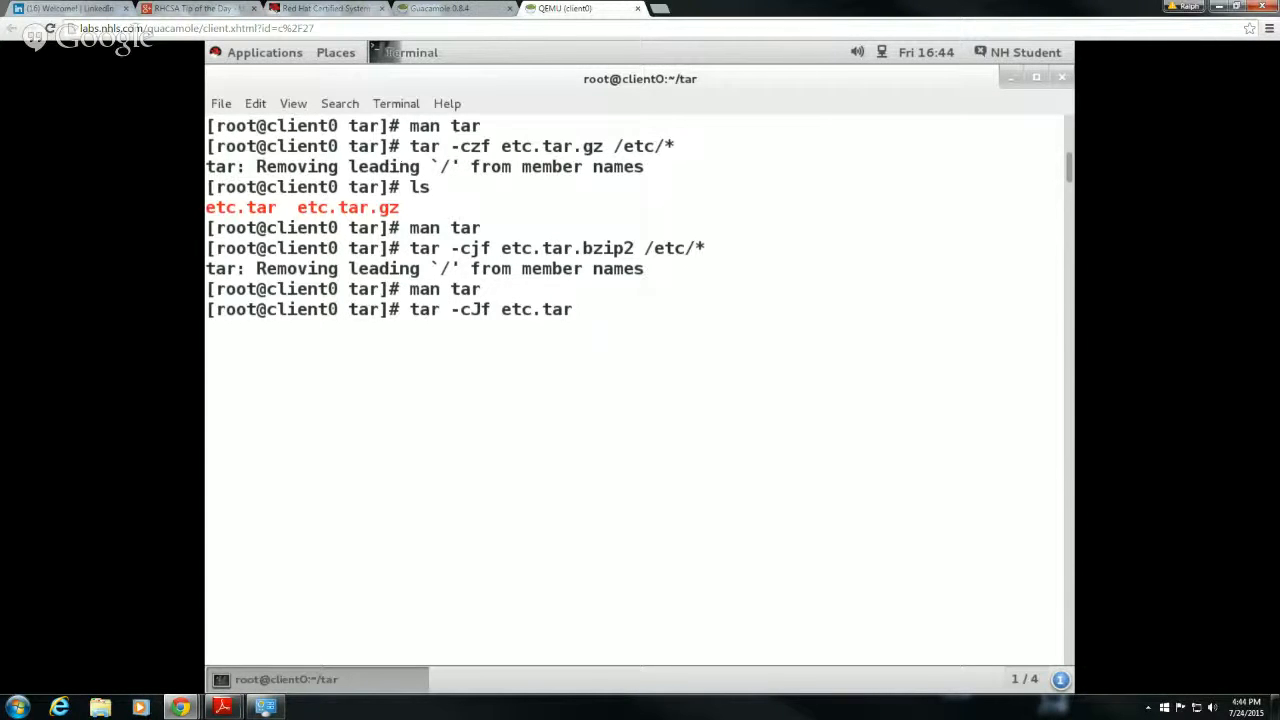
text(.)
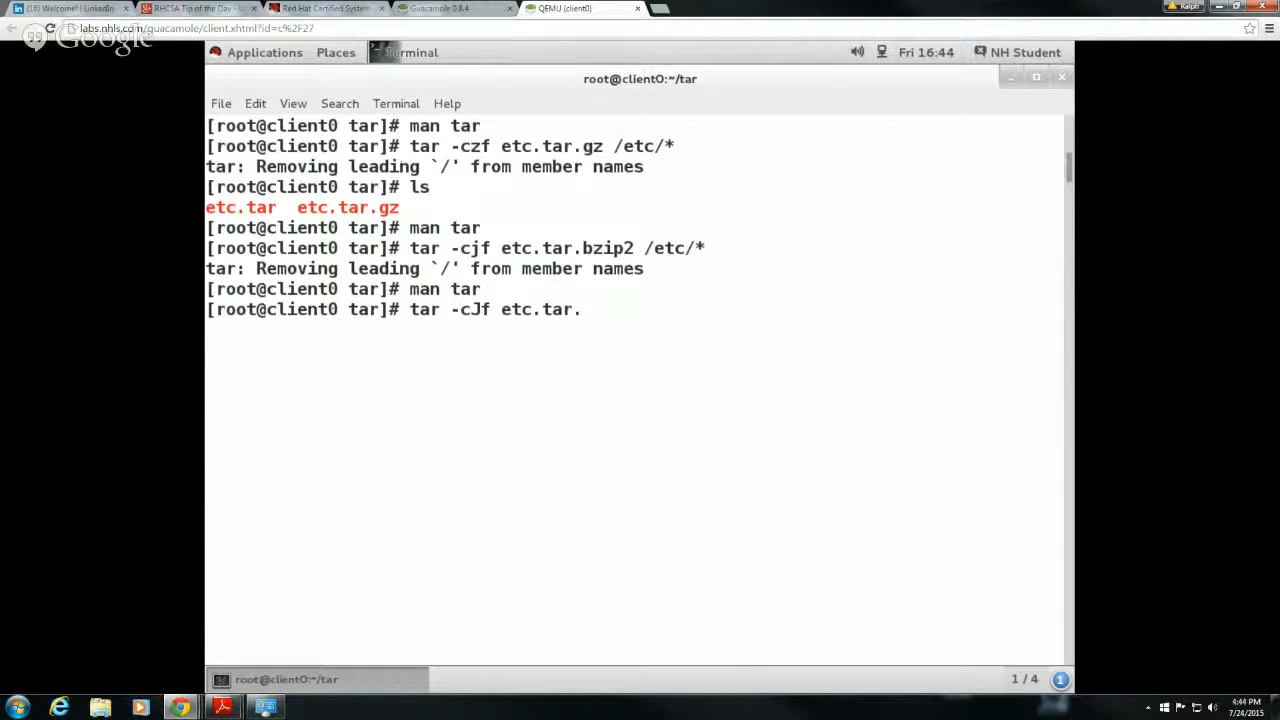
text(xz)
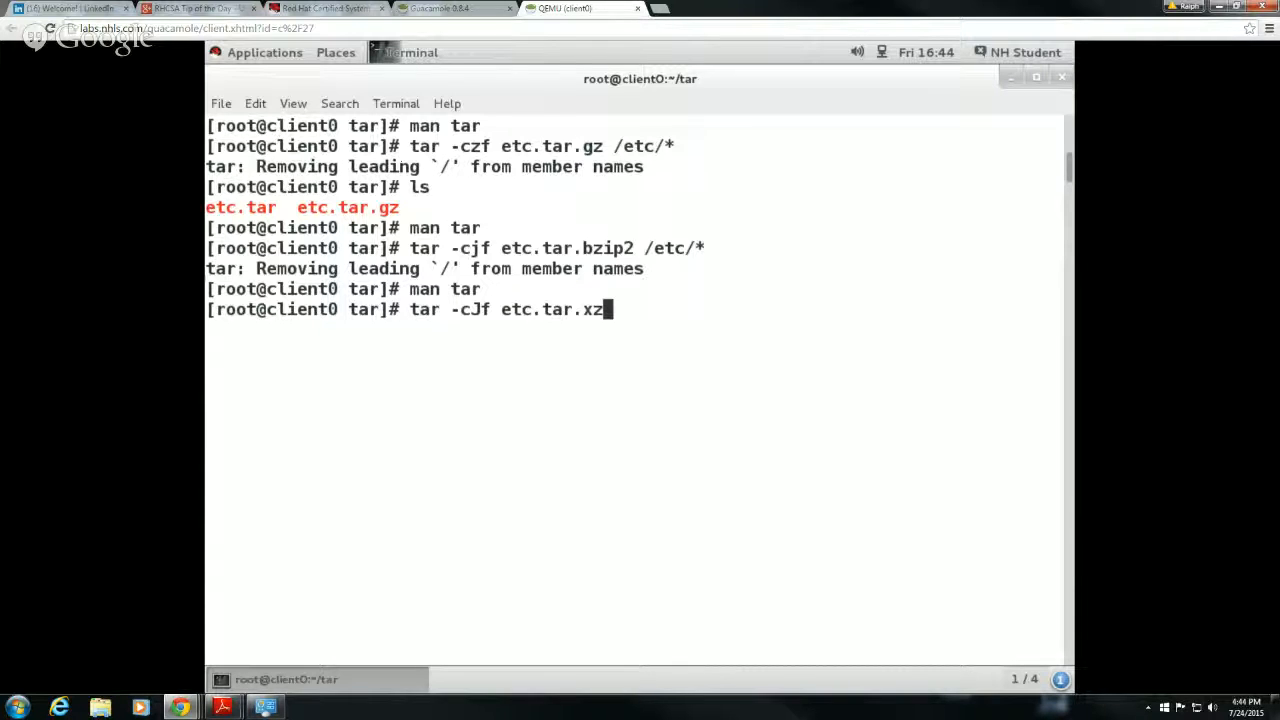
text(/)
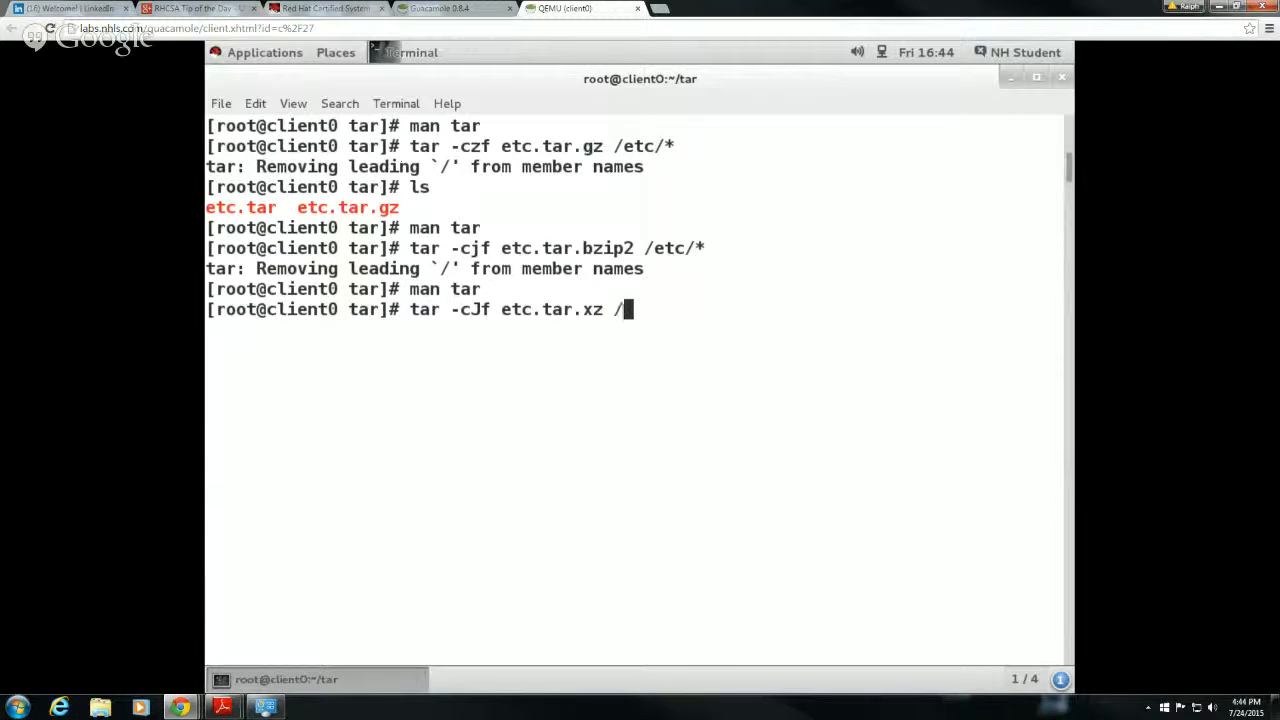
text(etc/*)
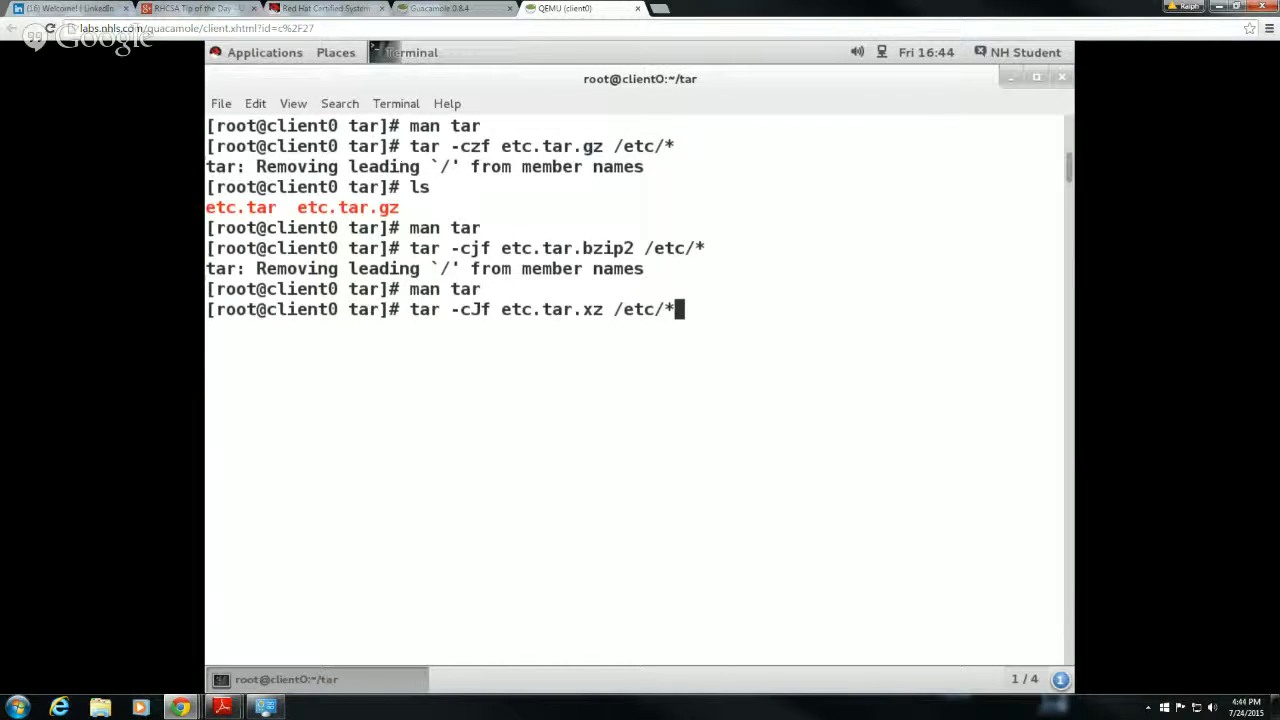
key(Return)
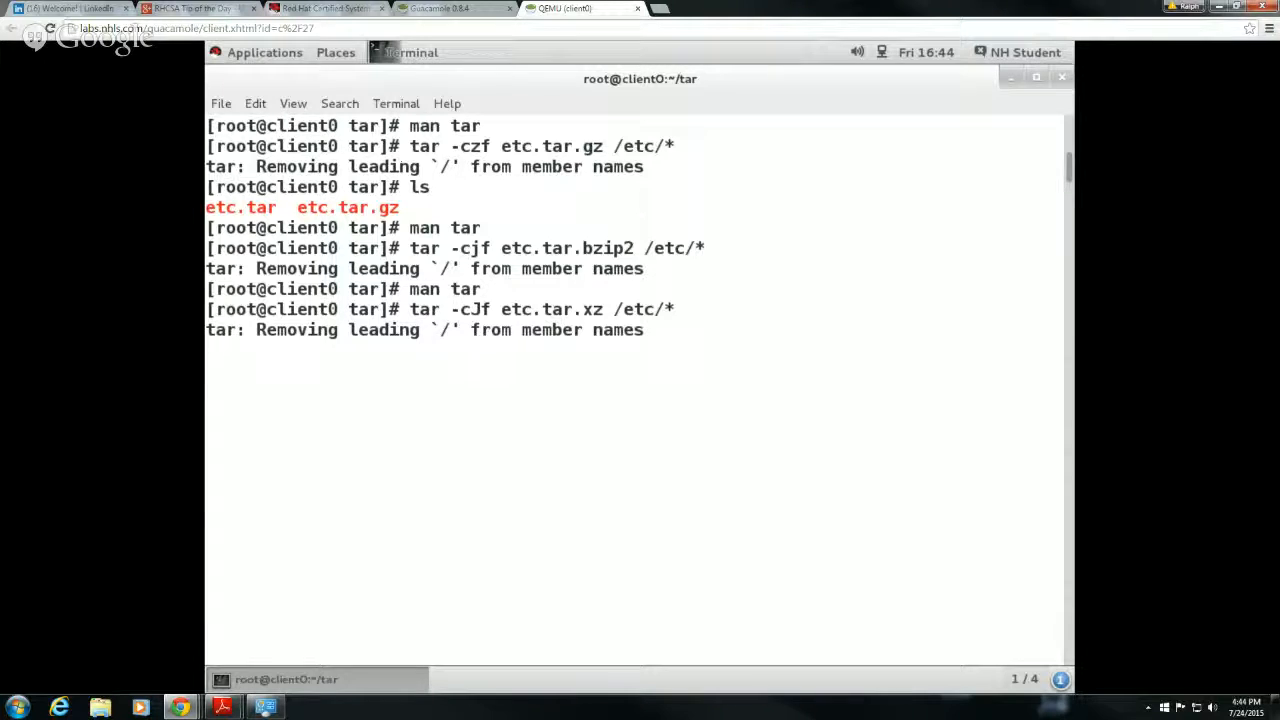
key(Return)
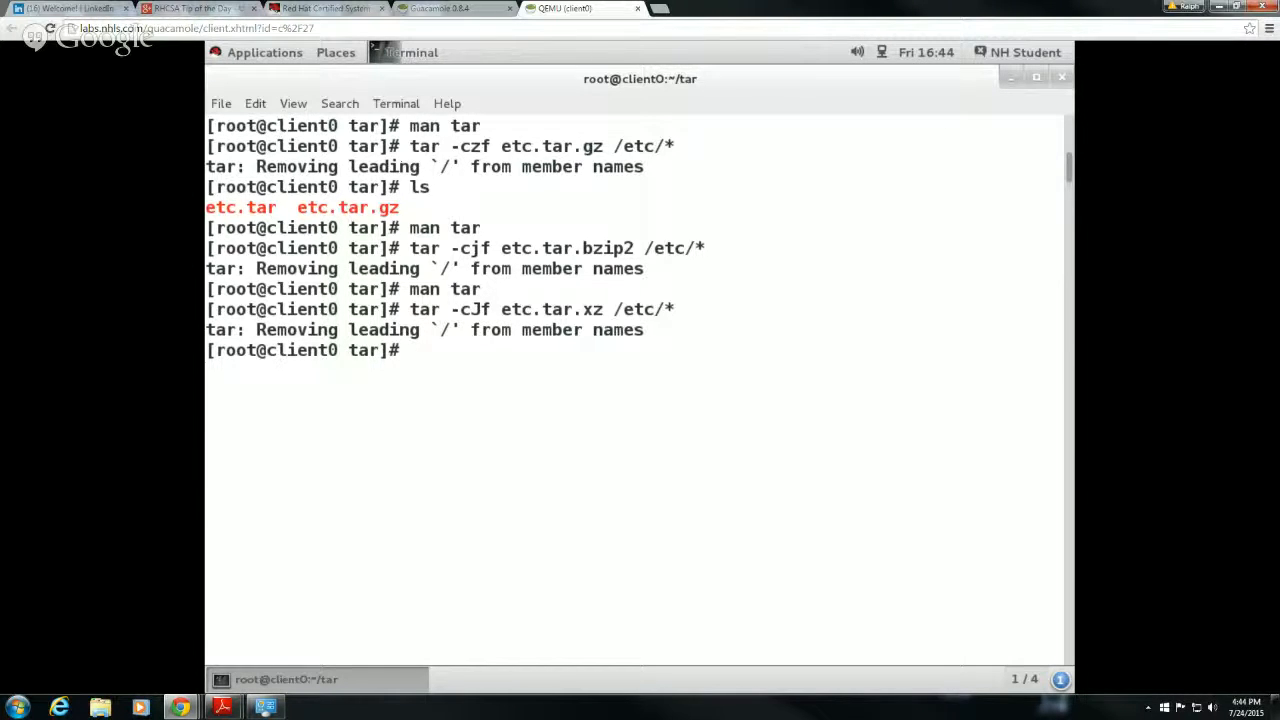
- Run ls -lh to compare etc.tar 30M with gz 8.5M, bzip2 7.1M and xz 5.7M
text(ls)
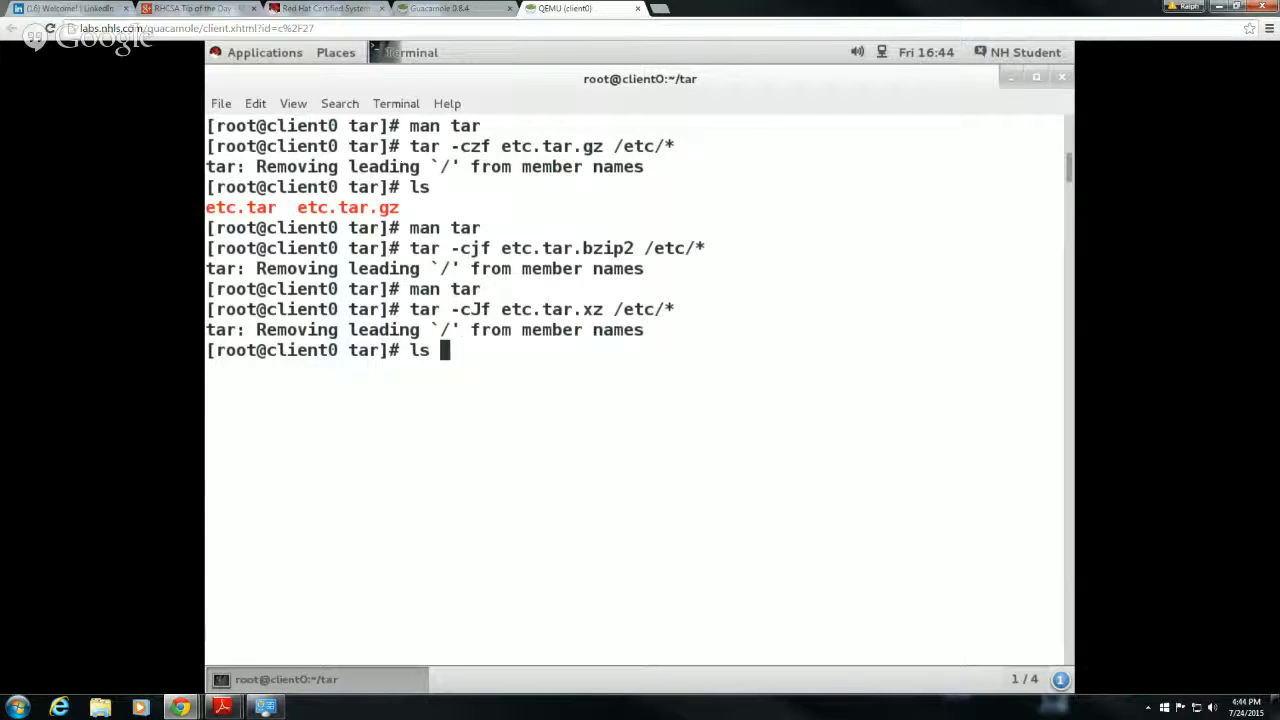
text(-lh)
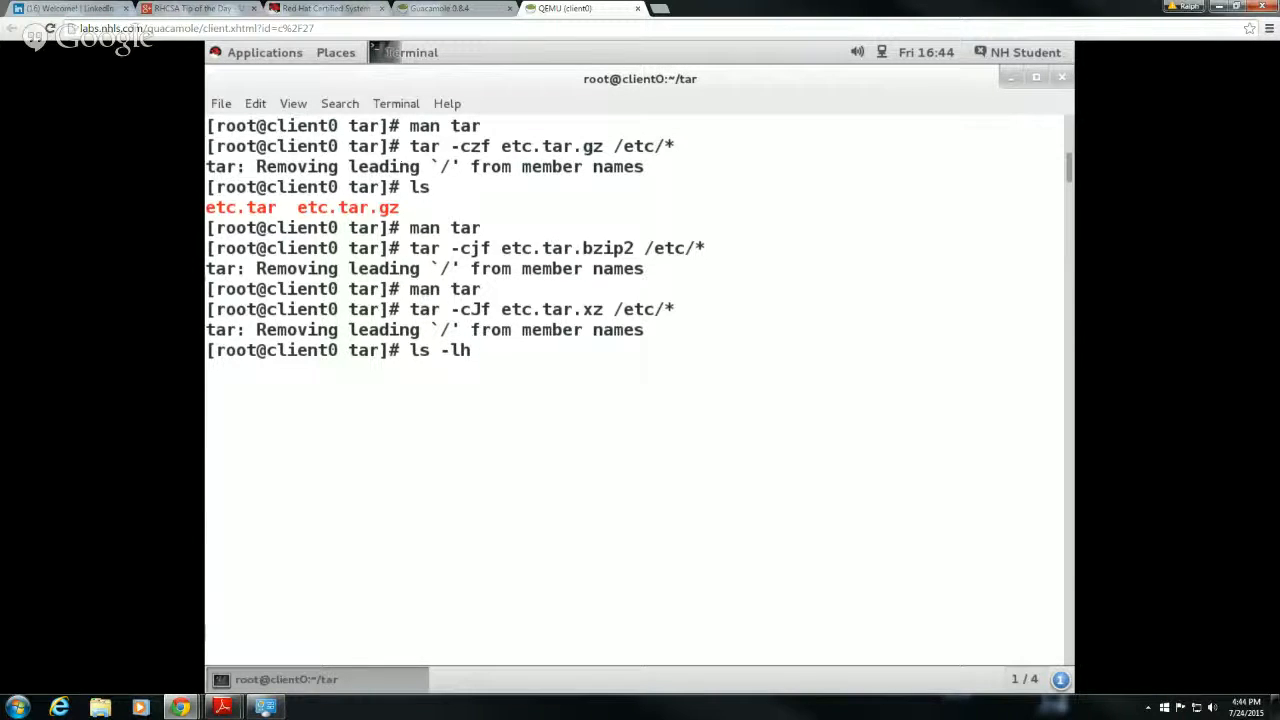
key(Return)
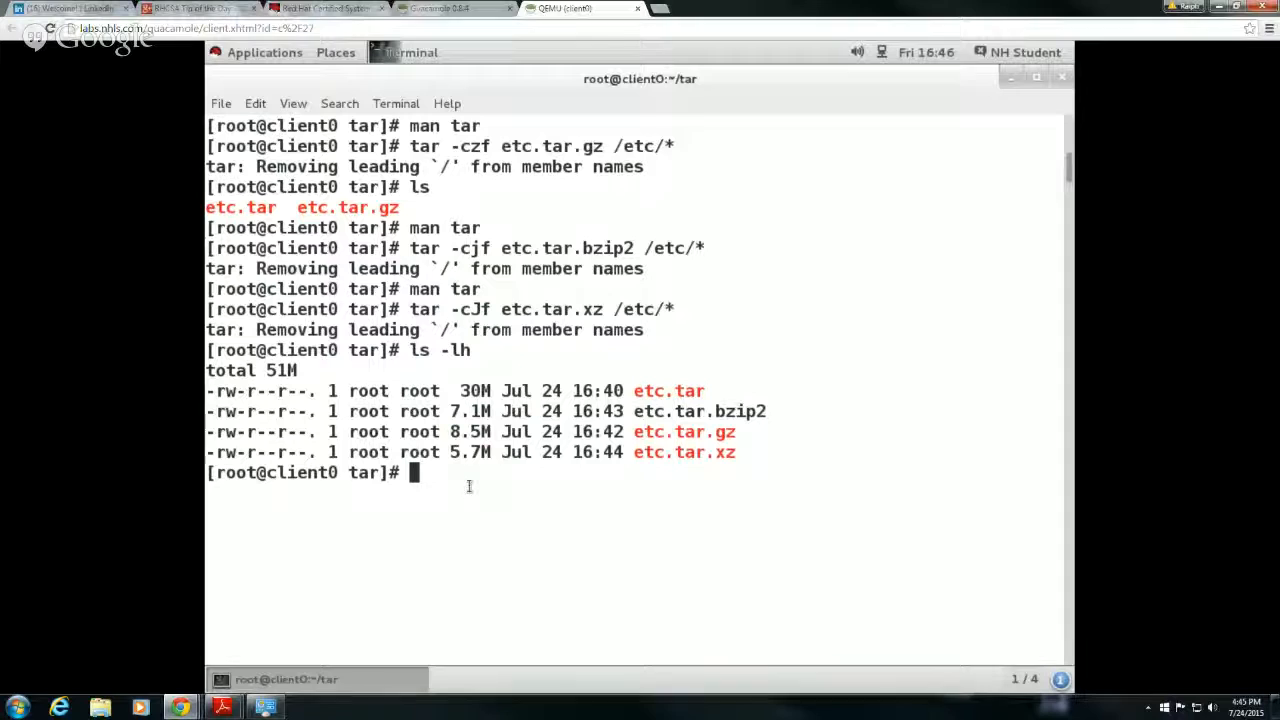
text(tar x)
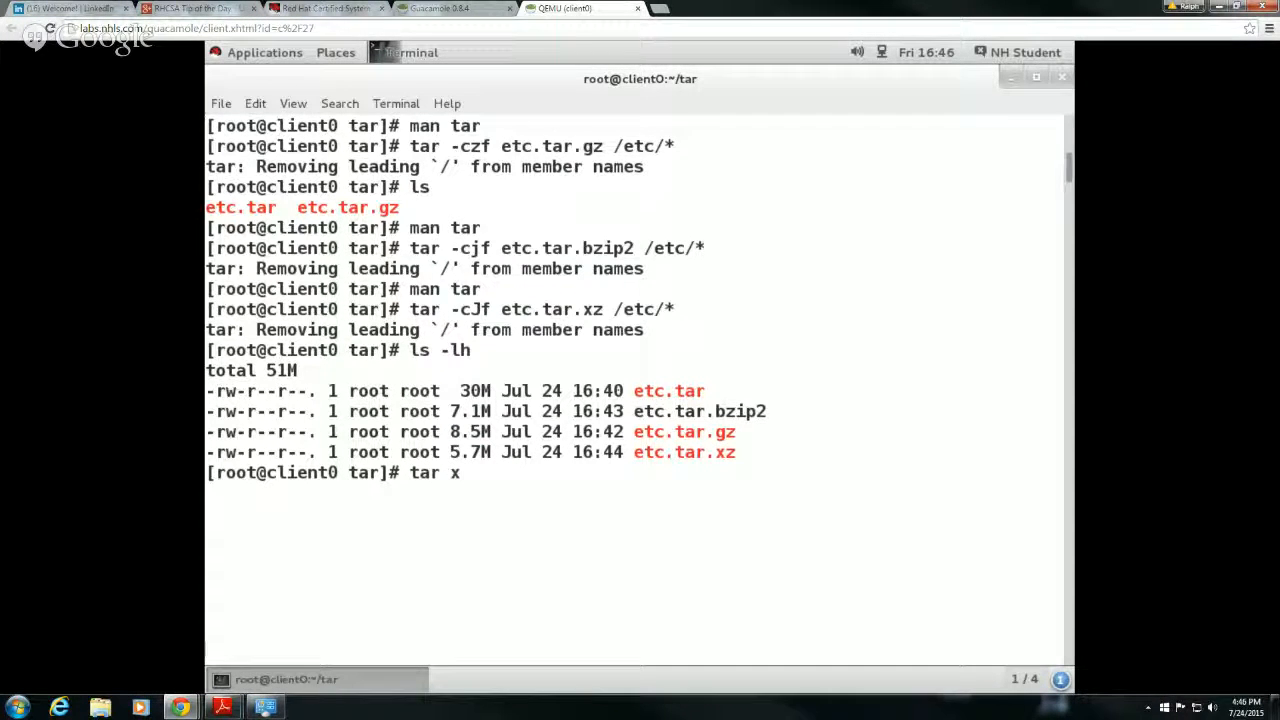
- Extract with tar xvf etc.tar, then list the restored etc directory
text(vf)
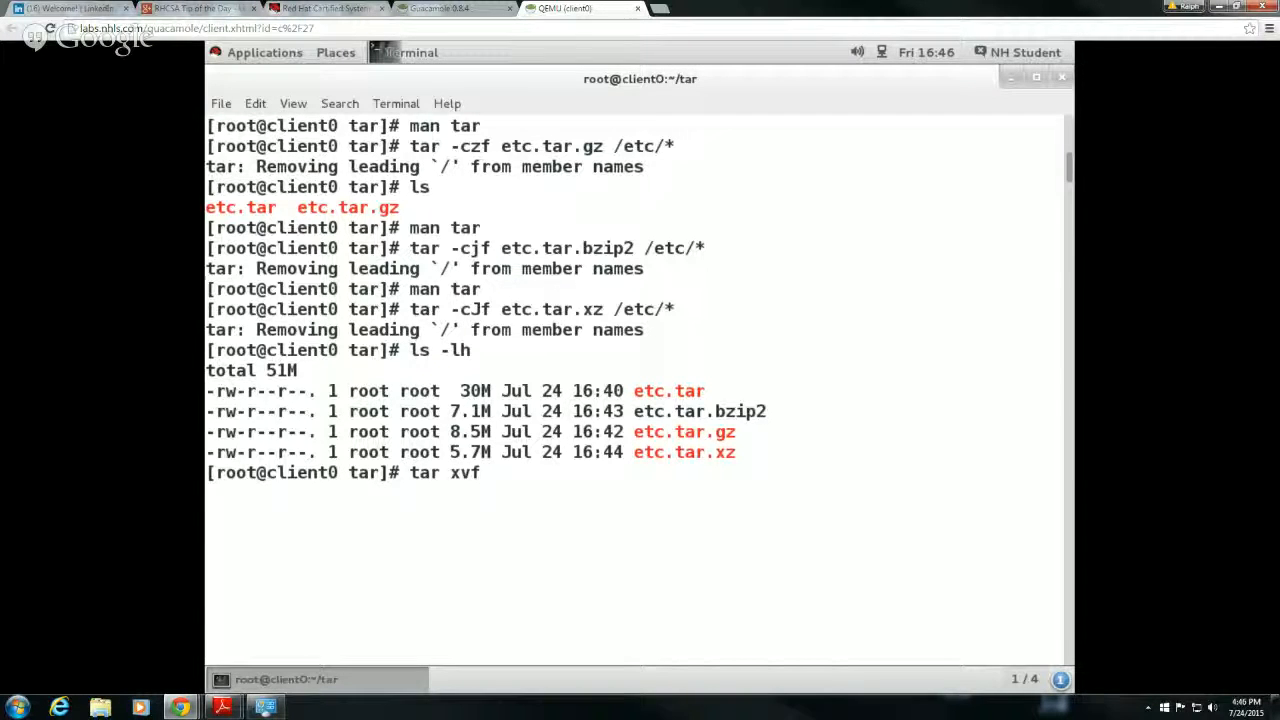
text(etc.tar)
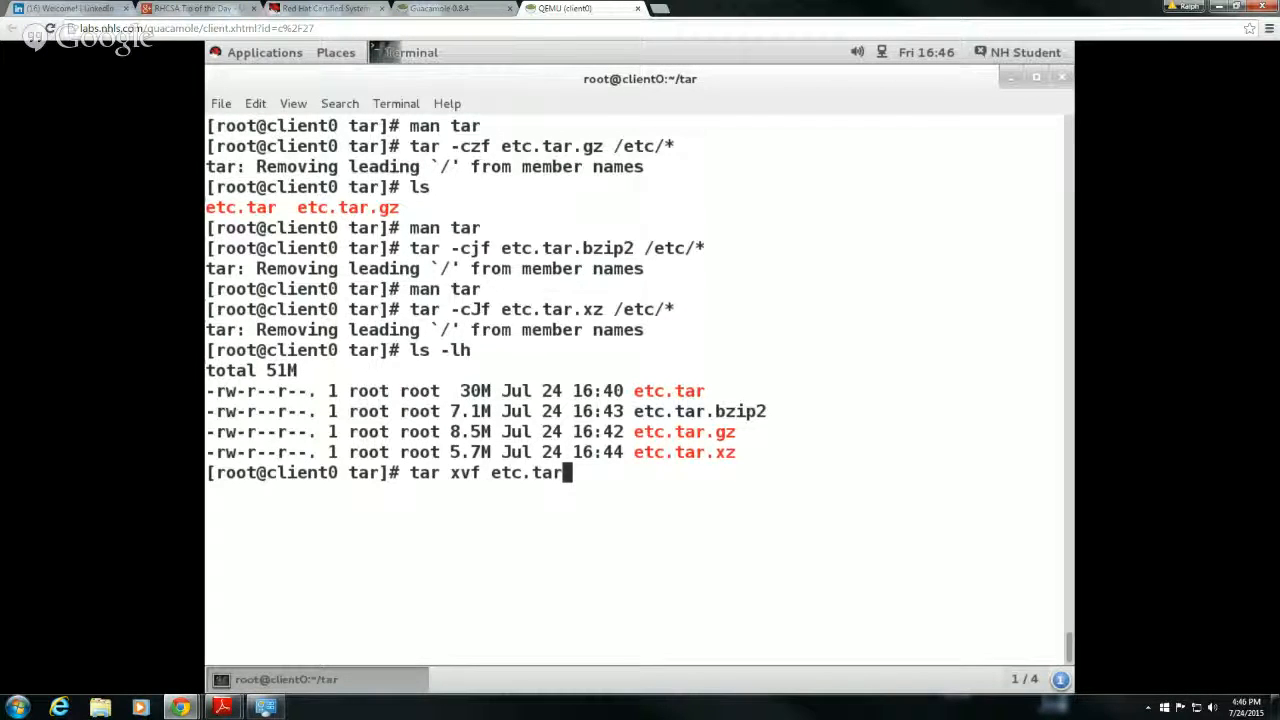
key(Return)
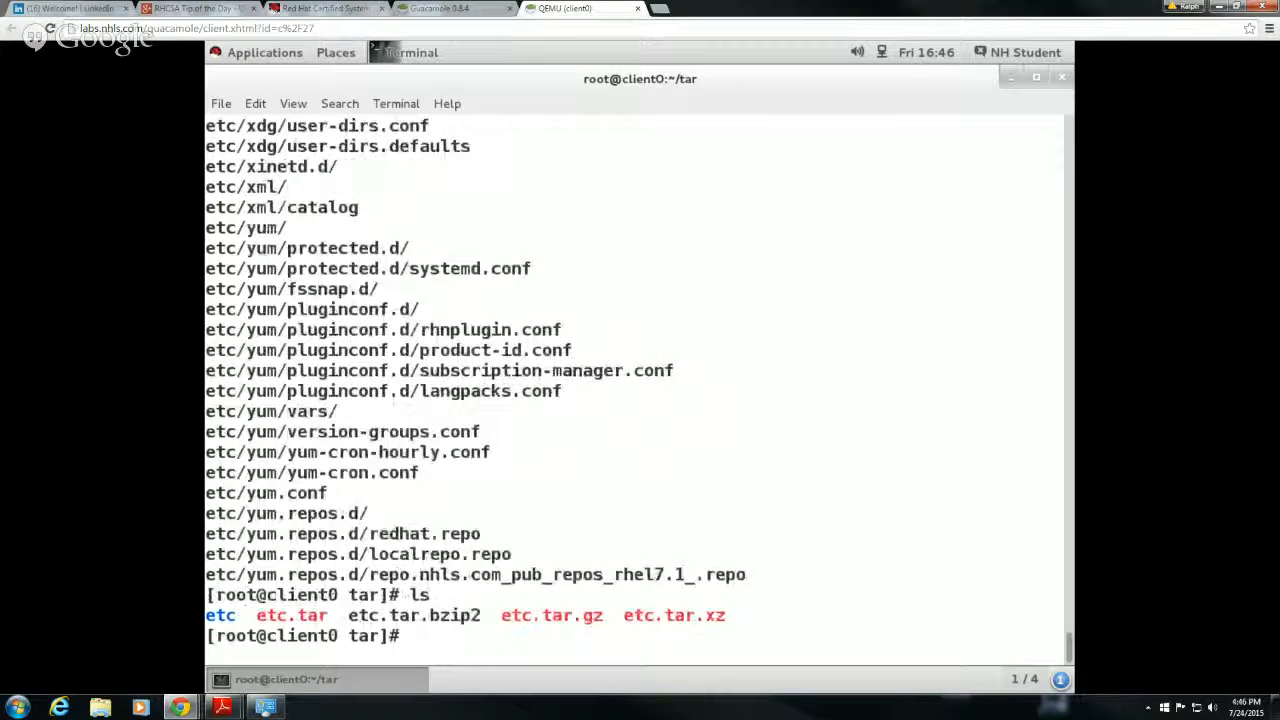
text(ls etc)
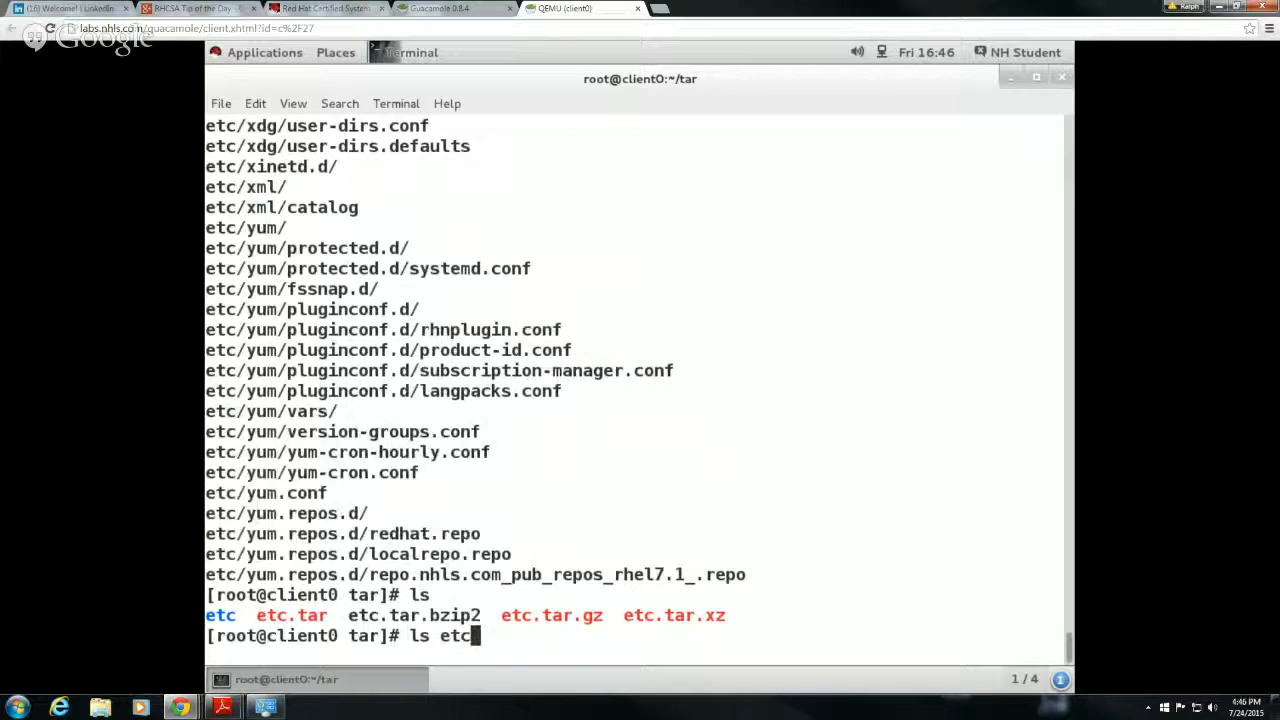
key(Return)
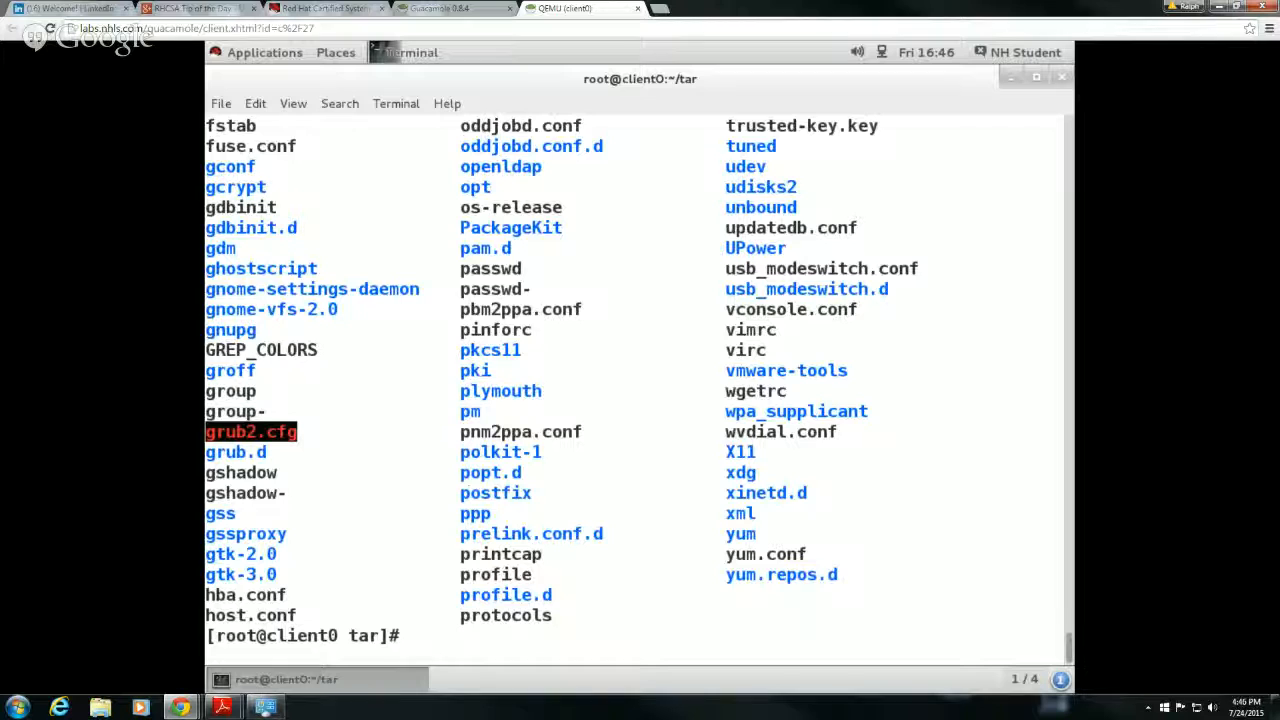
text(man gz)
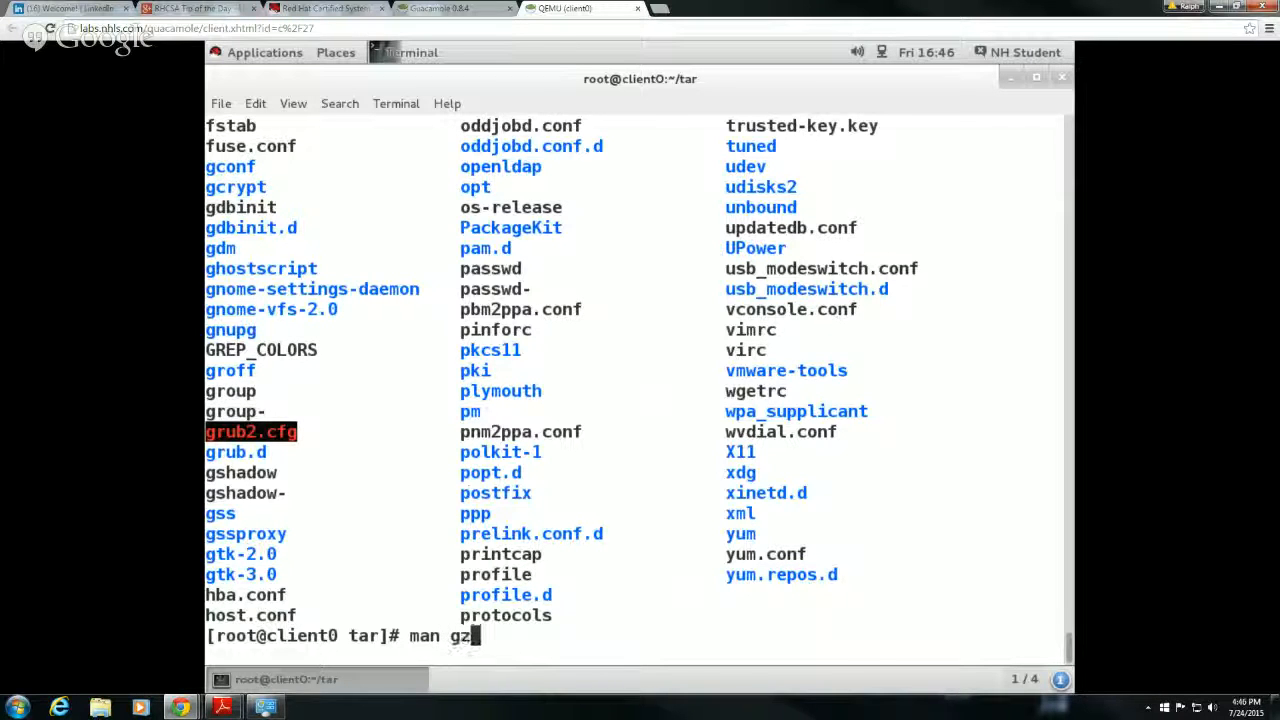
text(ip)
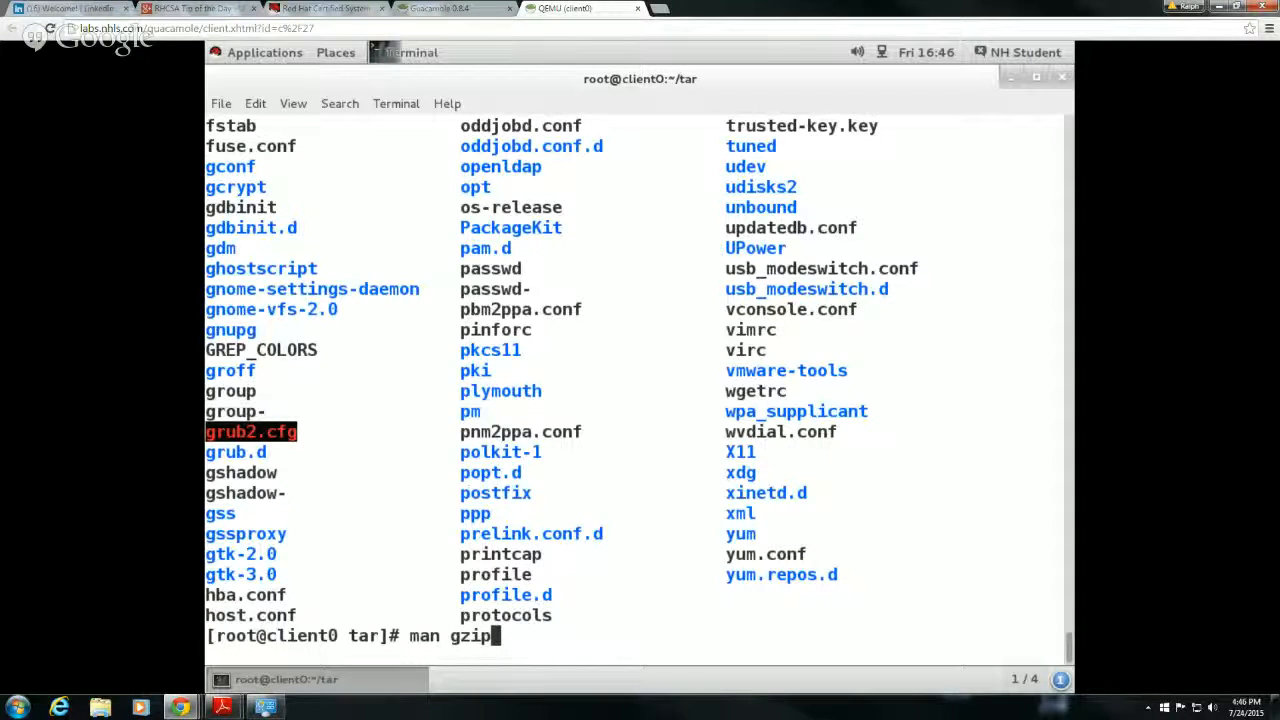
key(Return)
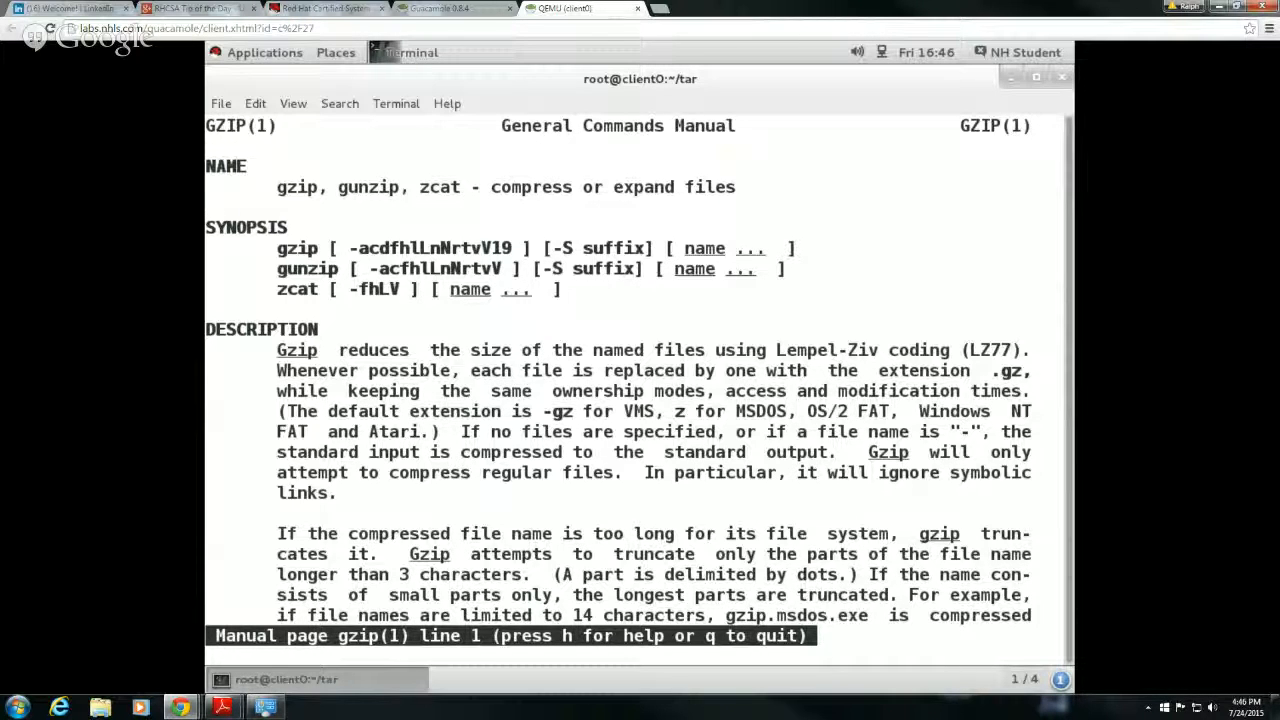
key(q)
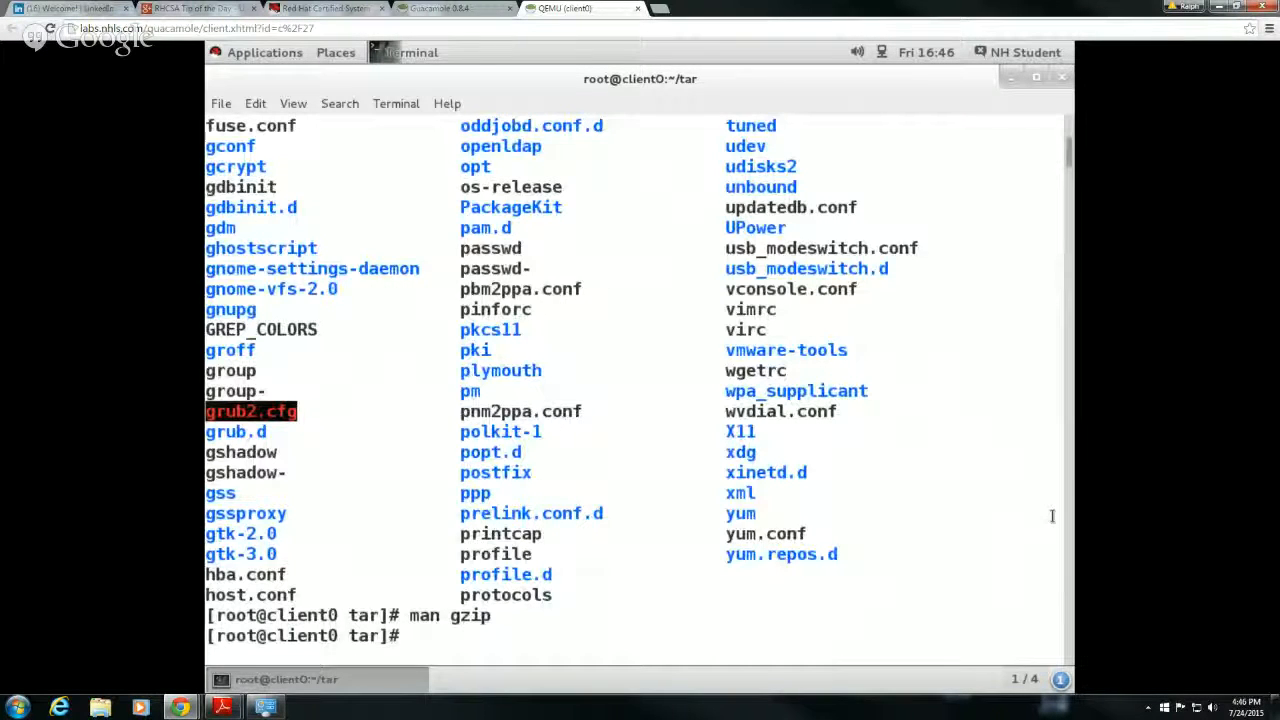